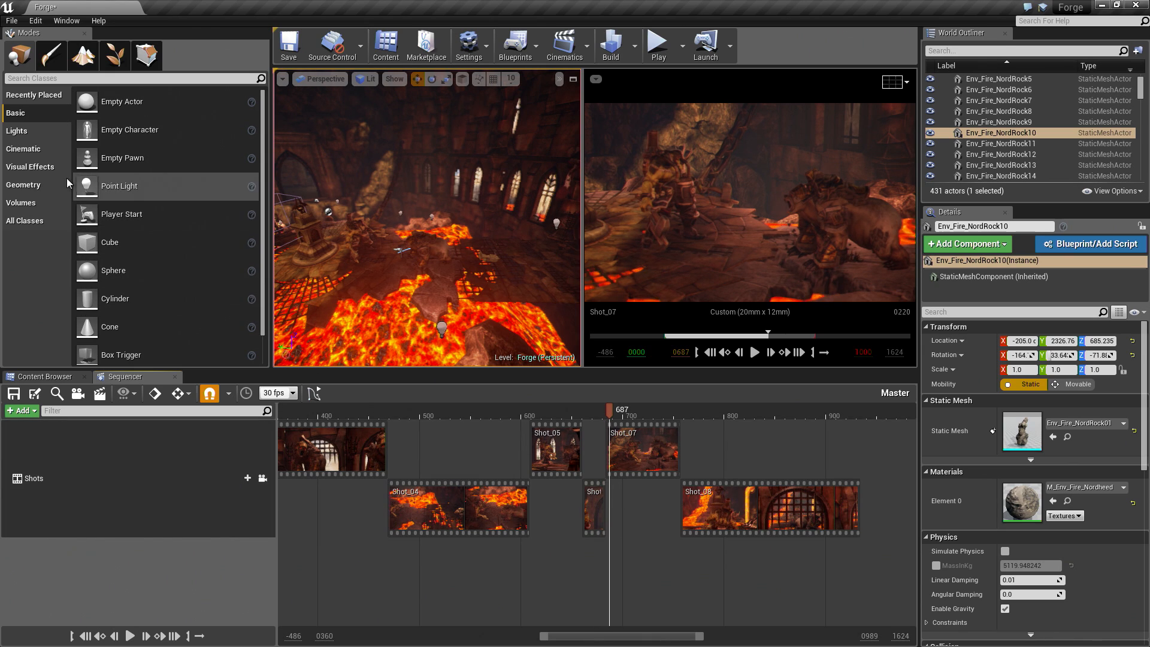
Show the Cinematic category of placeable actors in the Modes panel.
click(23, 149)
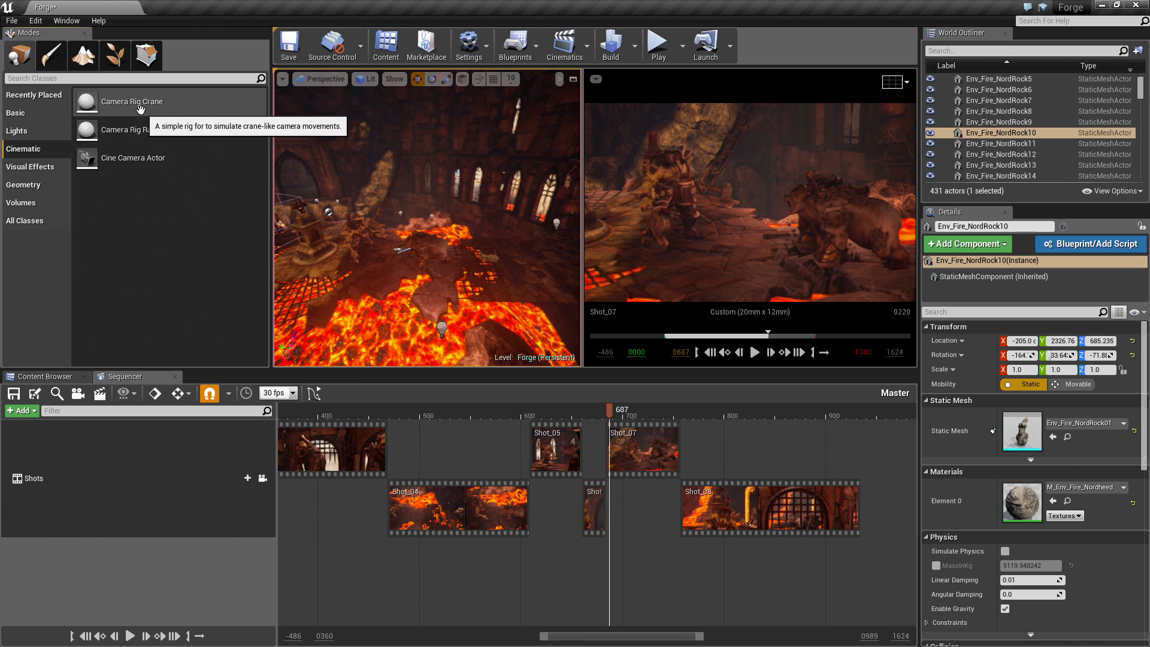
mouse_move(147, 232)
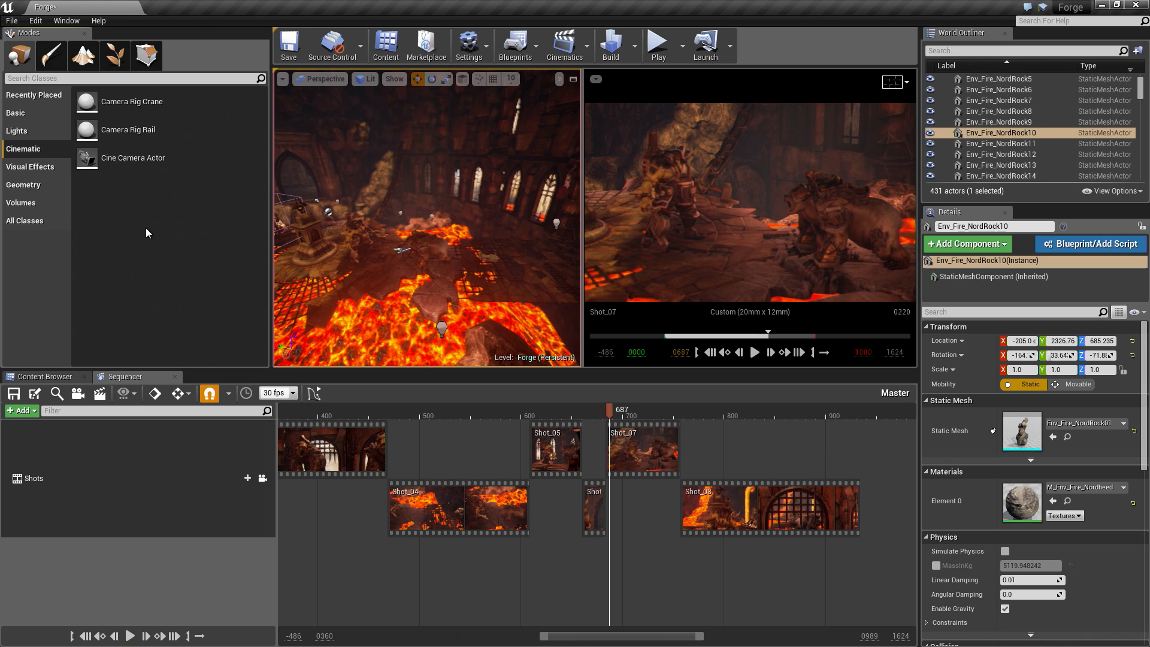
mouse_move(372, 346)
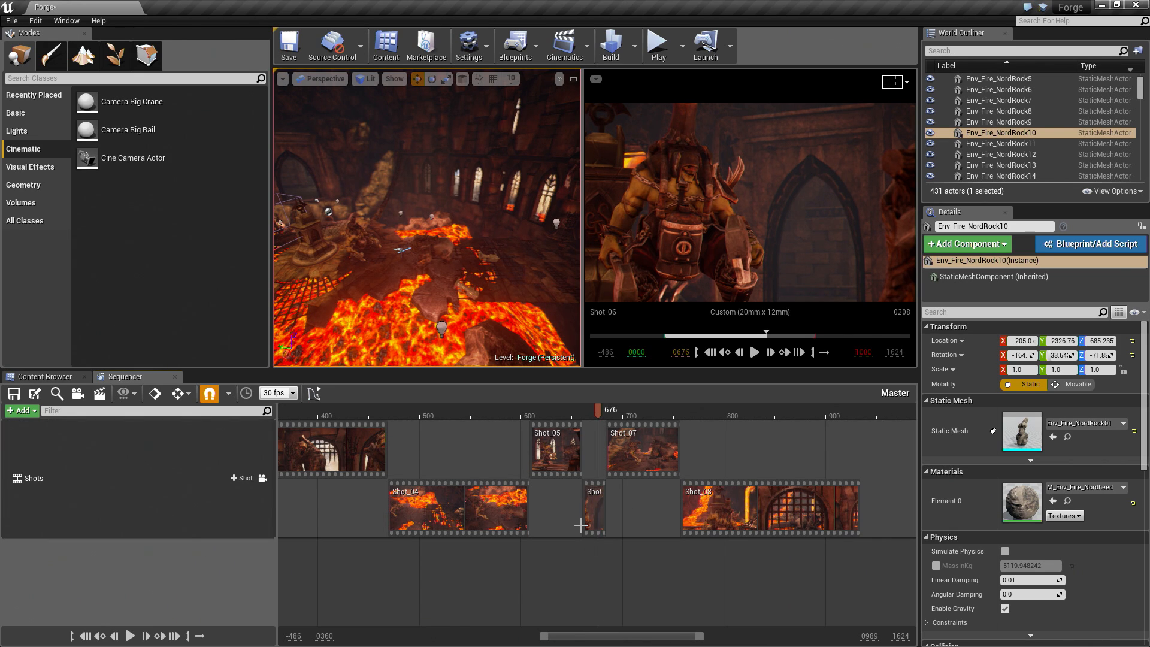
mouse_move(637, 510)
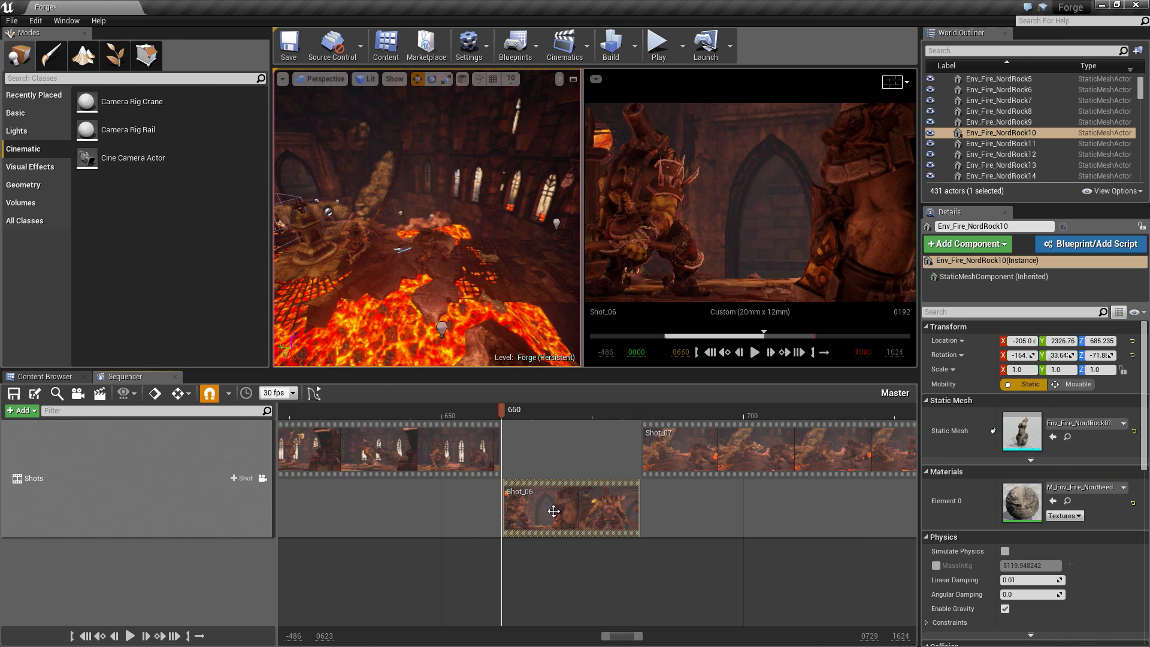
Drill into Shot_06 to reveal its Enemy_Bear and SK_Master_Grunt tracks.
double_click(571, 508)
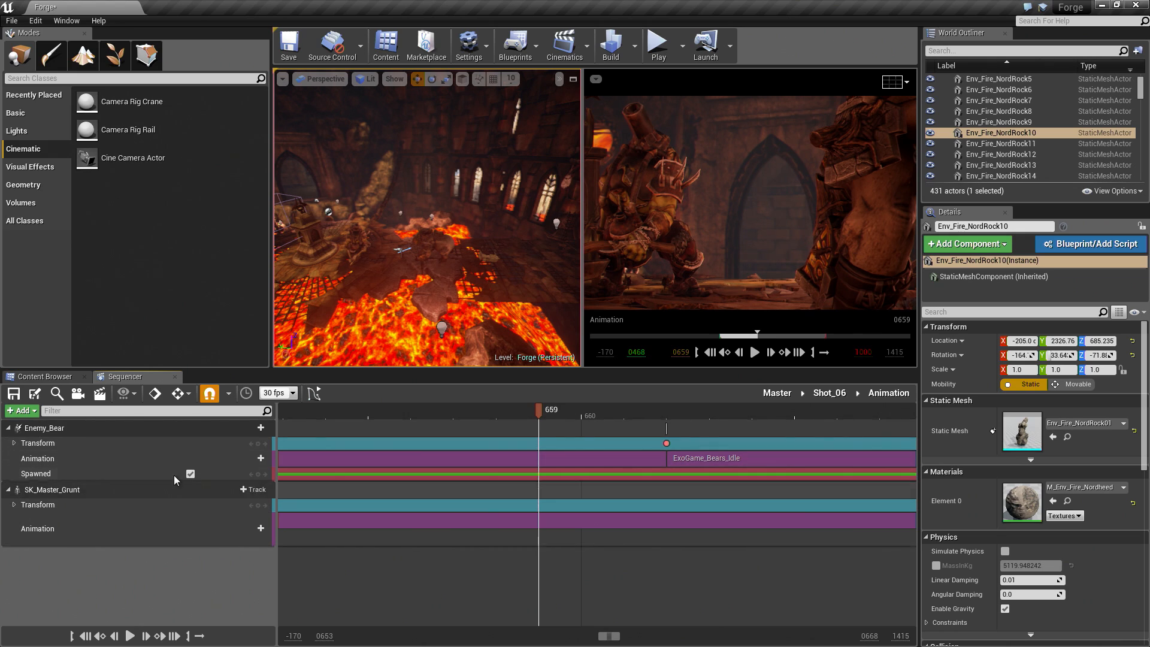
Add a Play Rate track keyed at 0.1 near frame 660 with Cubic (Auto) interpolation.
click(19, 410)
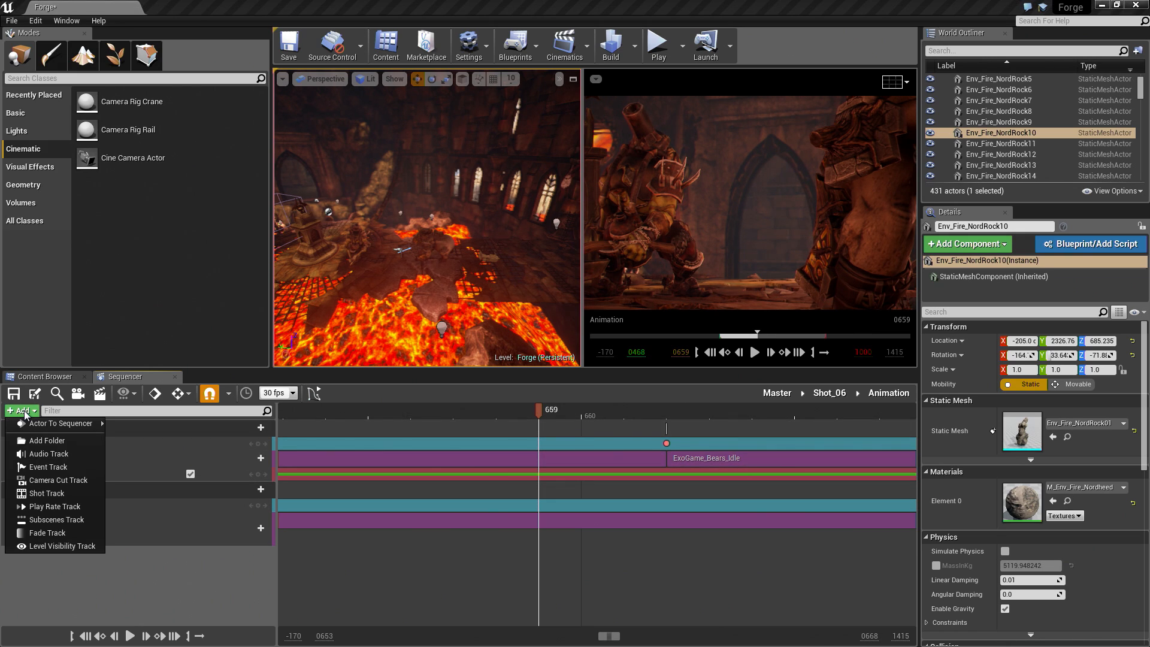
mouse_move(49, 506)
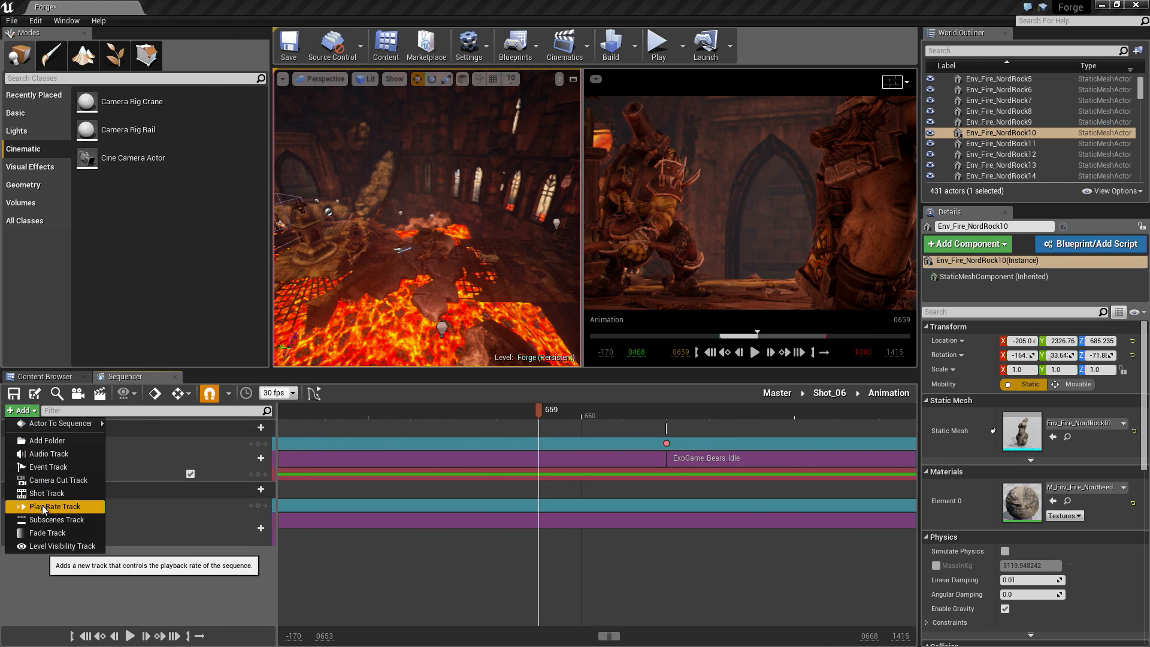
click(53, 507)
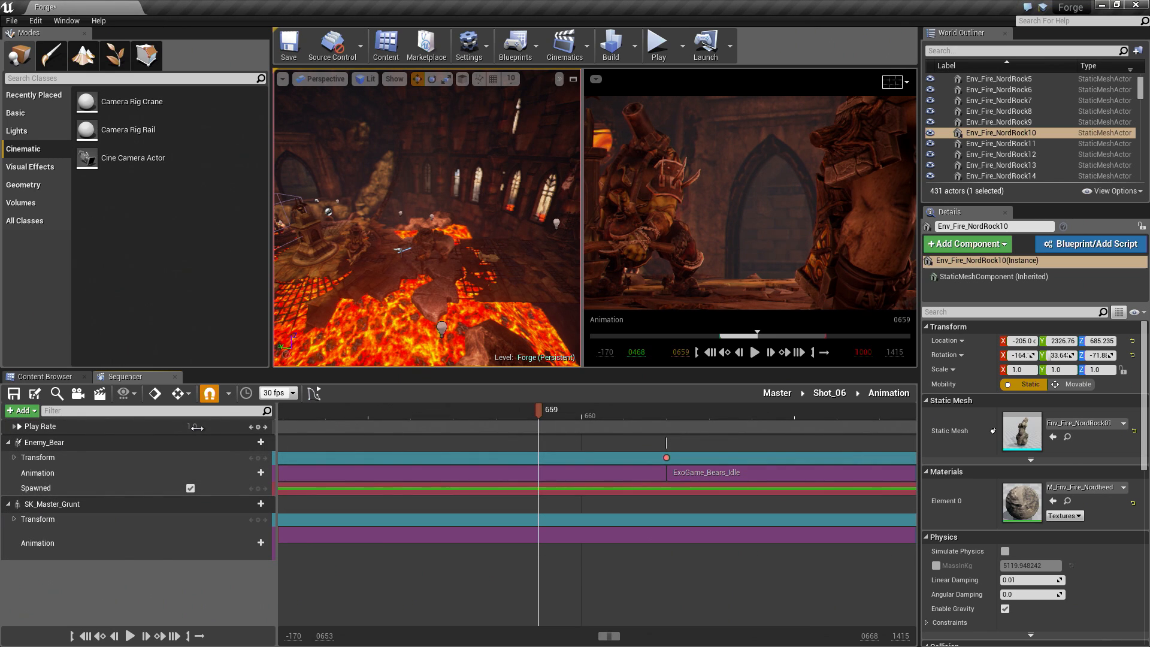
mouse_move(257, 428)
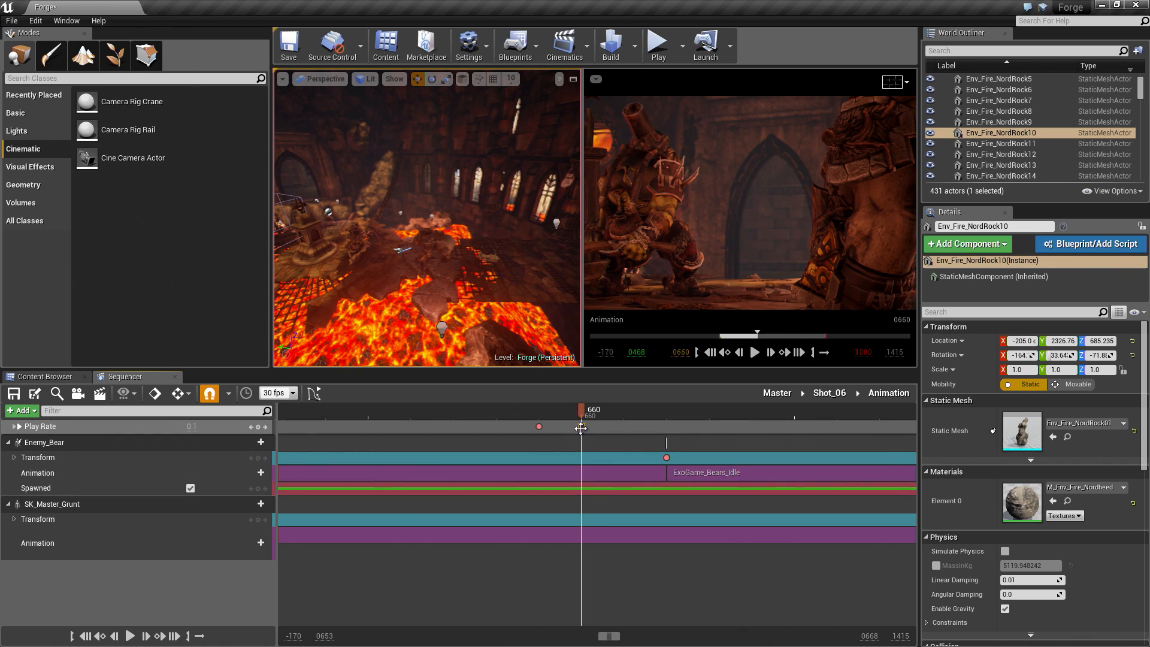
right_click(580, 426)
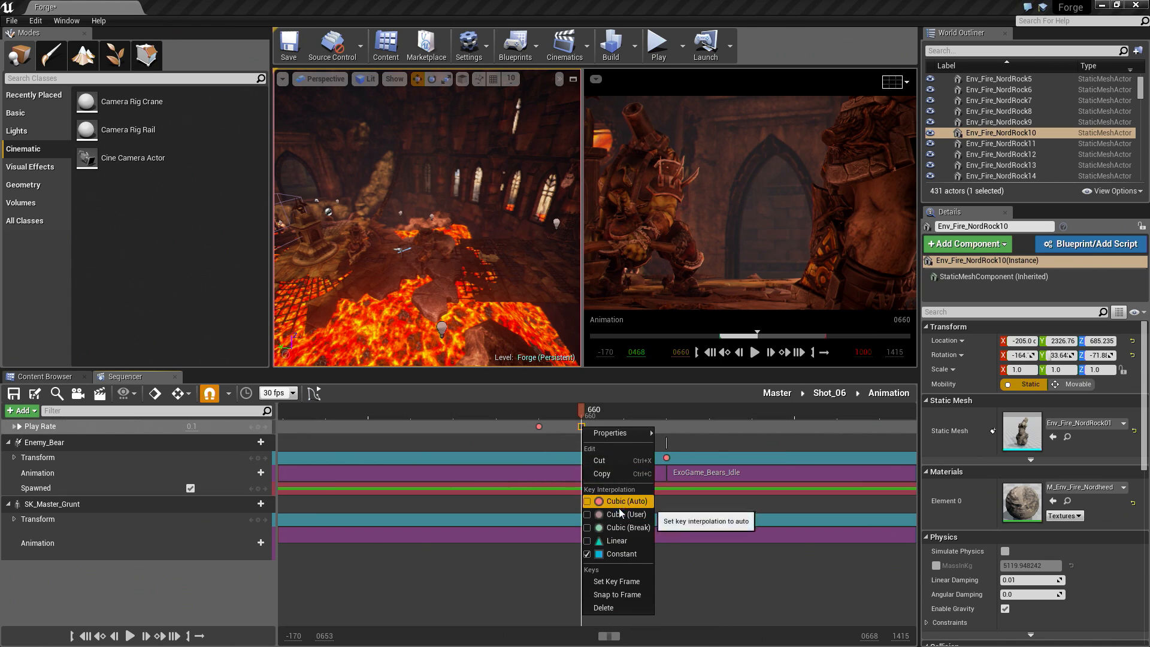
click(610, 432)
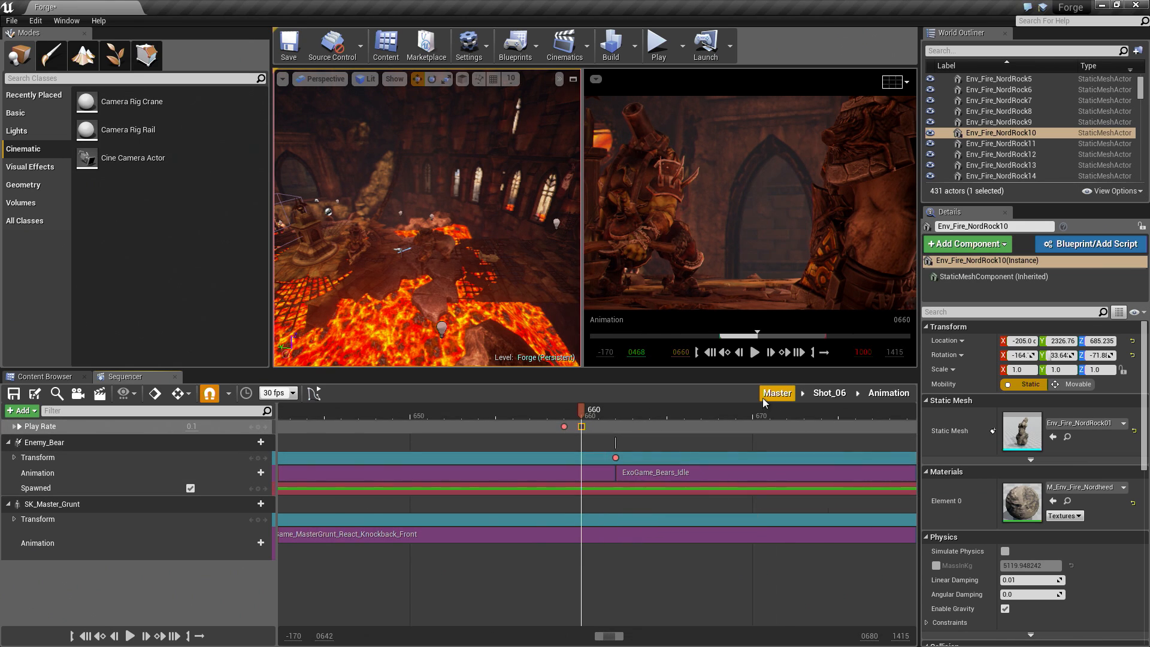
click(776, 392)
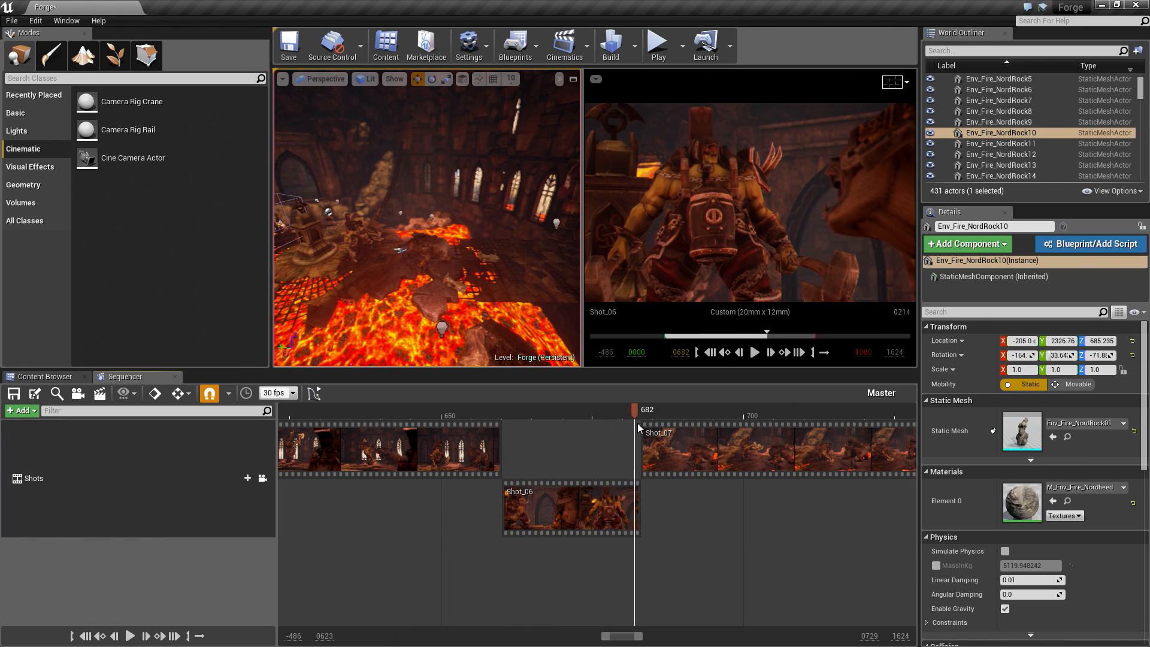
click(768, 352)
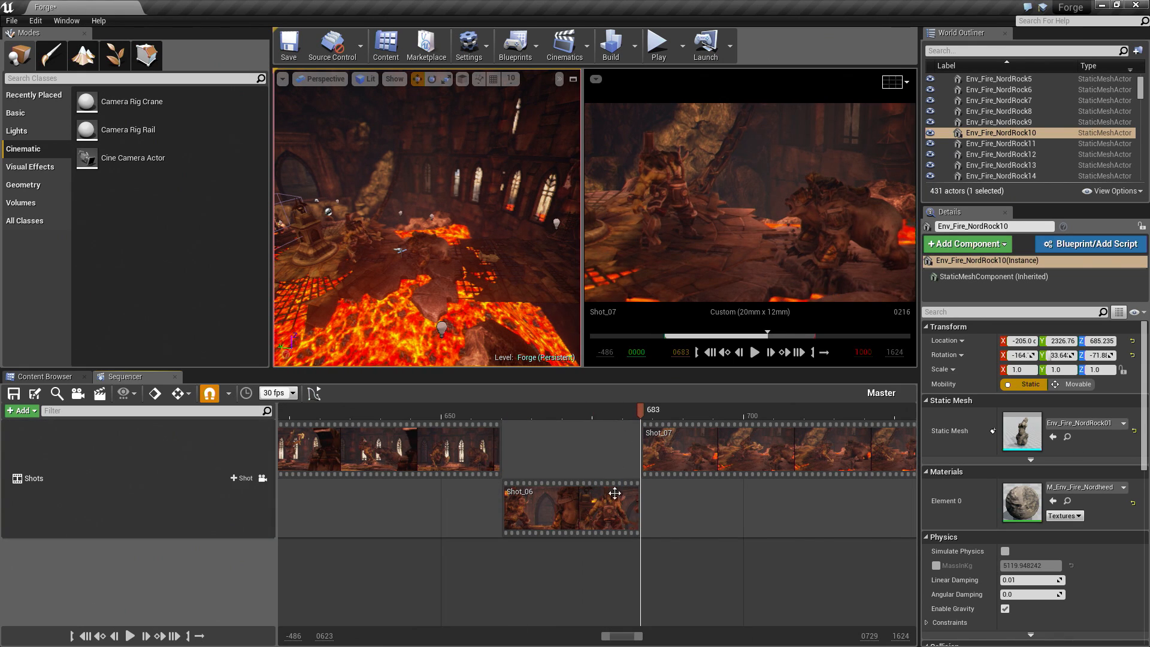
double_click(565, 512)
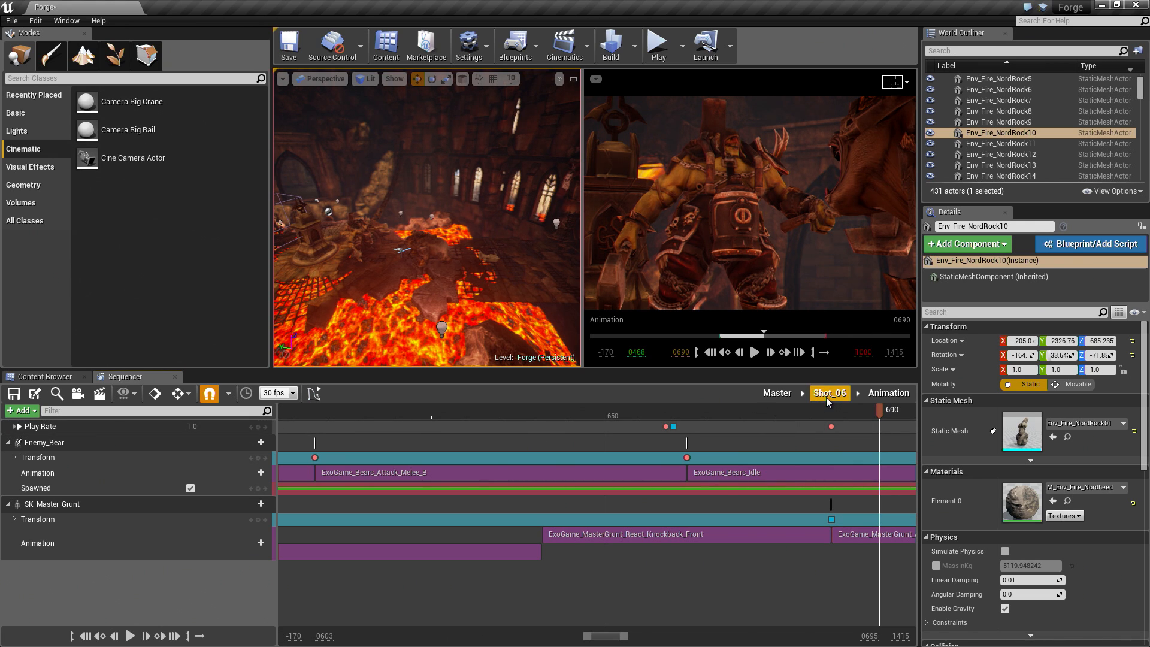
click(829, 393)
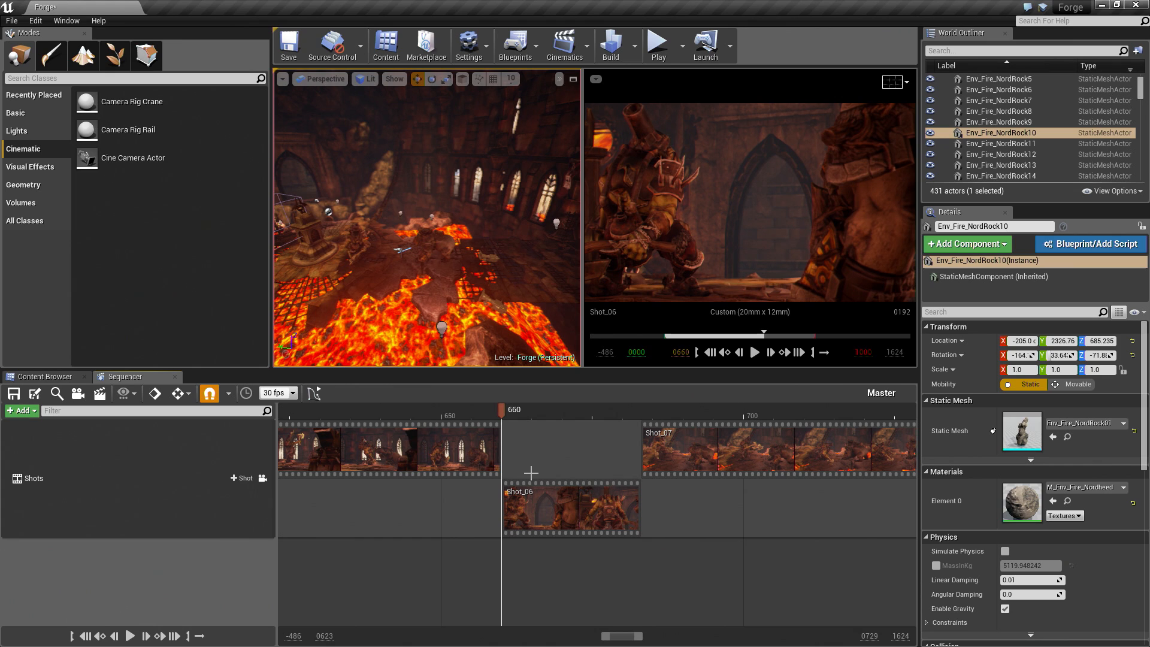
click(755, 352)
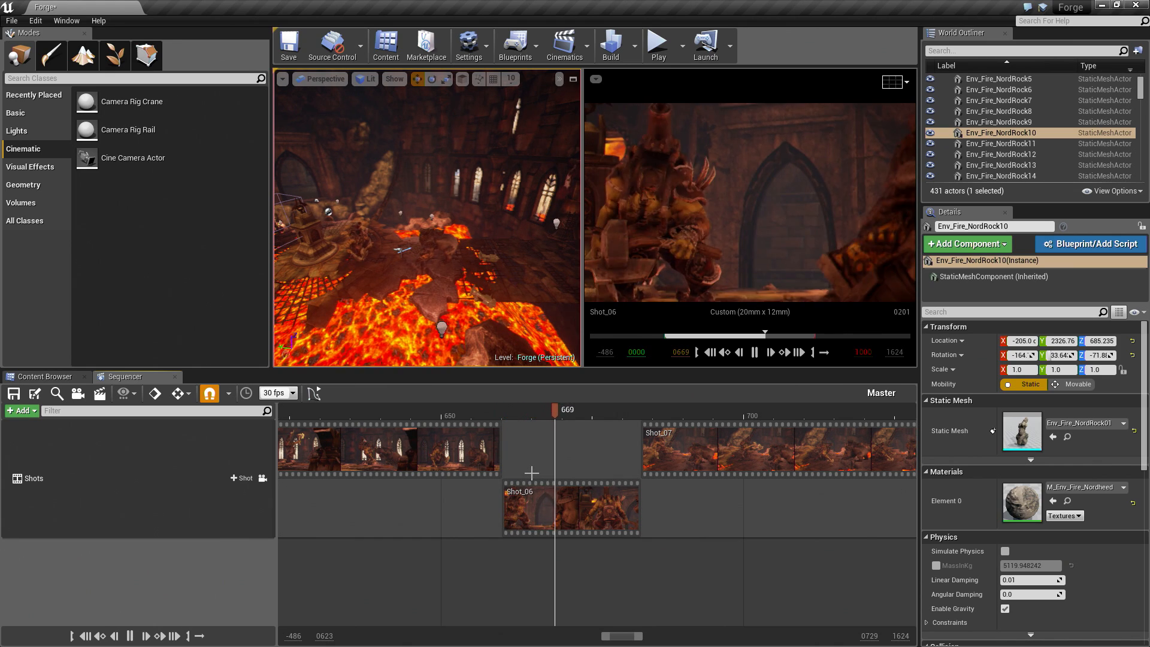
double_click(528, 508)
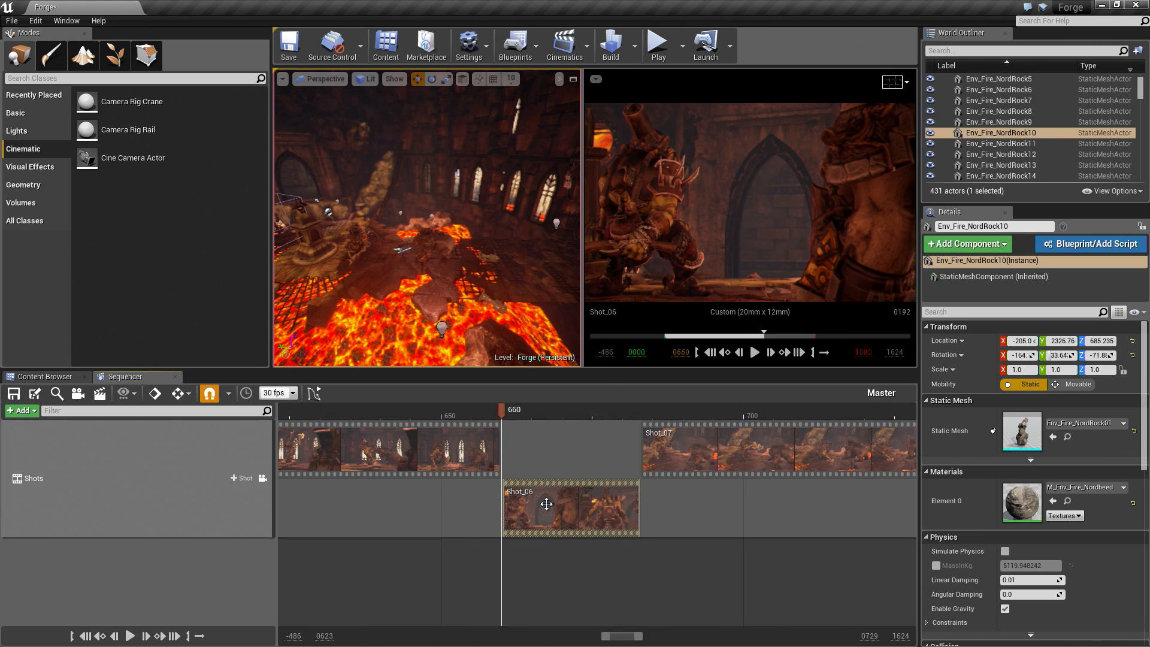
double_click(546, 506)
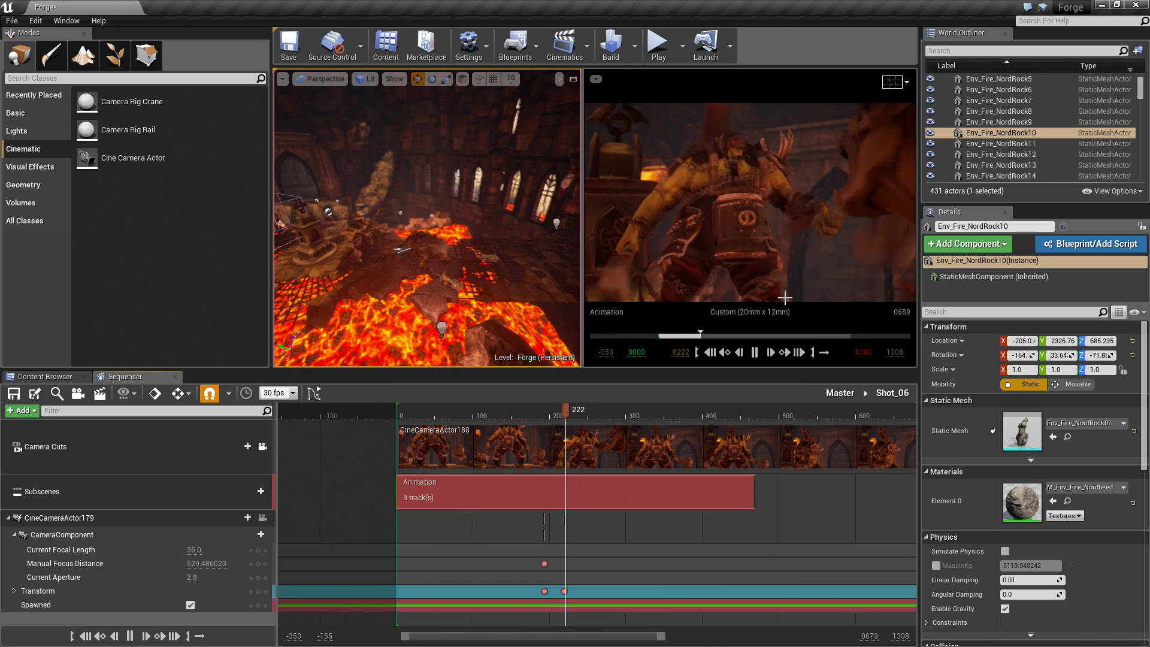
click(839, 392)
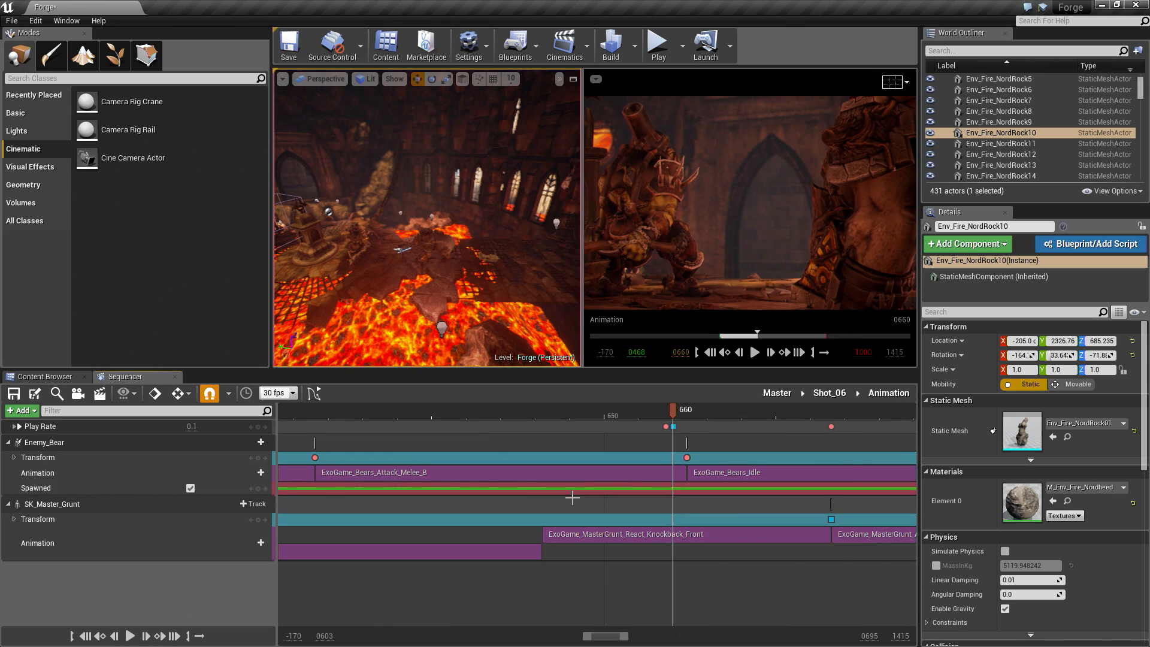
mouse_move(126, 393)
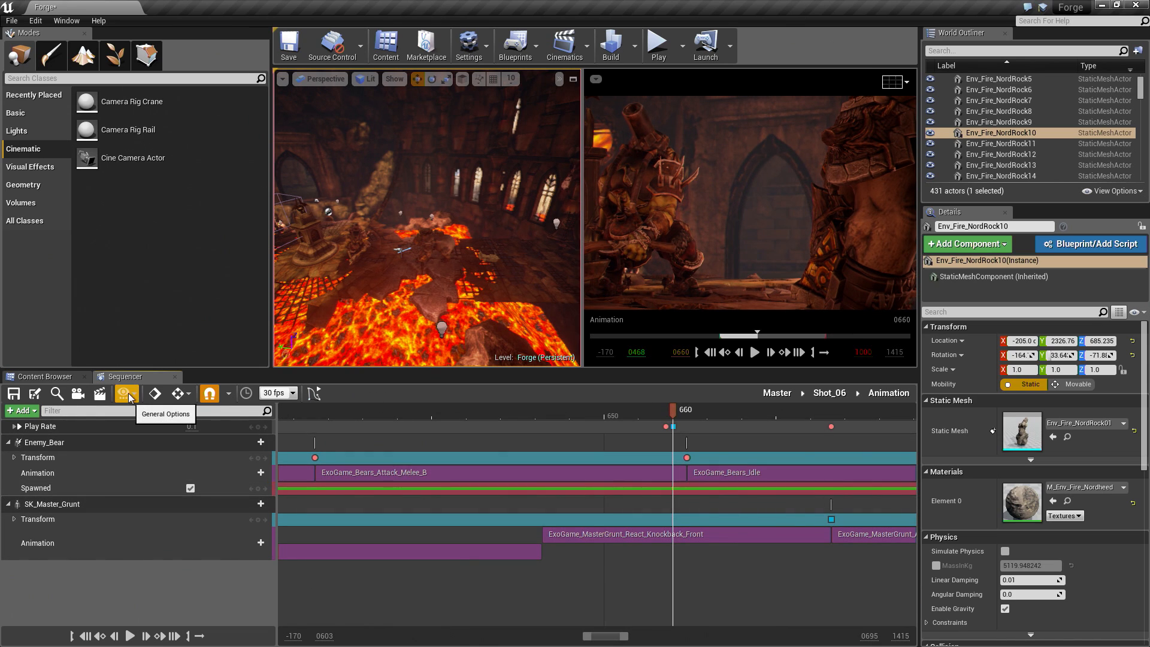
Untick Force Fixed Frame Interval Playback in the Animation subsequence's General Options.
click(127, 393)
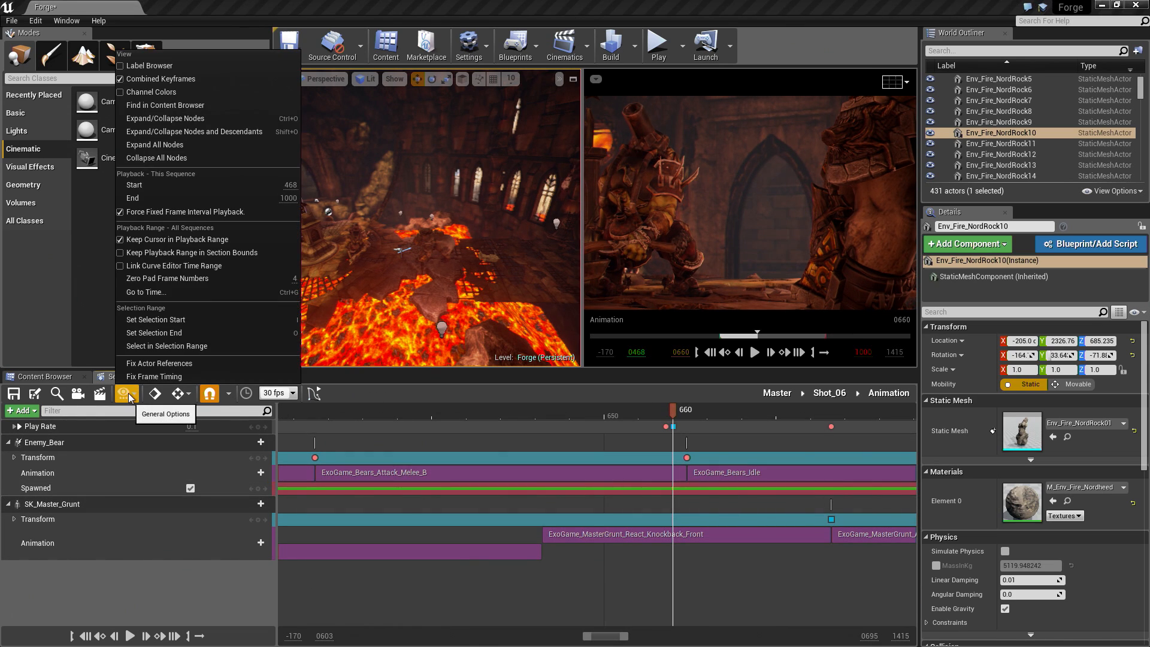
mouse_move(148, 180)
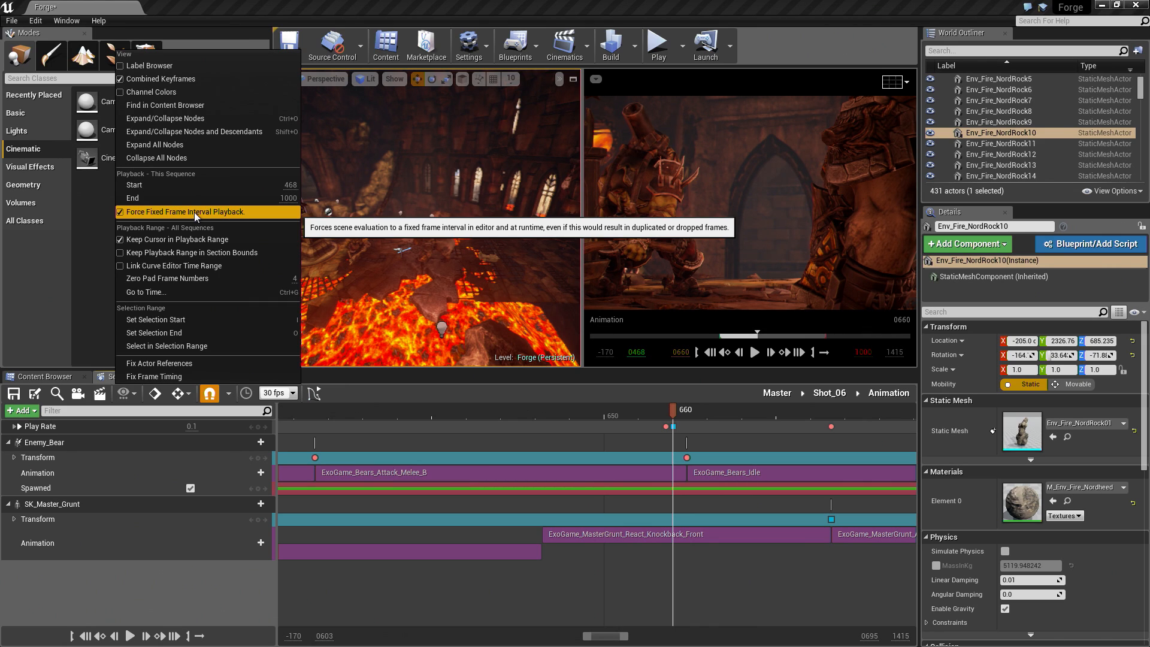
click(184, 212)
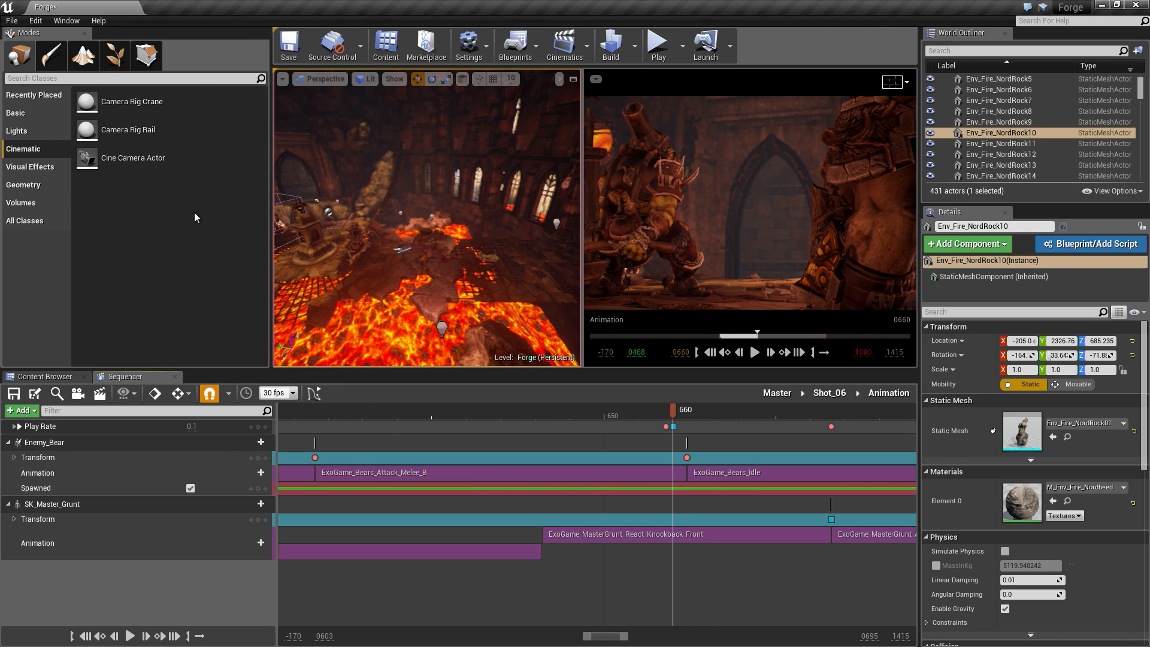
mouse_move(829, 392)
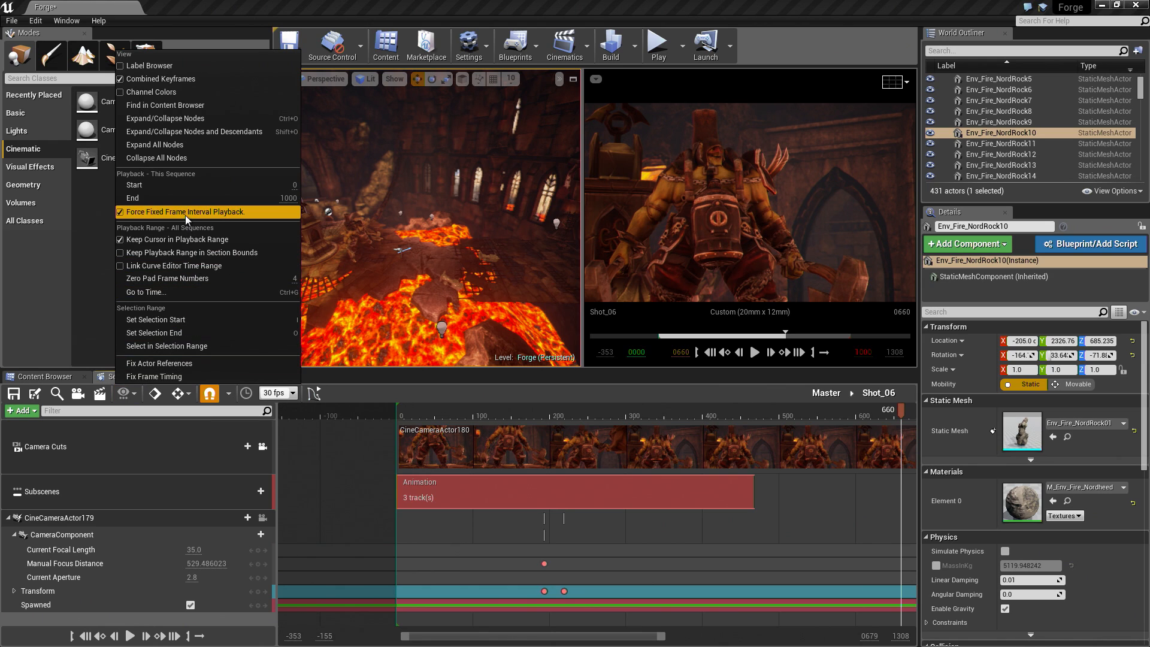
Untick Force Fixed Frame Interval Playback for Shot_06 and then for the Master sequence.
click(186, 212)
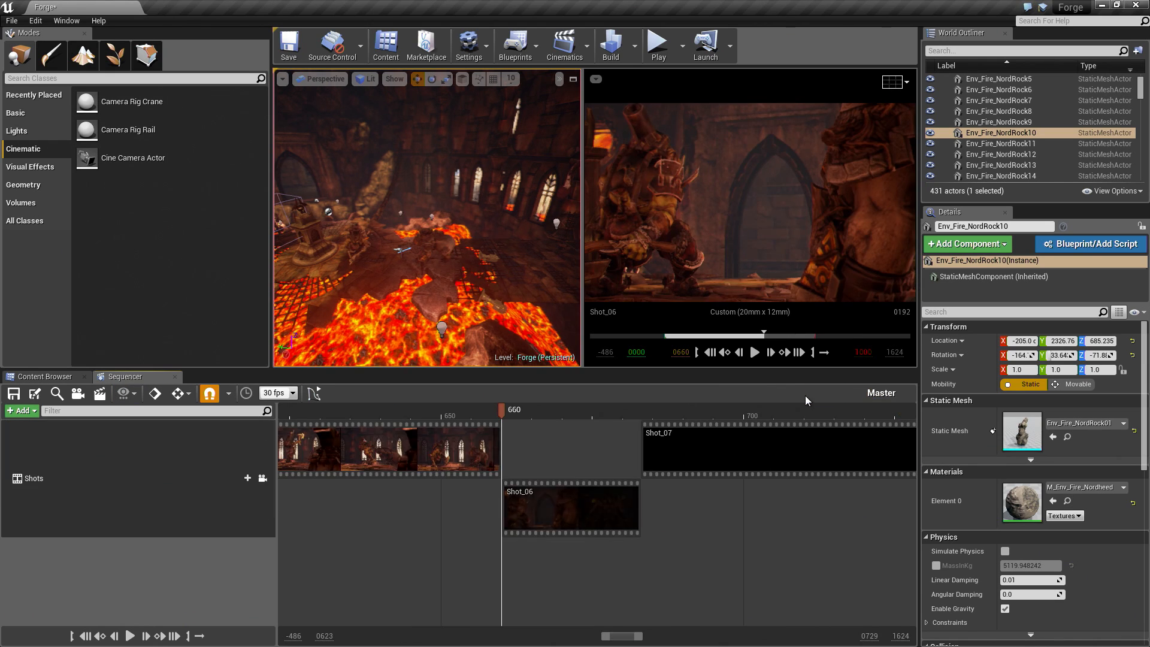
click(127, 394)
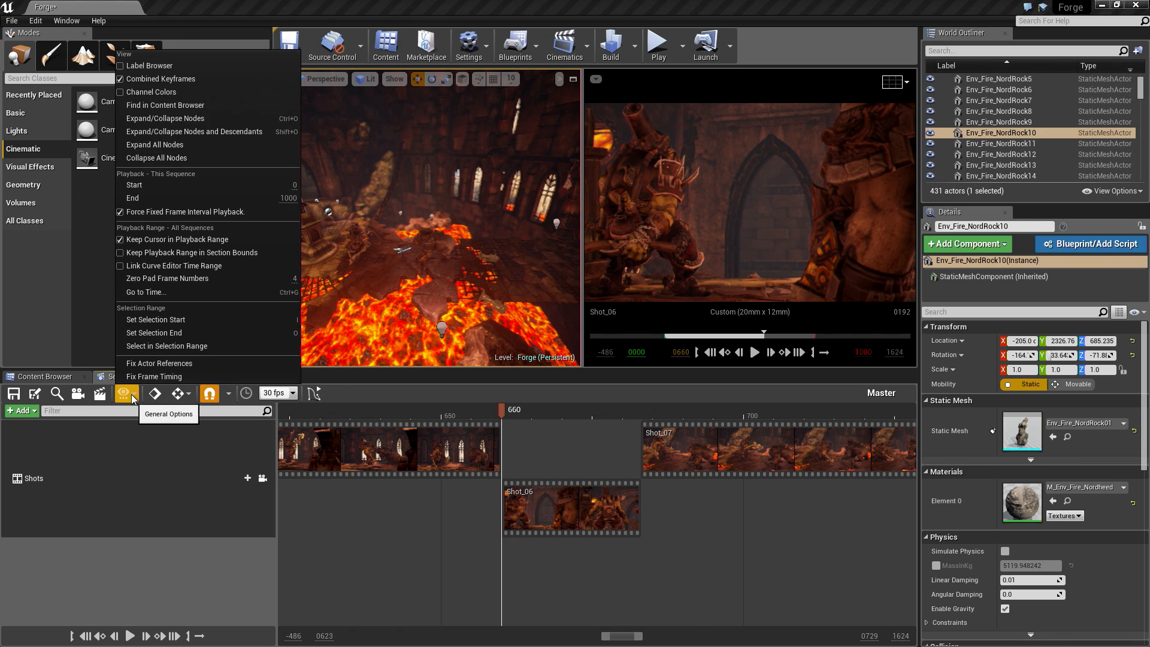
click(196, 220)
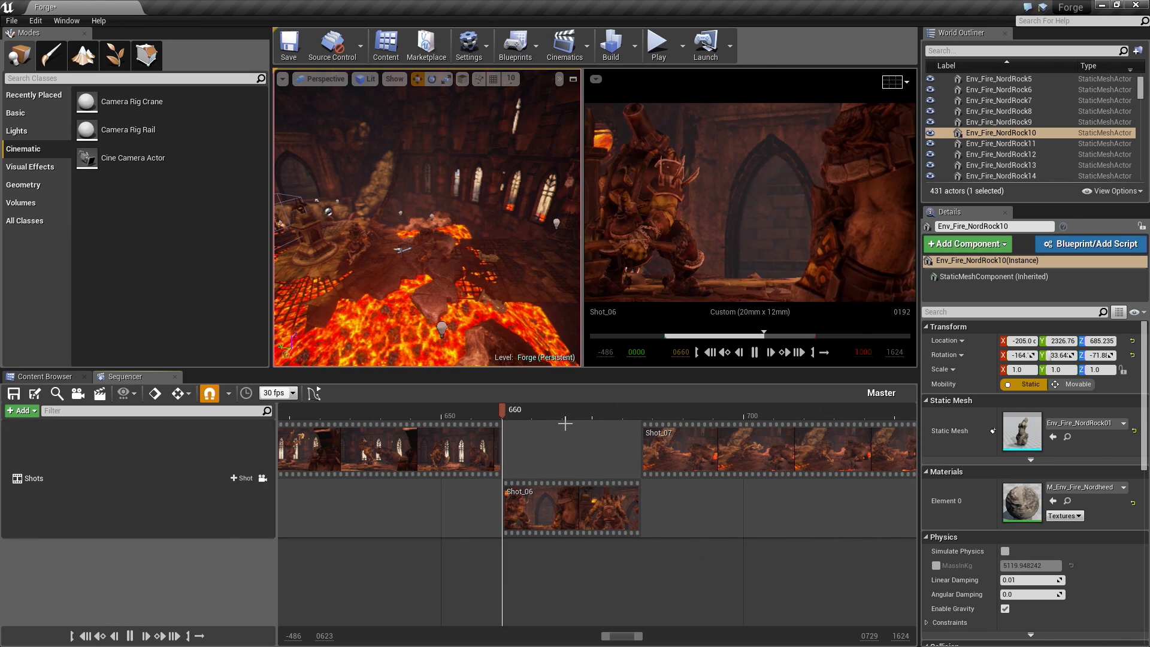
click(755, 352)
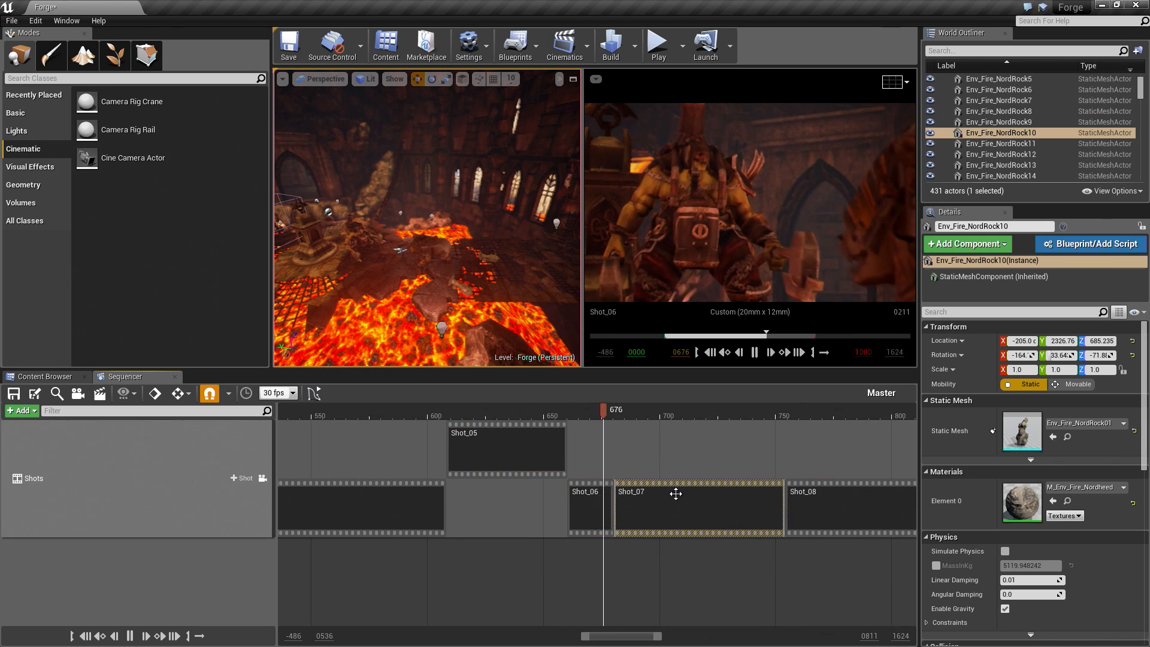
Select Shot_07 in the Sequencer and stop cinematic playback.
click(769, 352)
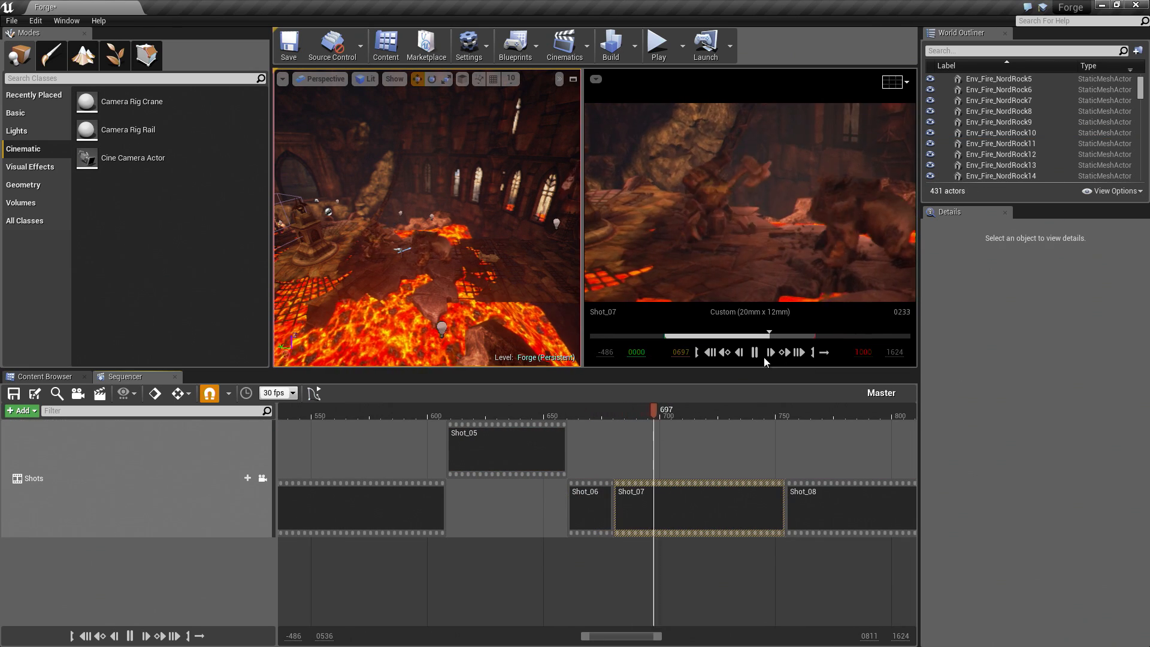
click(754, 353)
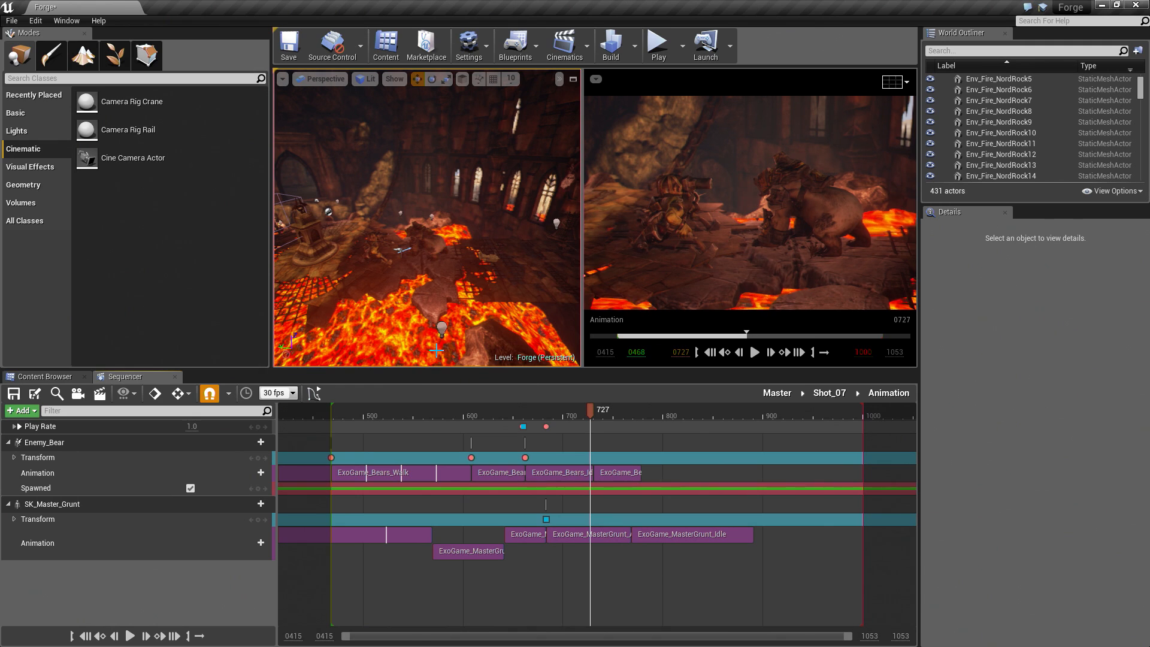
Browse the Content Browser to the InfinityBladeEffects folder.
click(42, 376)
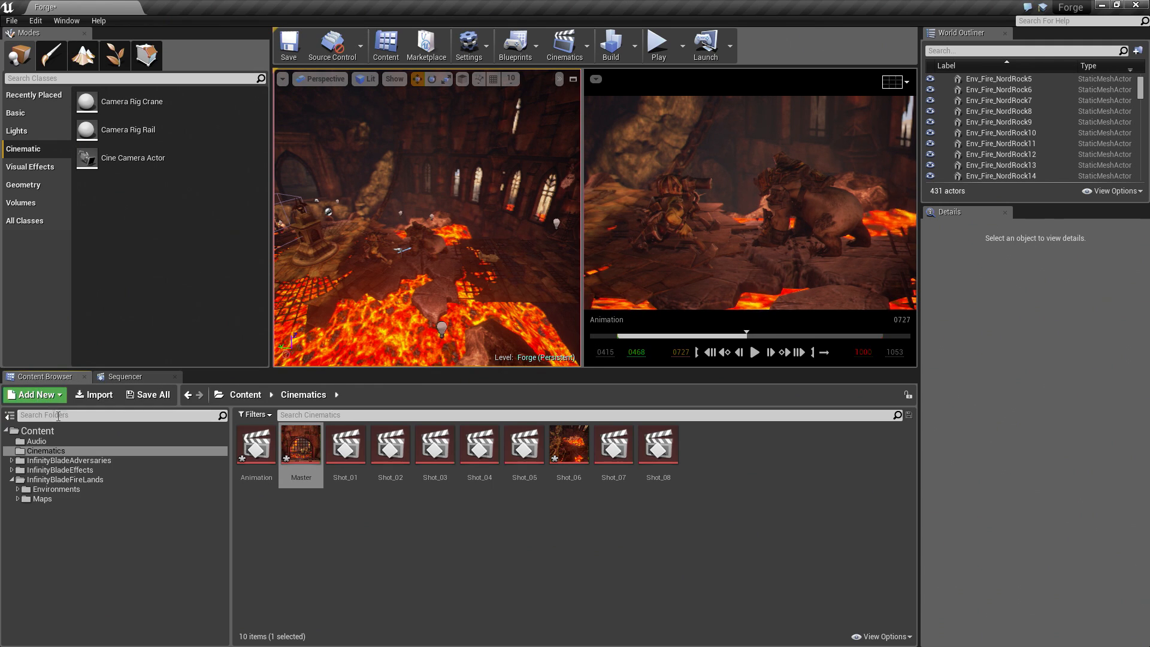
click(60, 469)
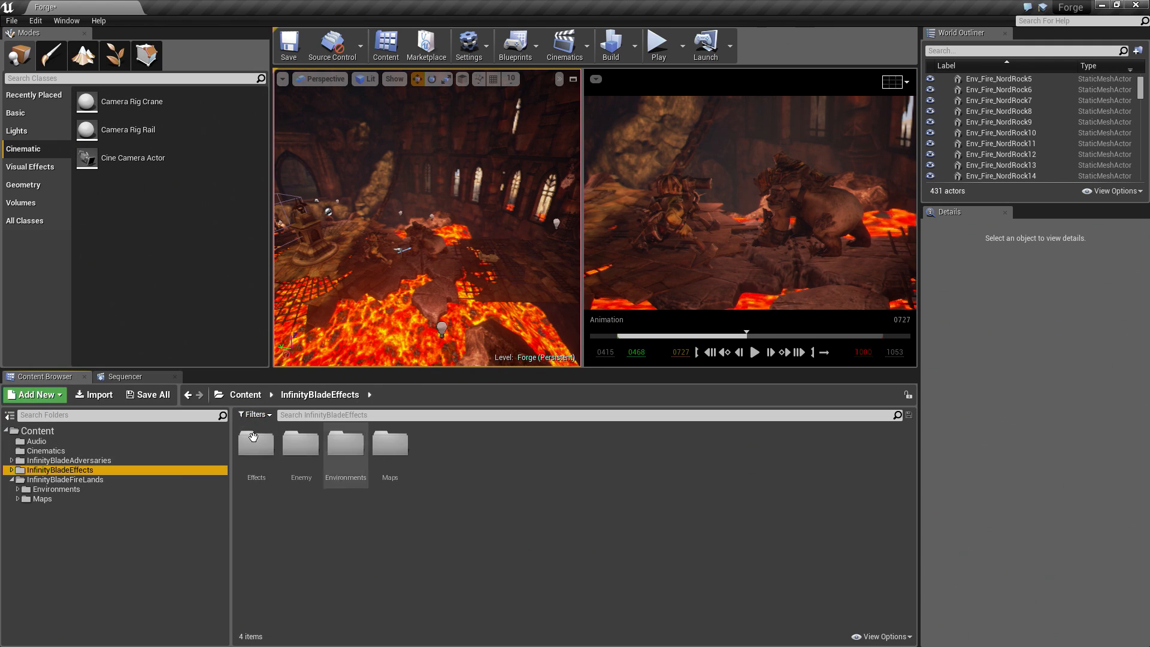
mouse_move(303, 509)
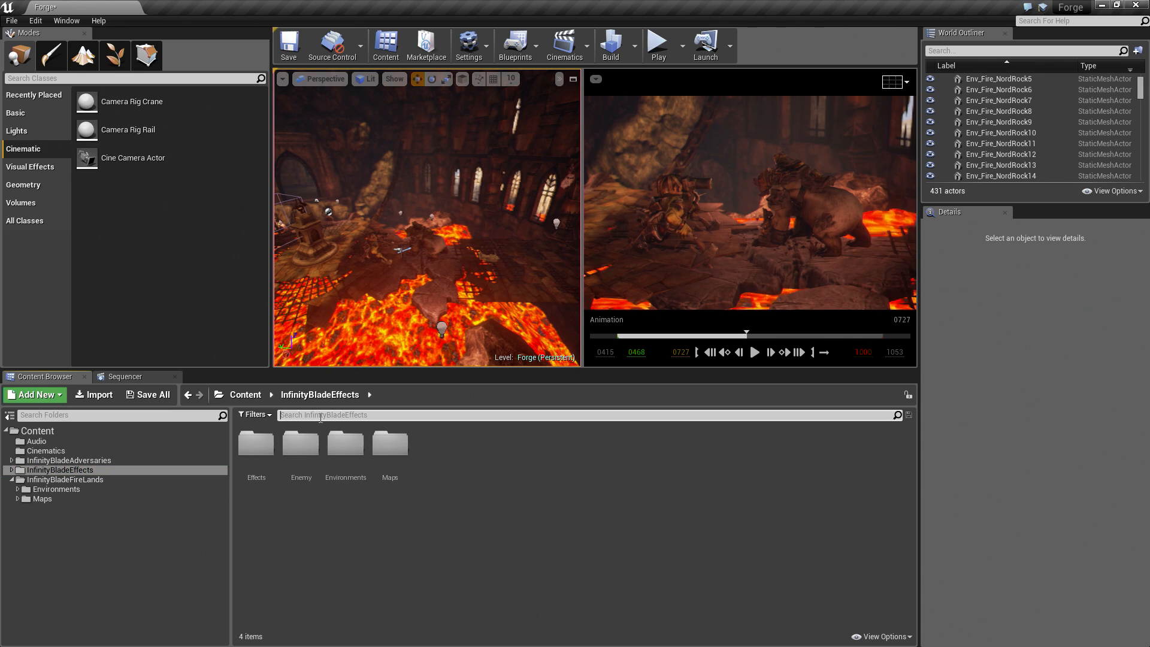
Filter InfinityBladeEffects assets with the search 'player fire strong'.
text(player fire st ong)
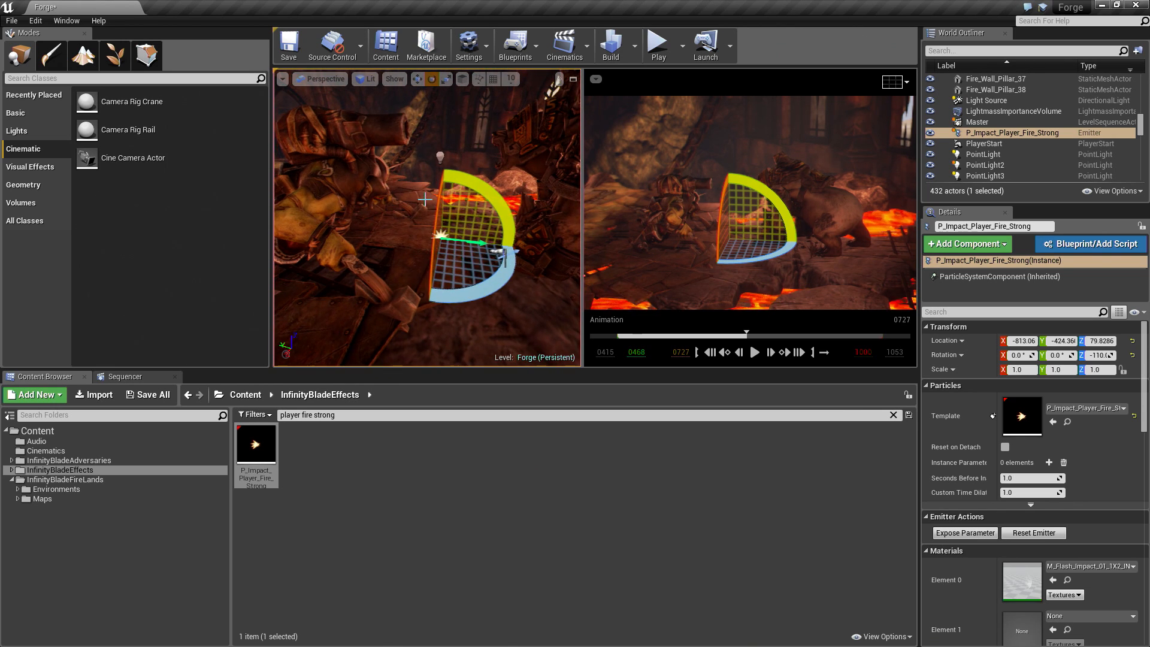
Raise the P_Impact_Player_Fire_Strong emitter off the ground and shift it beside the fighters.
drag(440, 205, 440, 154)
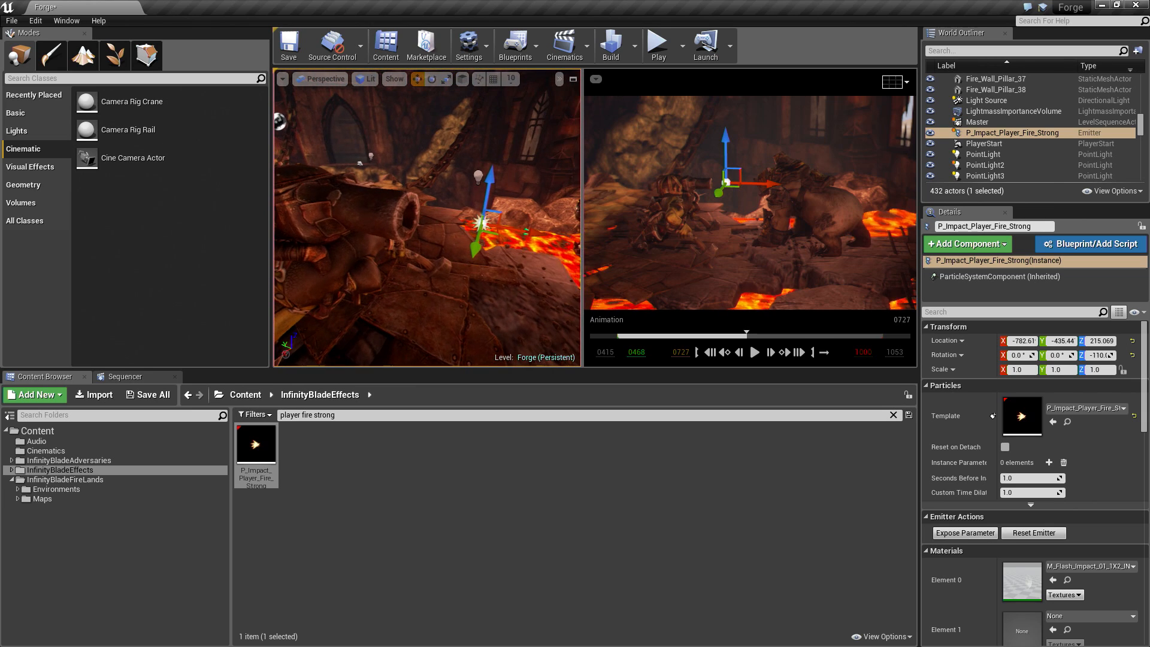
drag(481, 225, 417, 212)
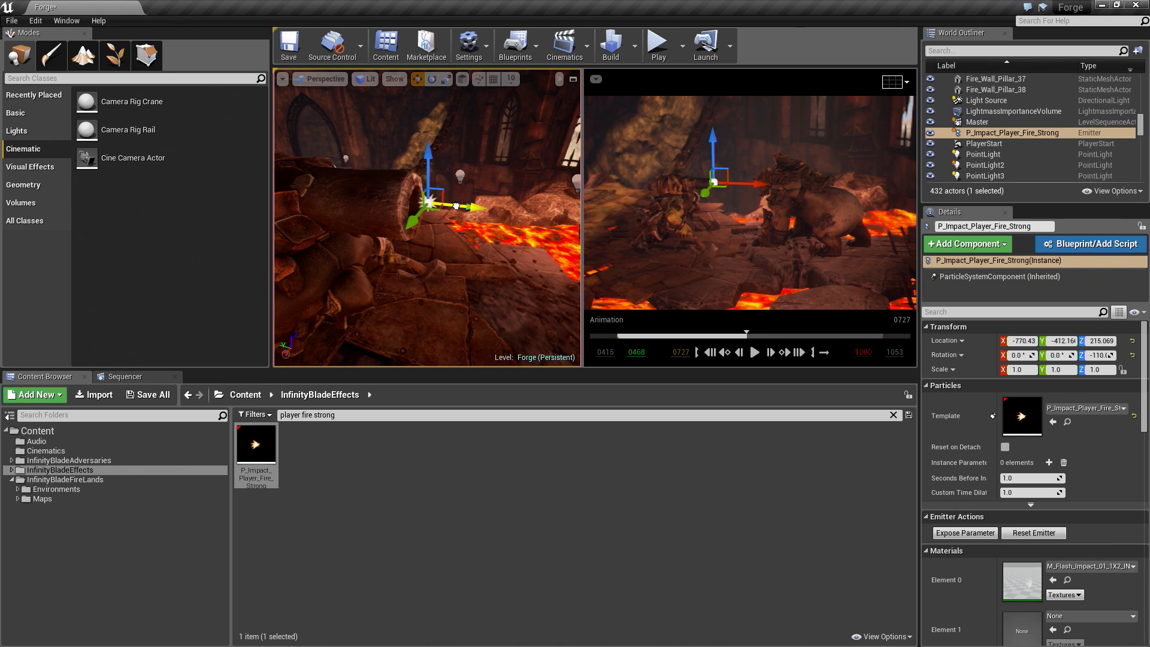
drag(422, 205, 429, 198)
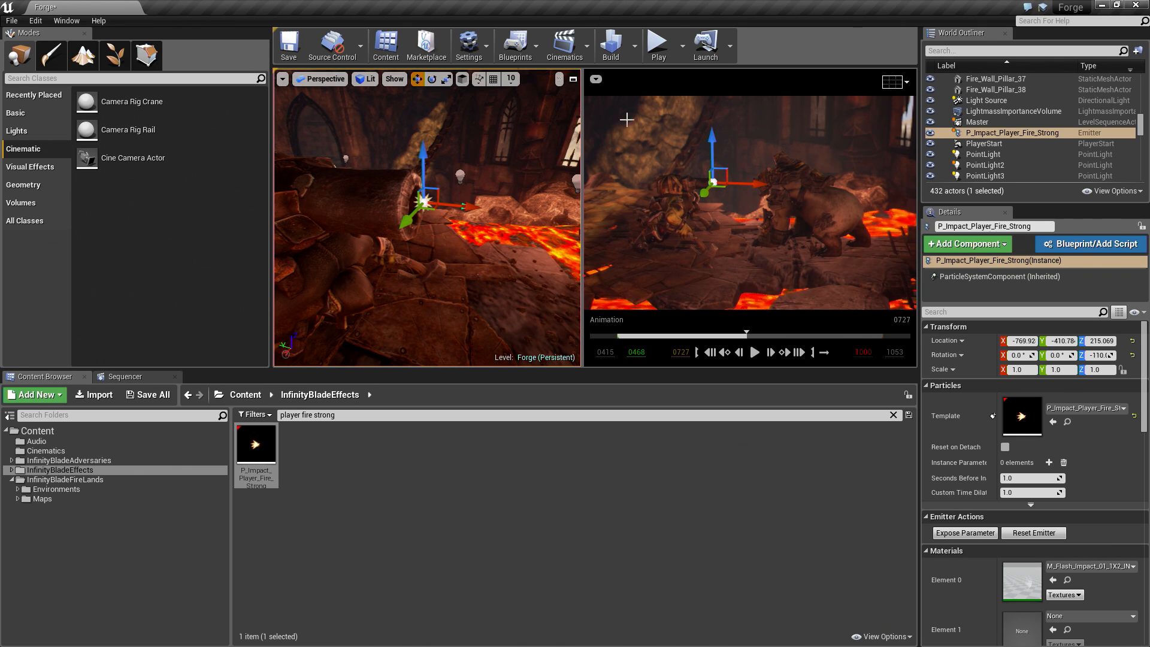
Turn off Auto Activate for the fire emitter, toggling it once to preview.
scroll(down, 3)
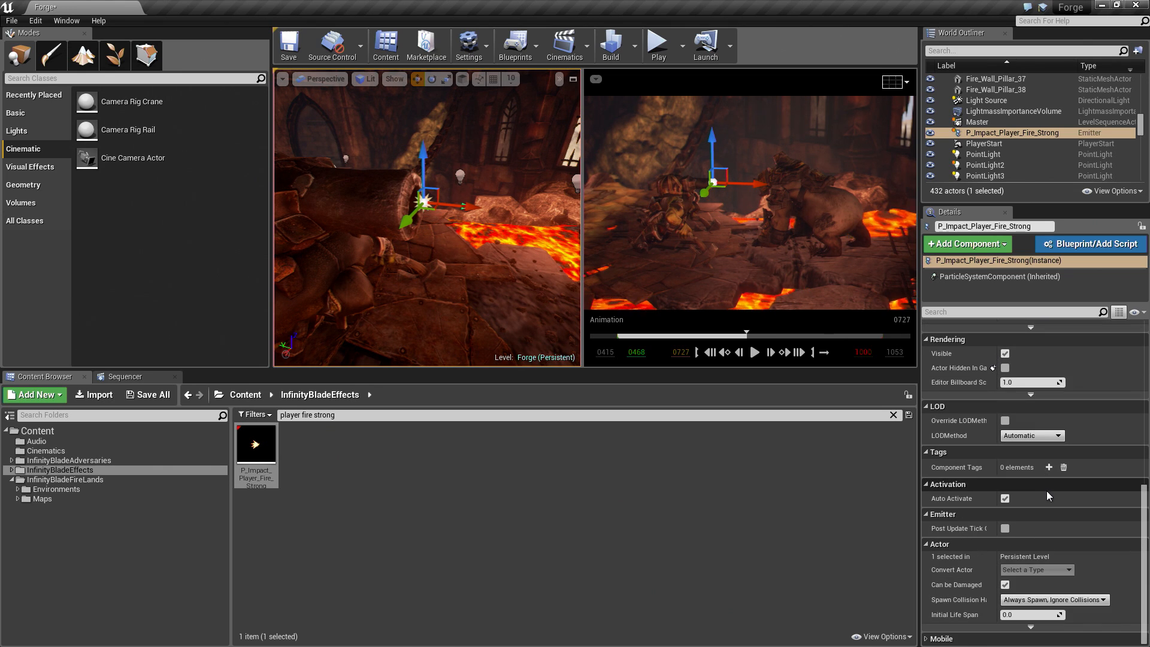
mouse_move(953, 503)
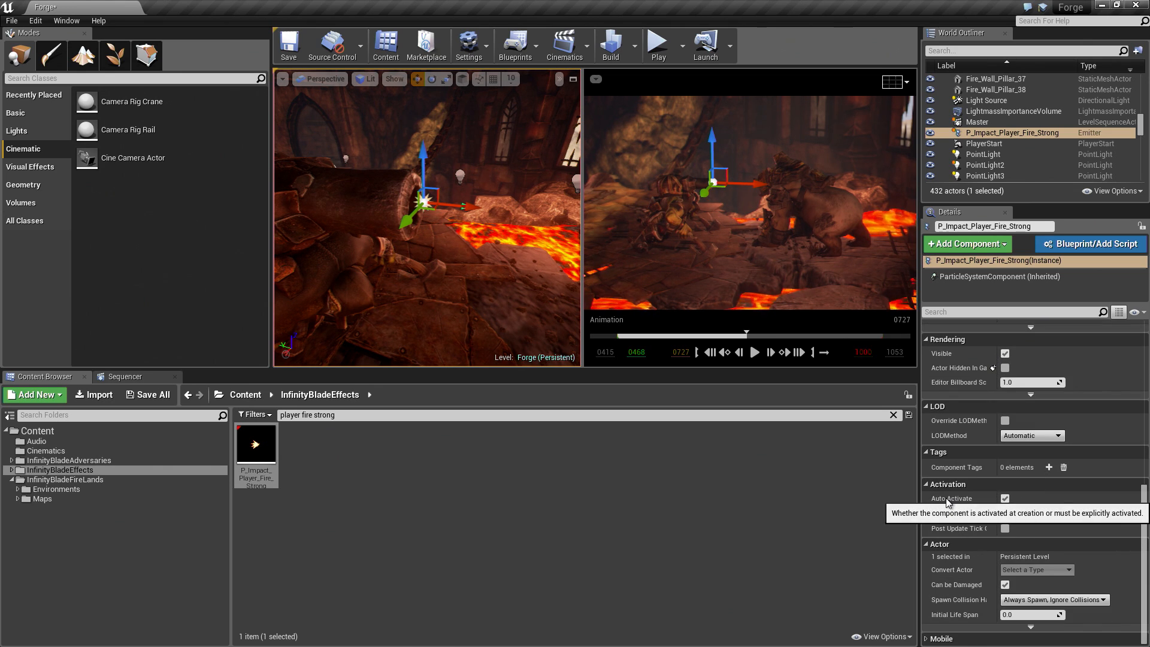
click(1006, 497)
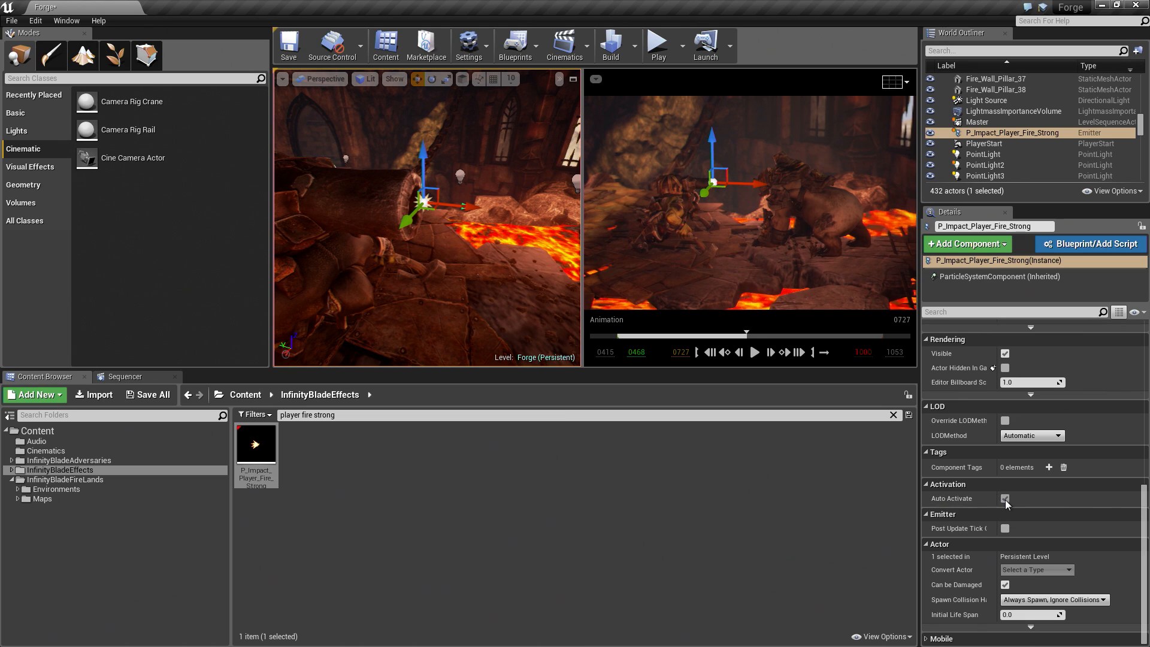
mouse_move(1006, 502)
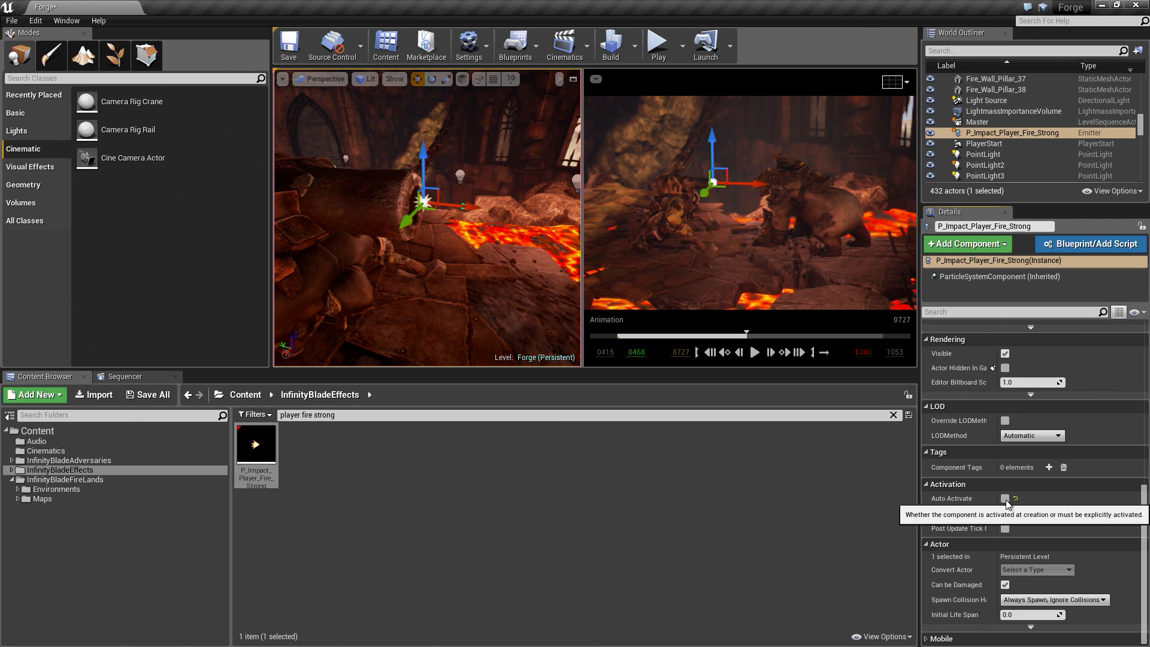
click(1005, 499)
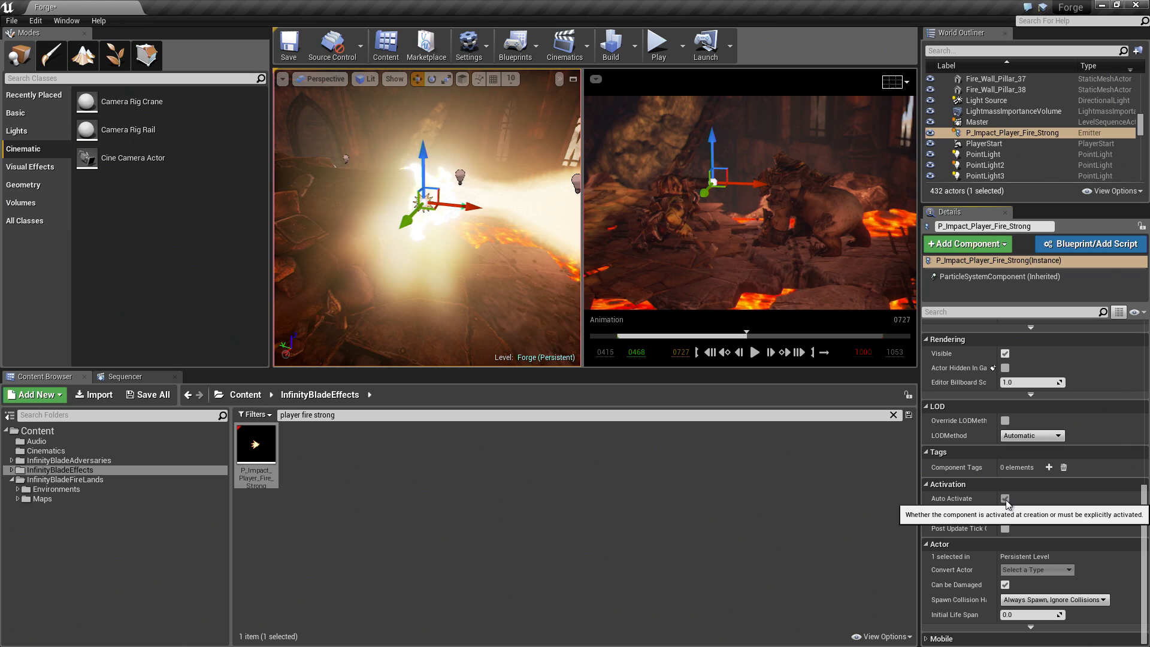
click(1005, 498)
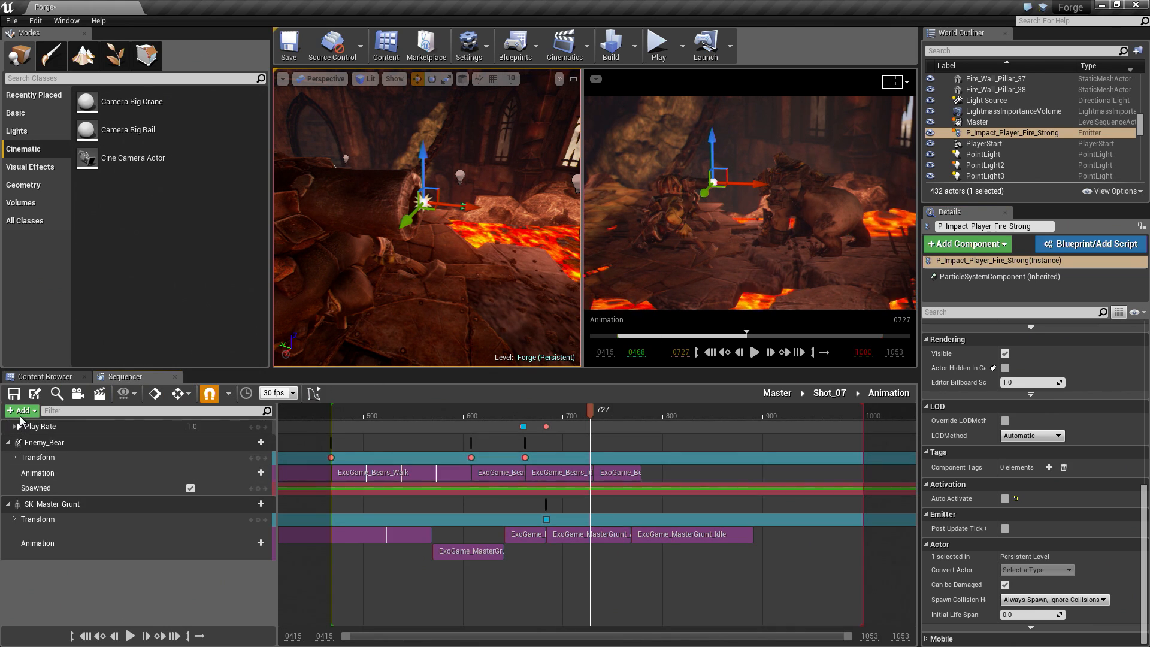
Add P_Impact_Player_Fire_Strong to the sequence with a Particle Toggle track set to Activate.
click(20, 410)
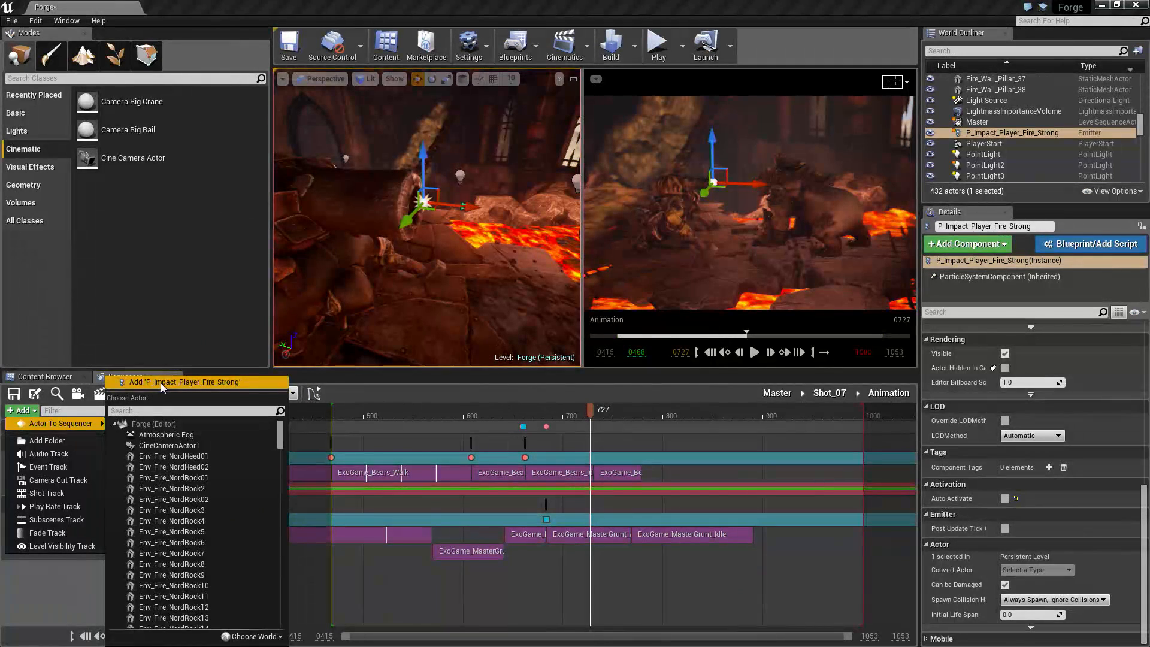
click(185, 382)
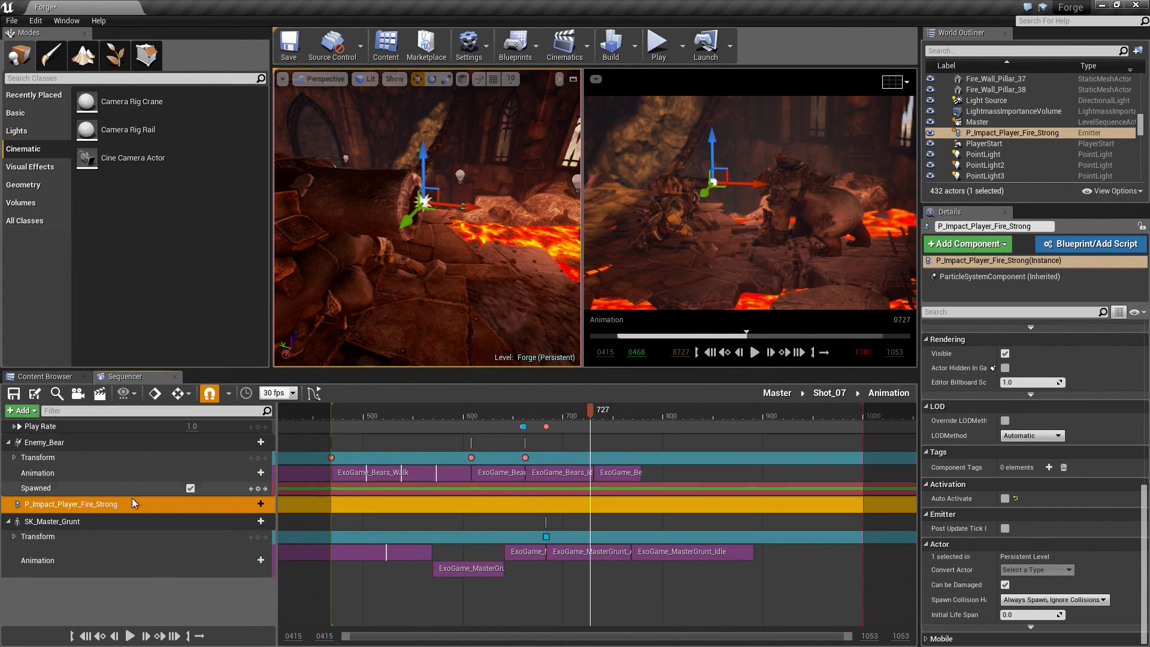
click(254, 504)
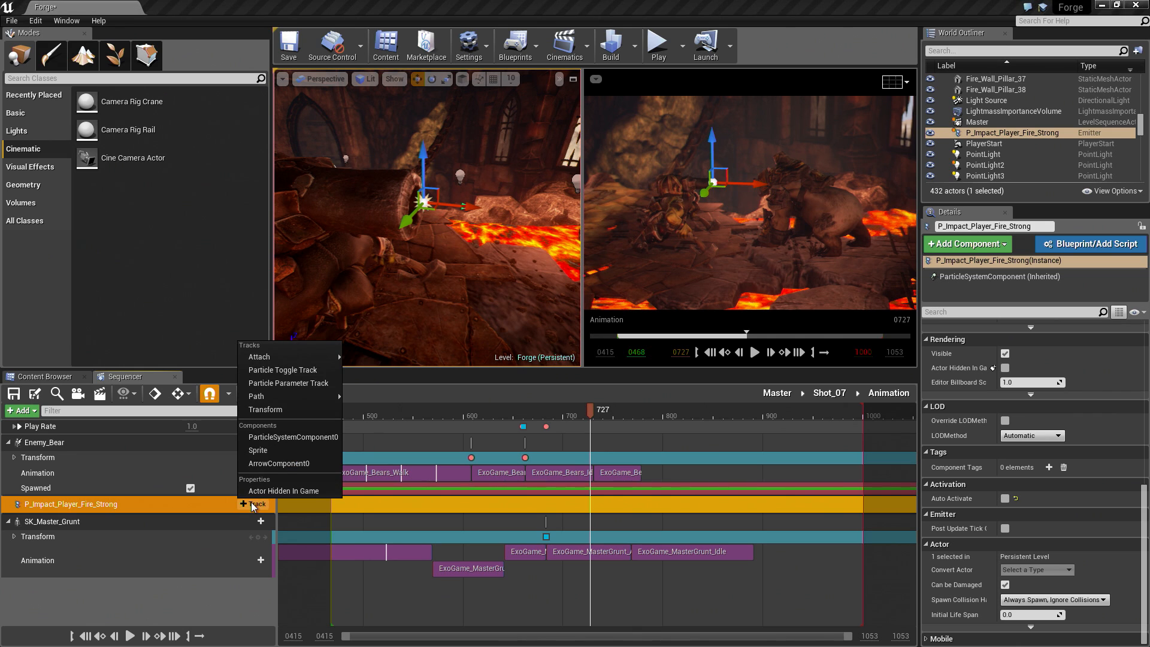
mouse_move(288, 383)
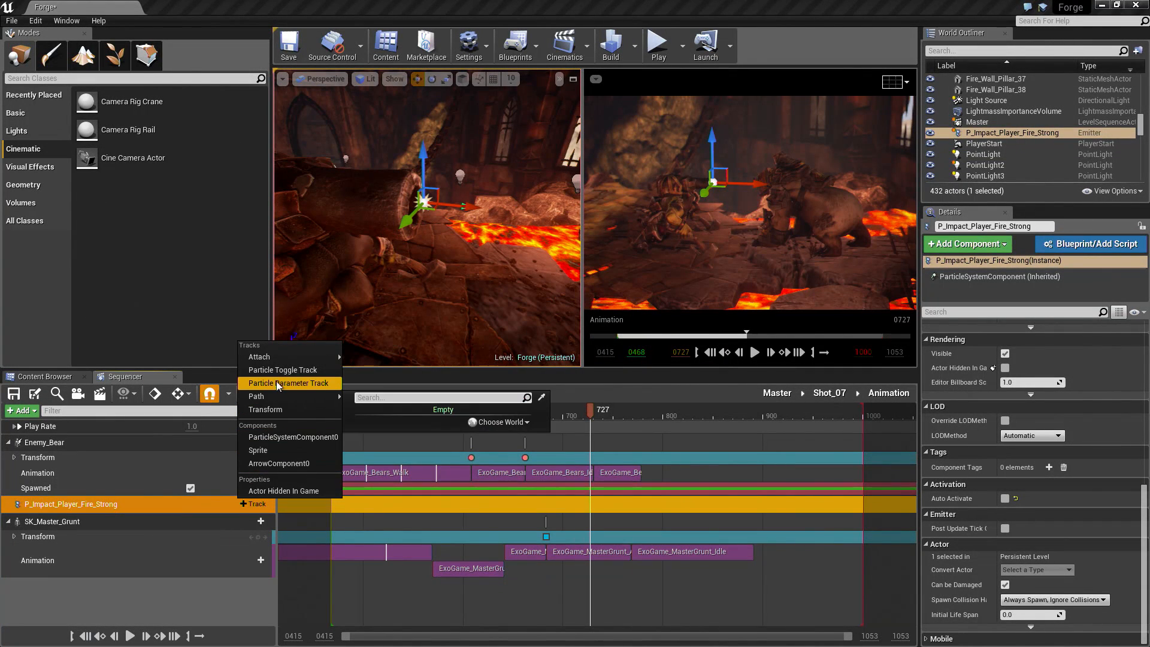
mouse_move(282, 369)
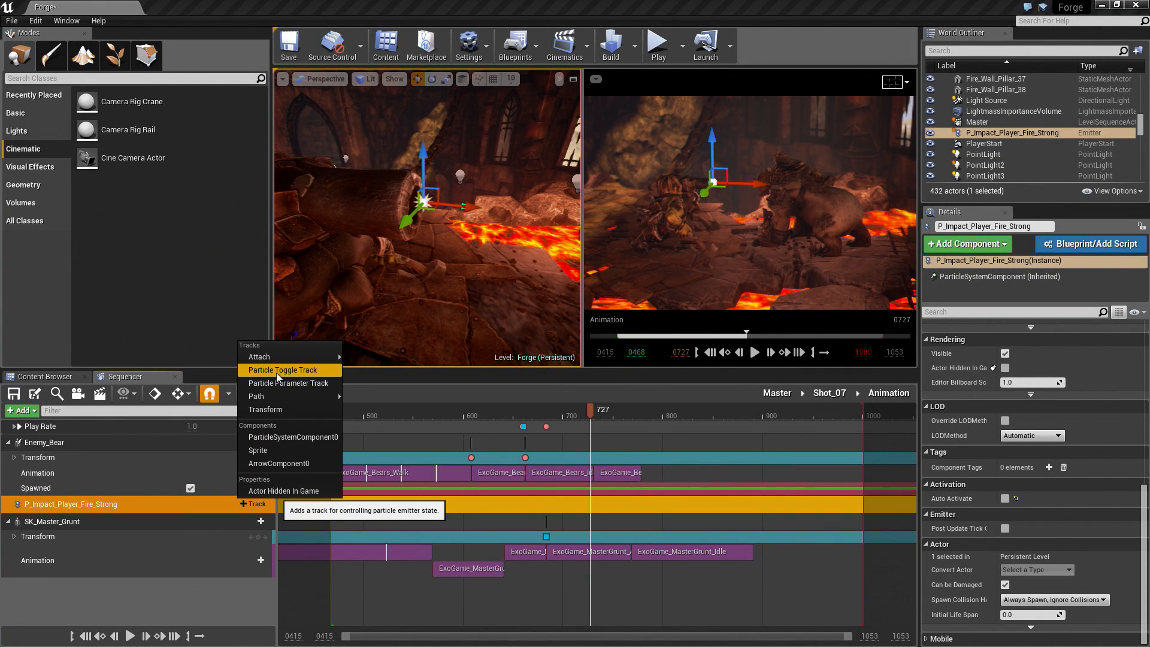
click(281, 370)
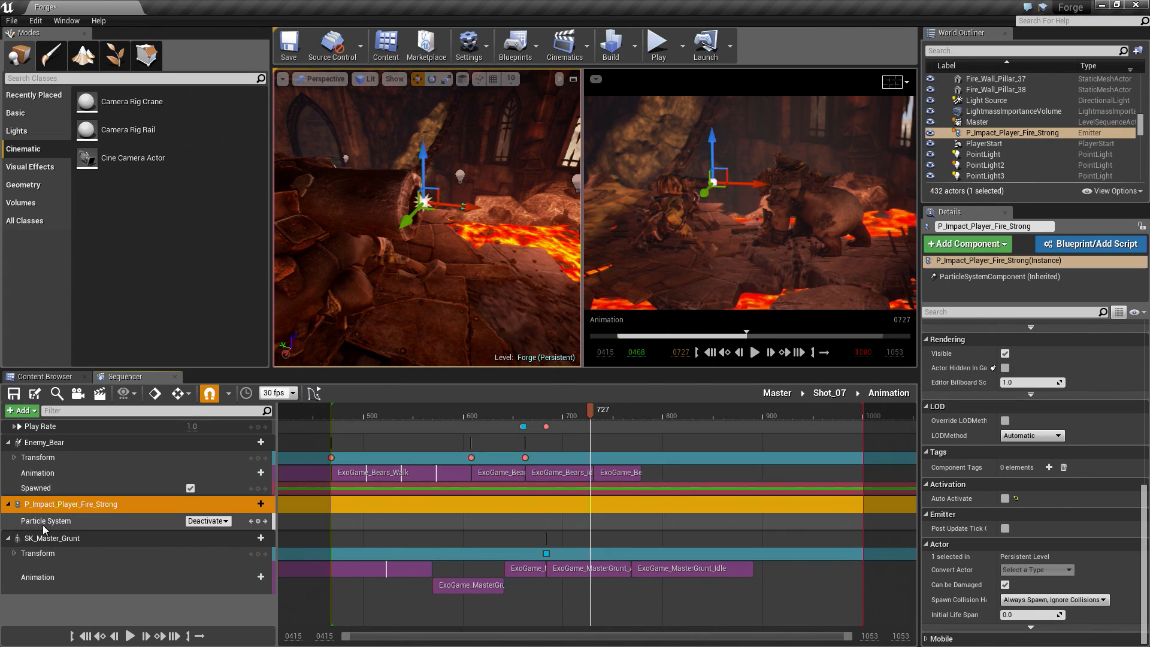
mouse_move(107, 534)
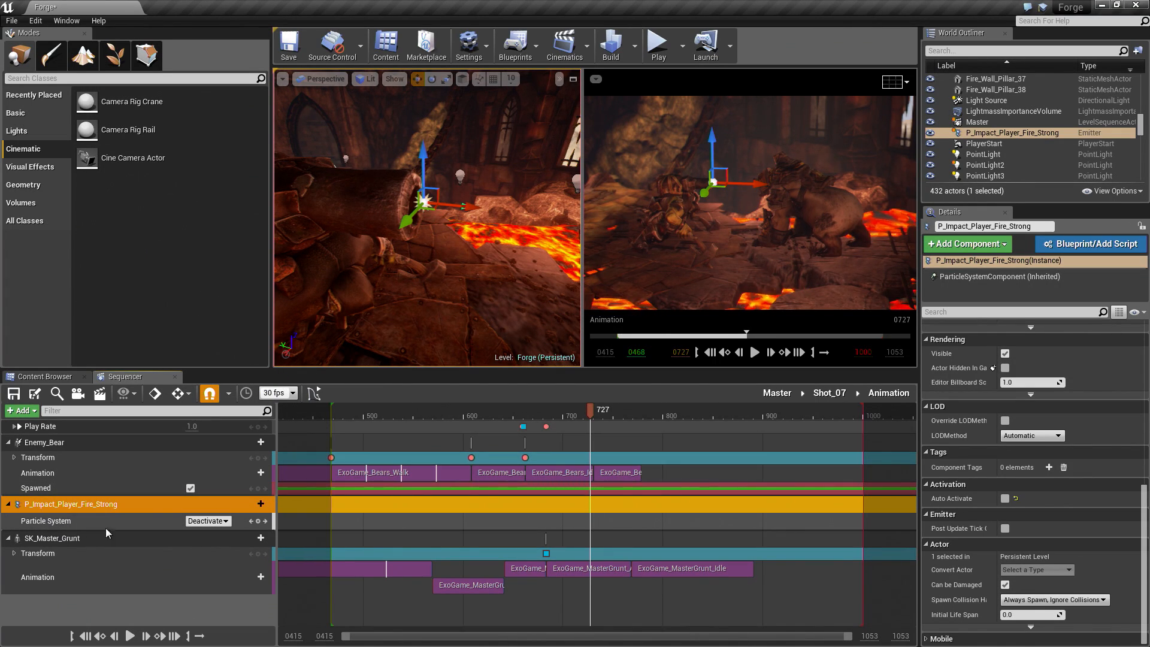
click(207, 520)
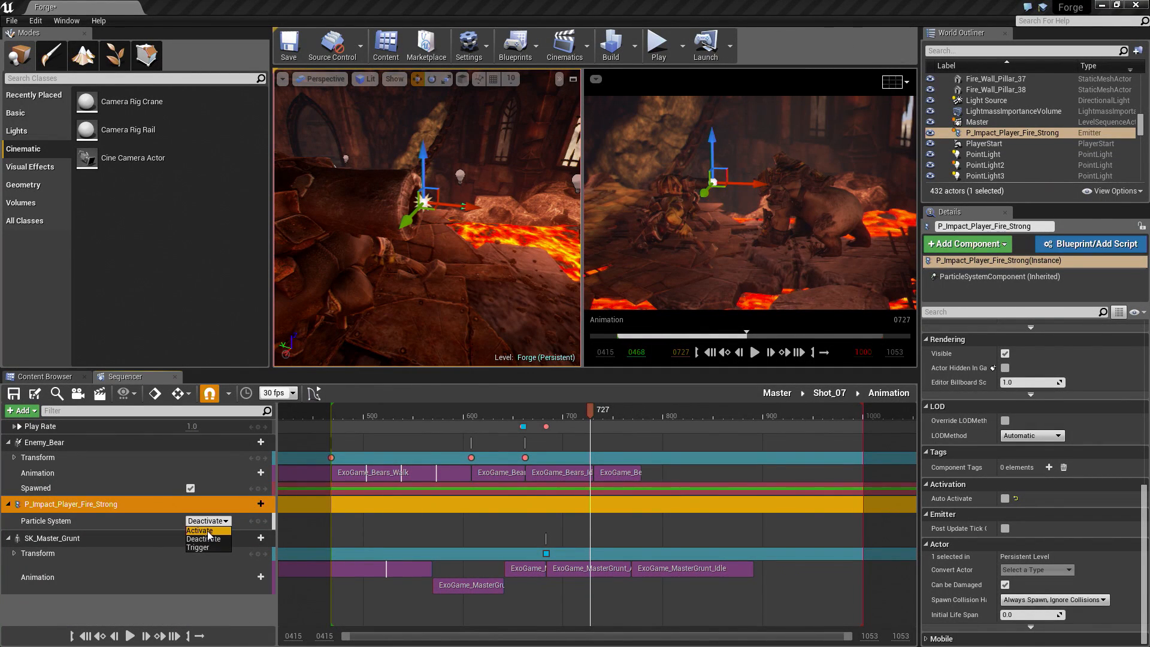
click(199, 529)
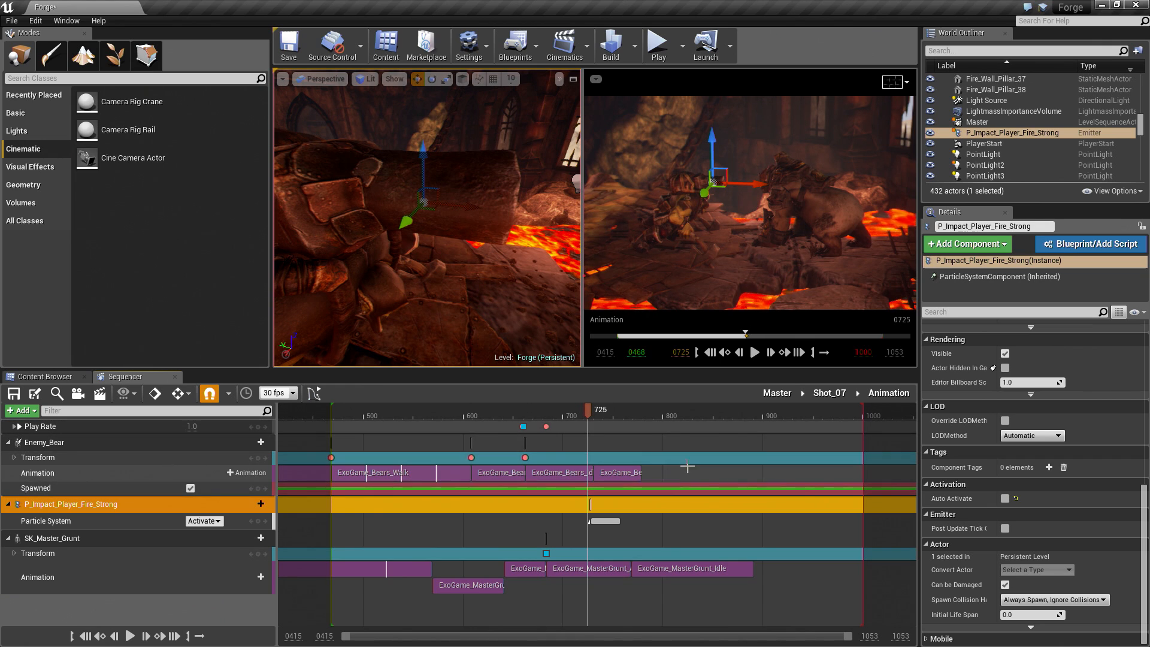
Add a Fade track to the Master sequence, keyed to 1.0 at frame 0.
click(776, 392)
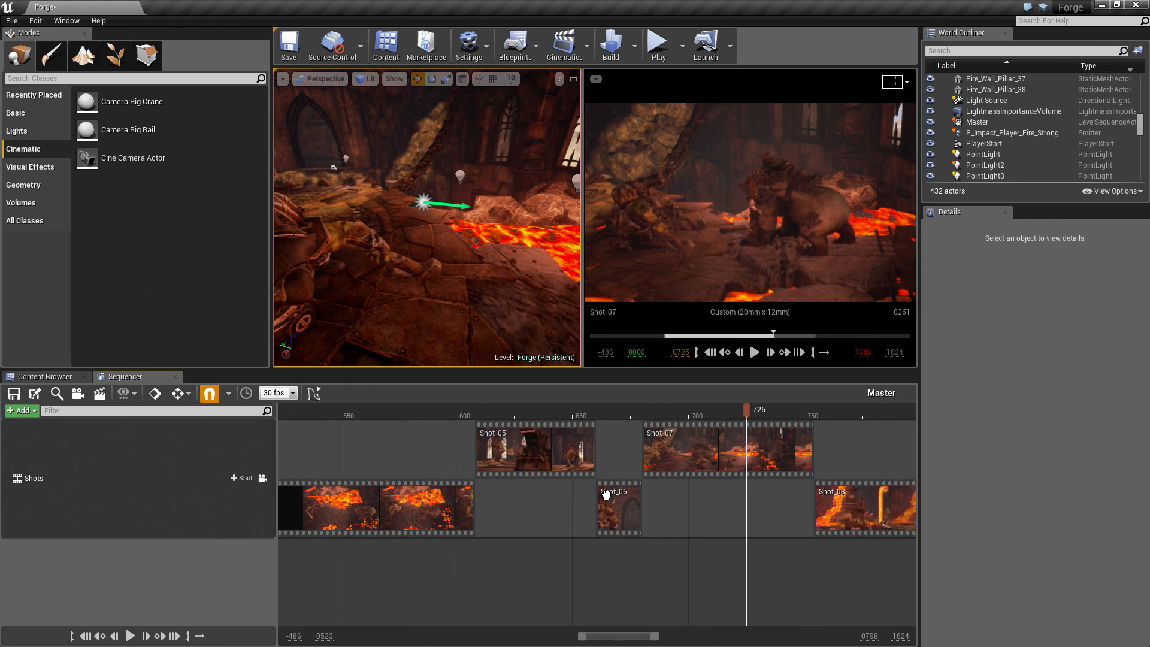
scroll(left, 3)
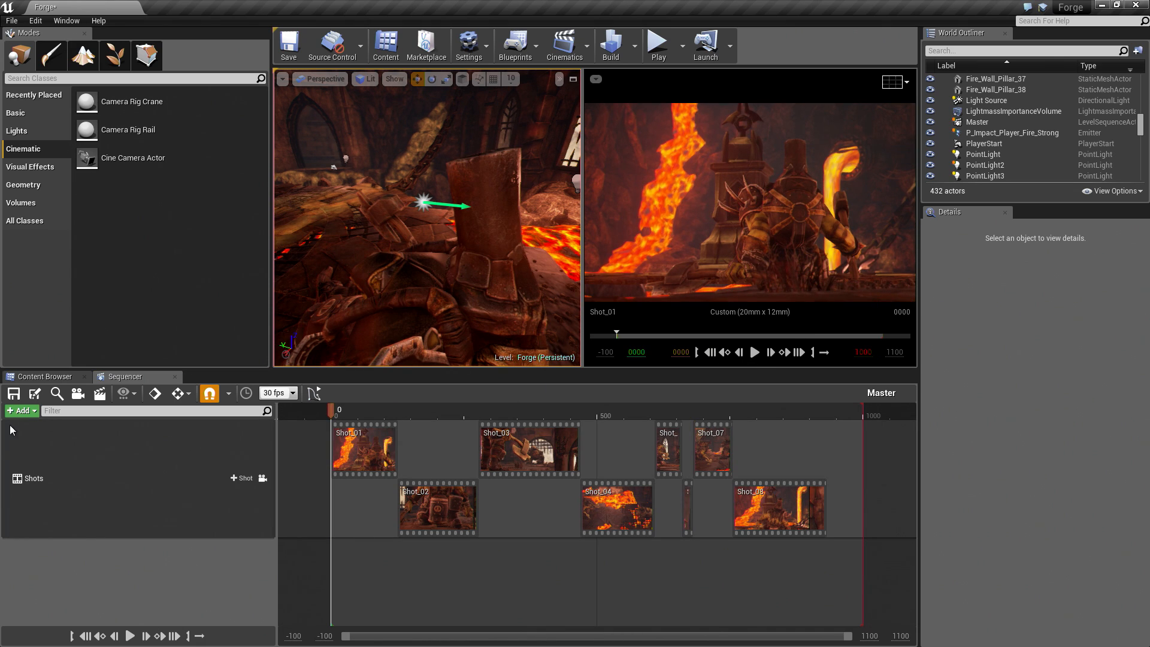
click(18, 411)
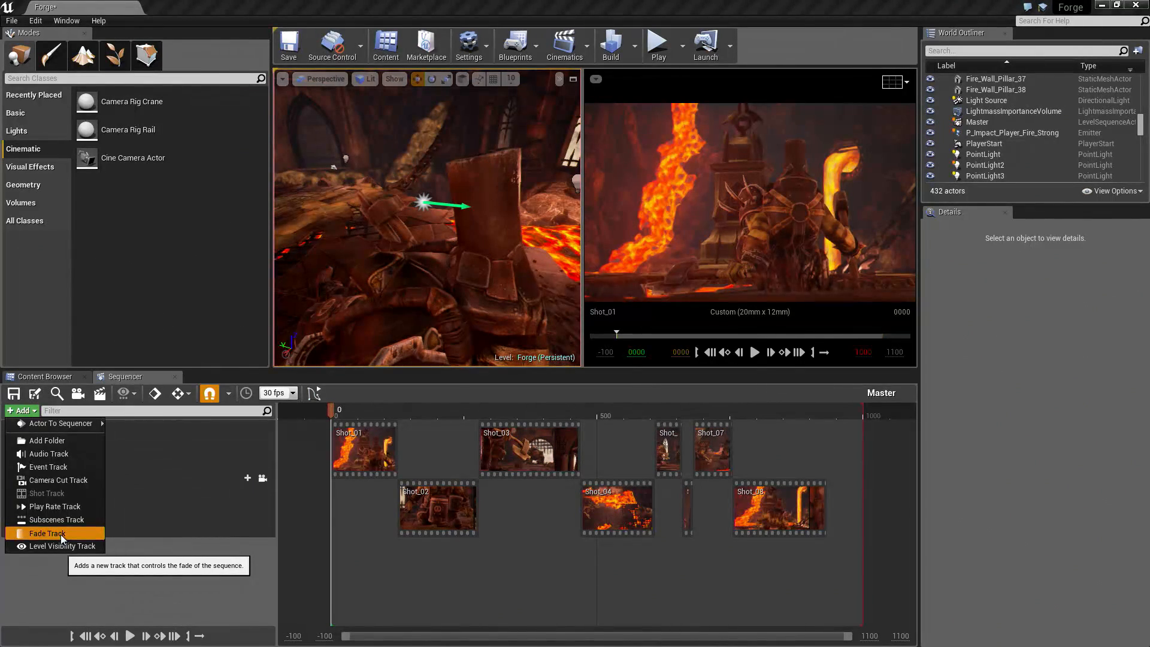
click(46, 533)
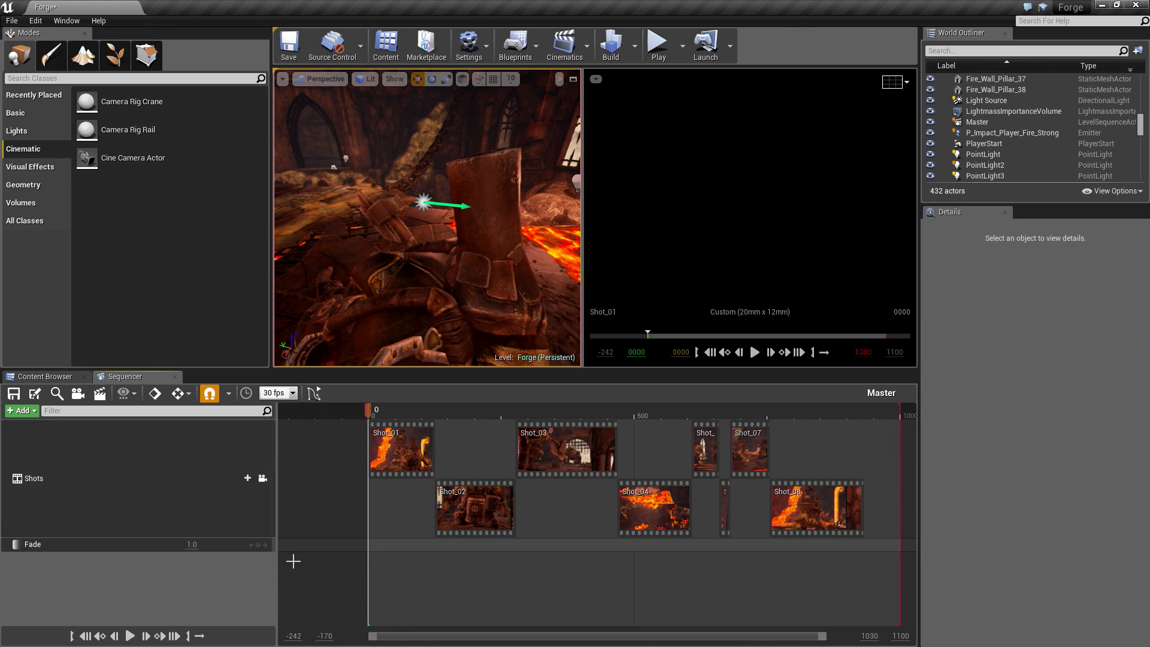
mouse_move(257, 545)
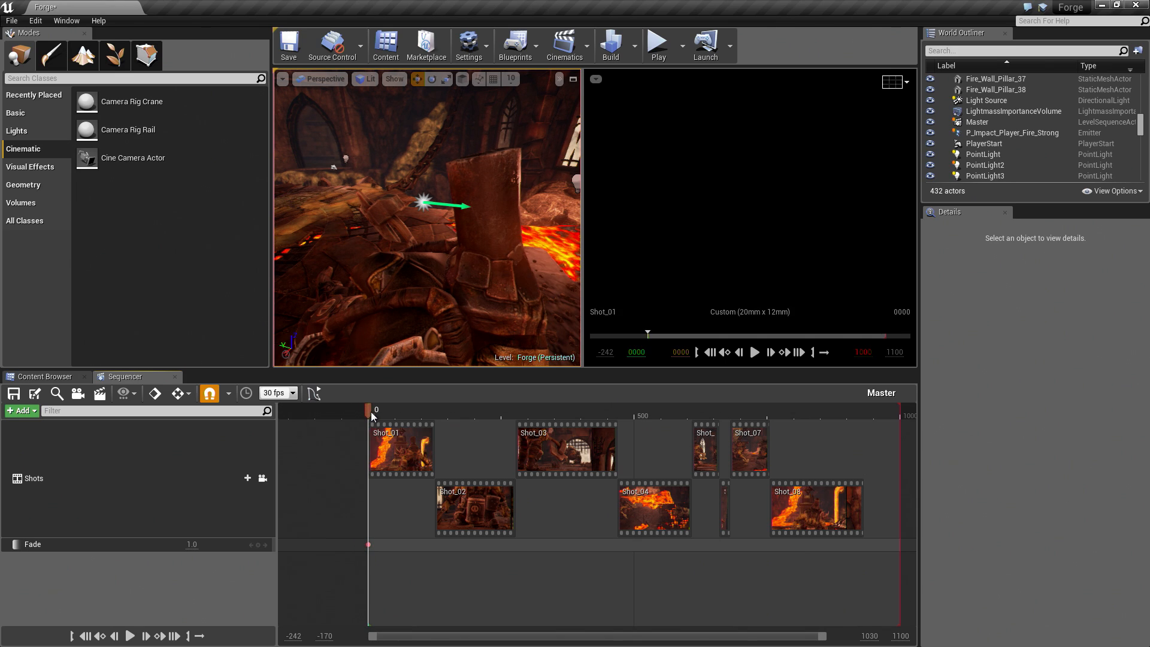
mouse_move(230, 392)
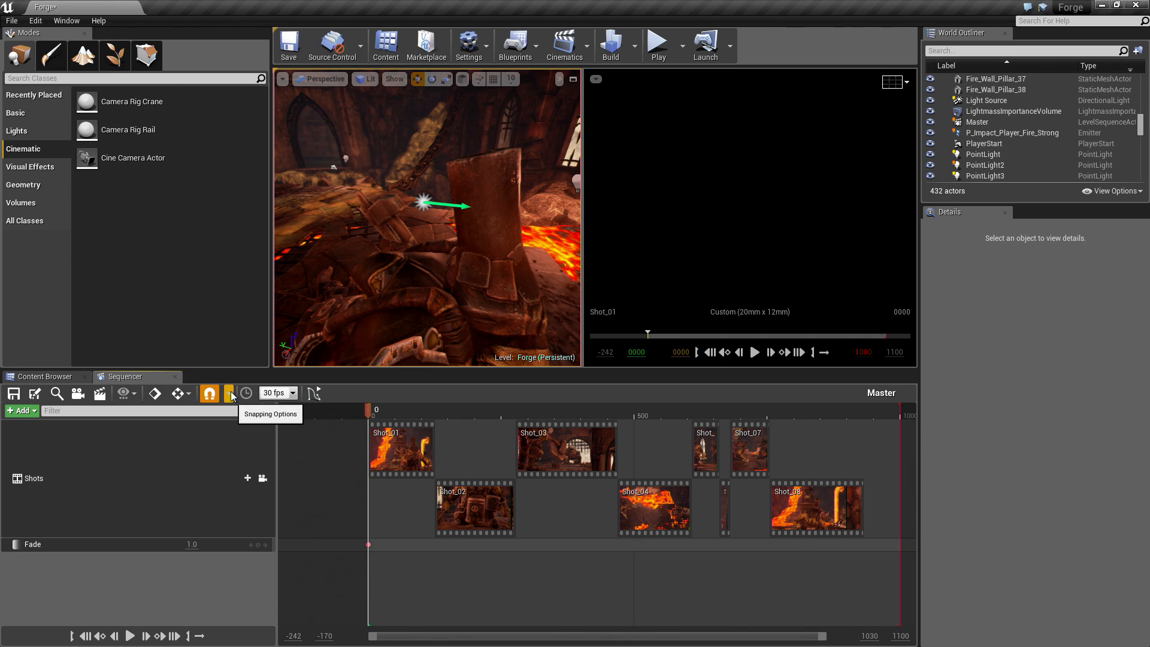
Switch the timeline from frame numbers to seconds and key Fade to 0.0 at 2 seconds.
click(230, 393)
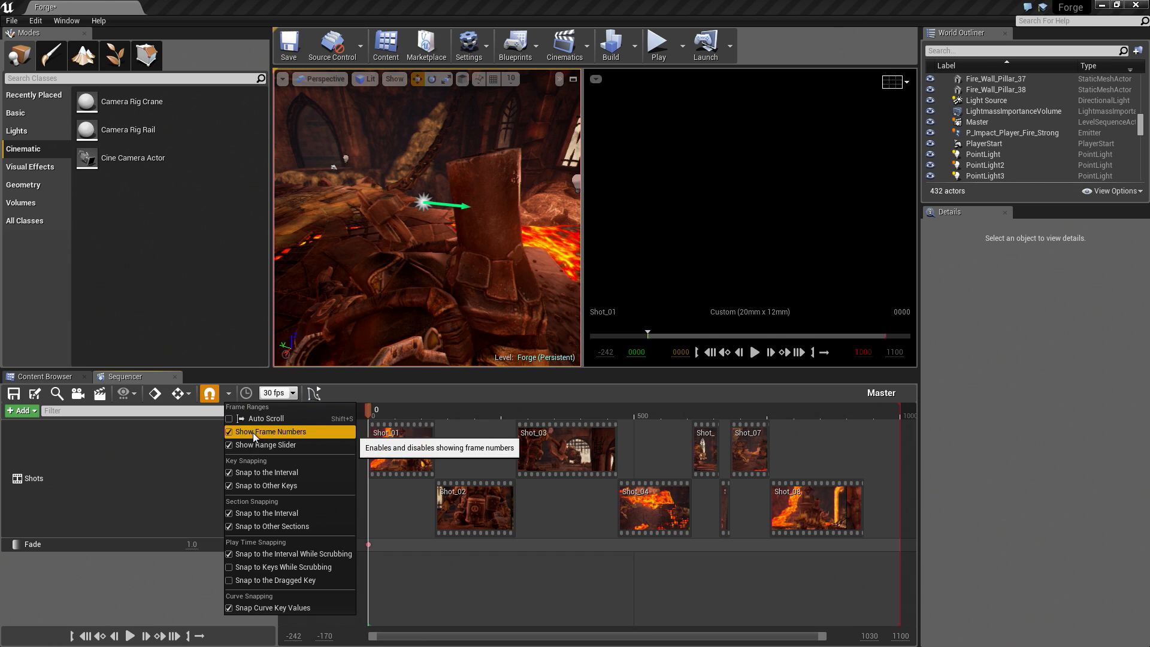
click(264, 431)
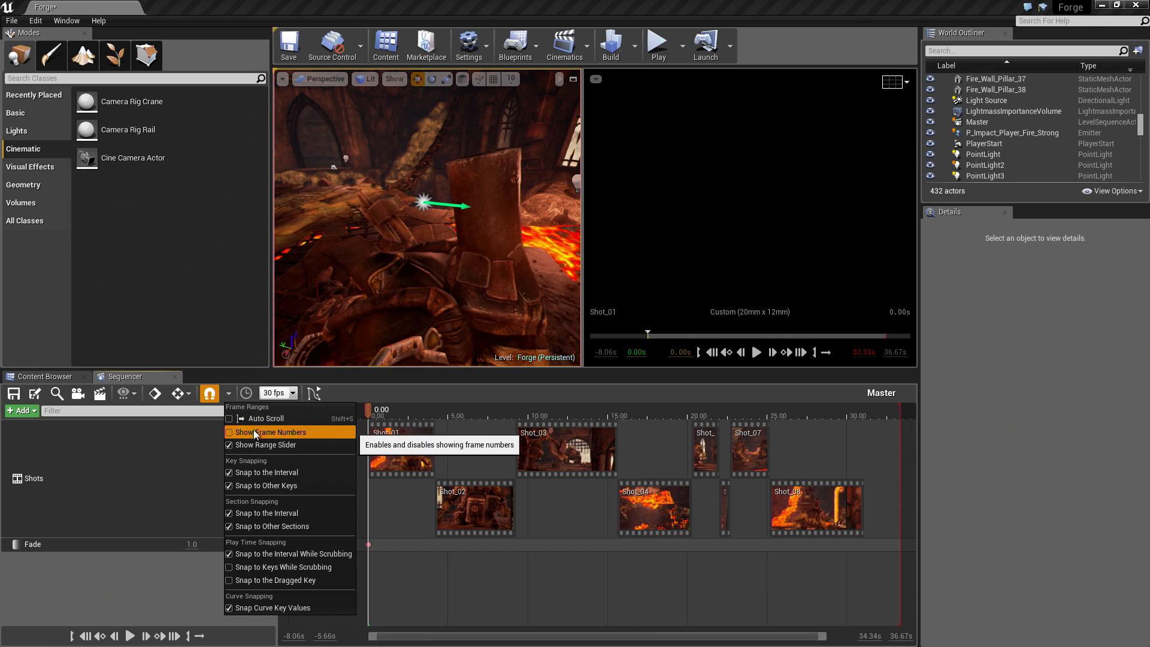
click(265, 432)
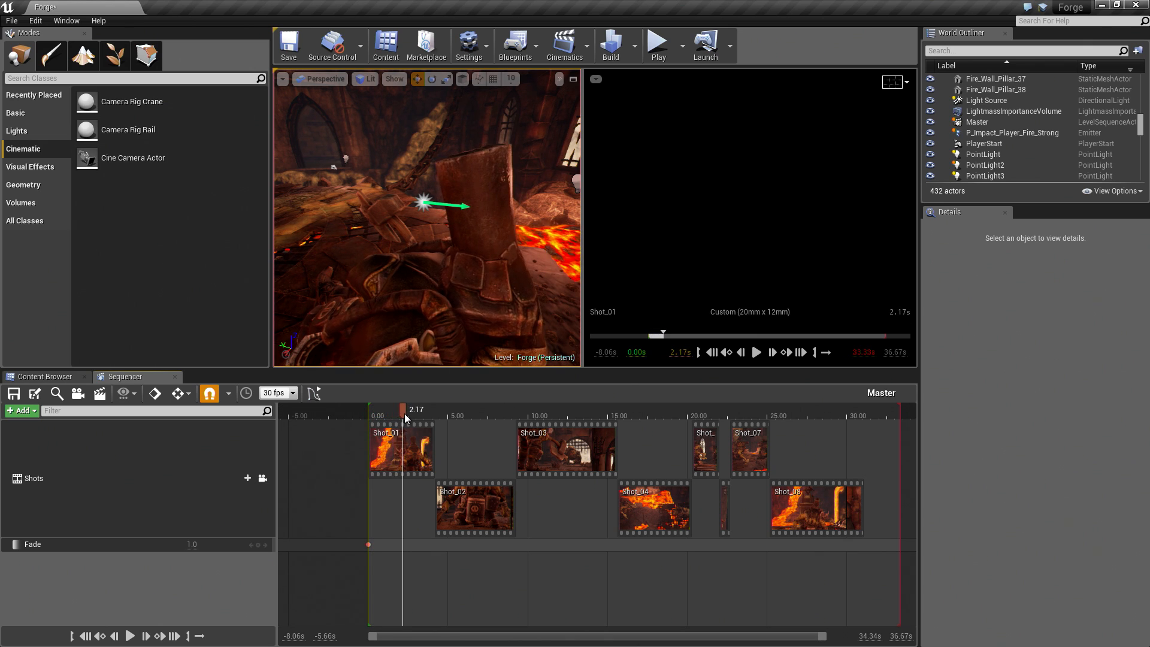
click(402, 408)
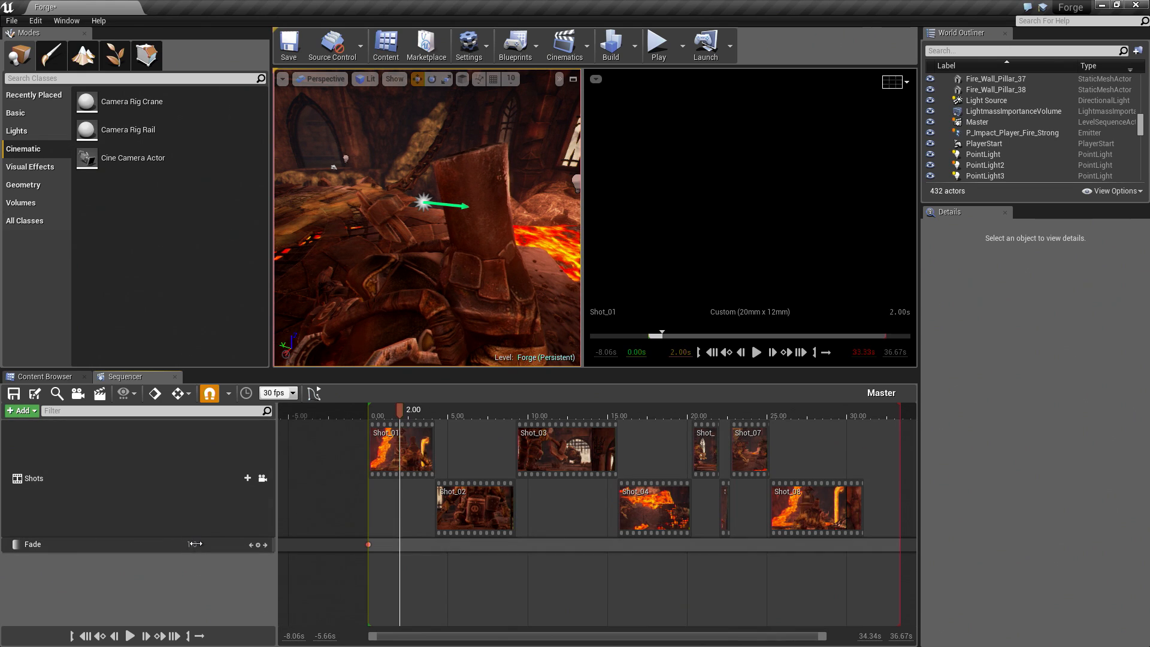
mouse_move(258, 546)
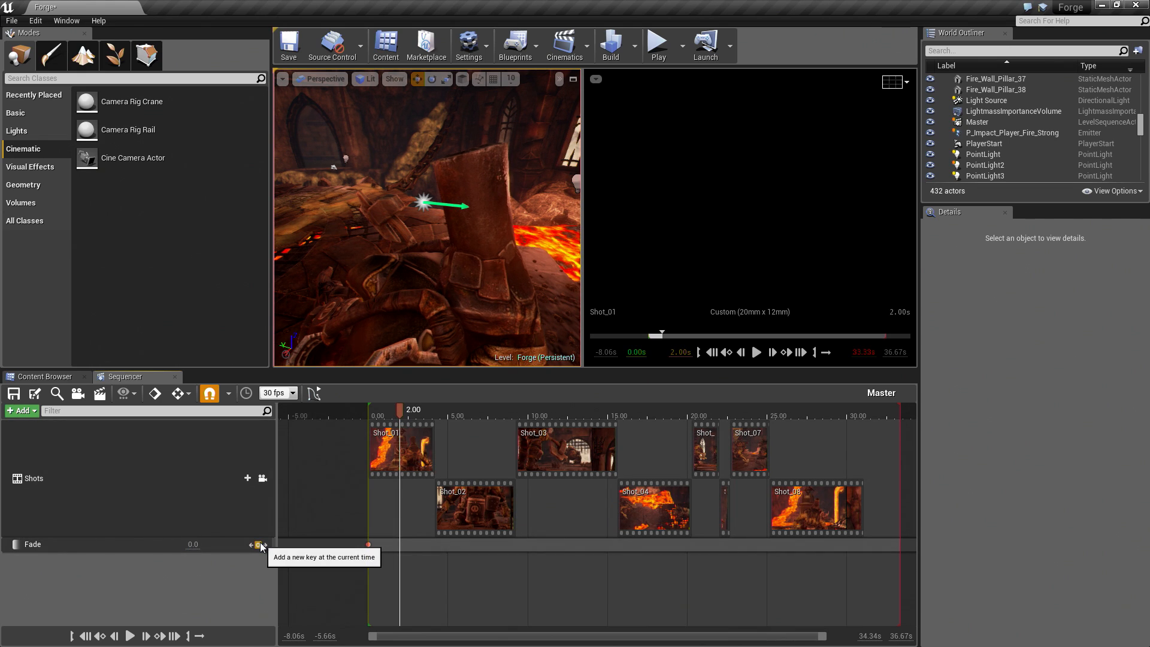
click(256, 544)
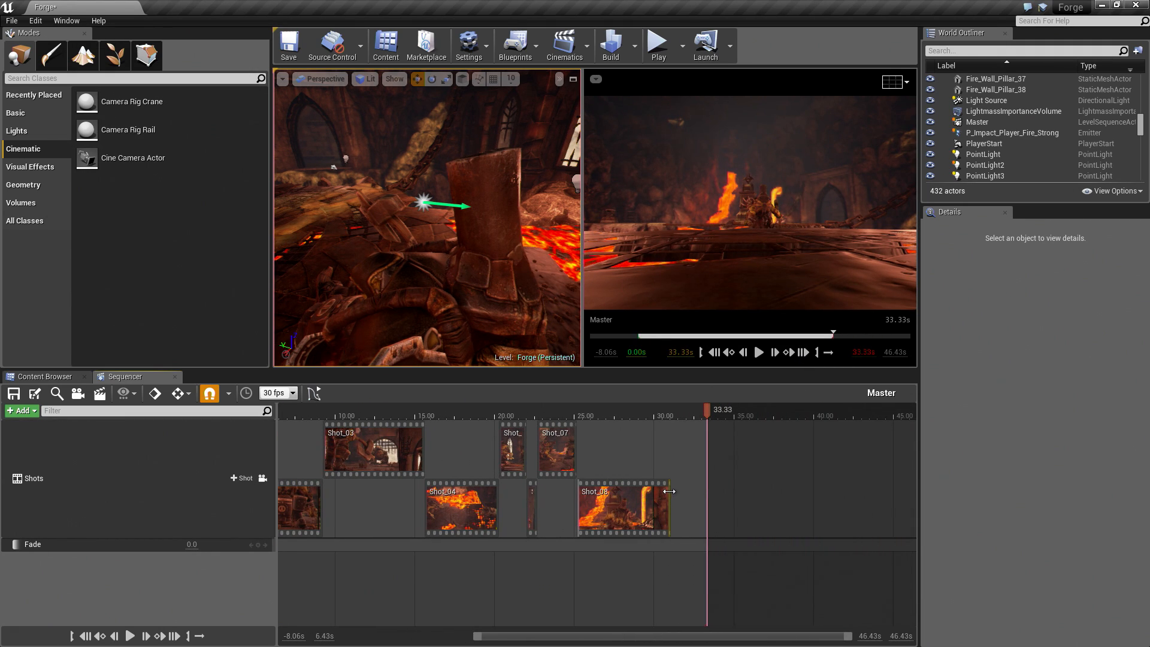
Key the Fade track near the sequence end so it ramps to 1.0 between about 28 and 31 seconds.
click(624, 508)
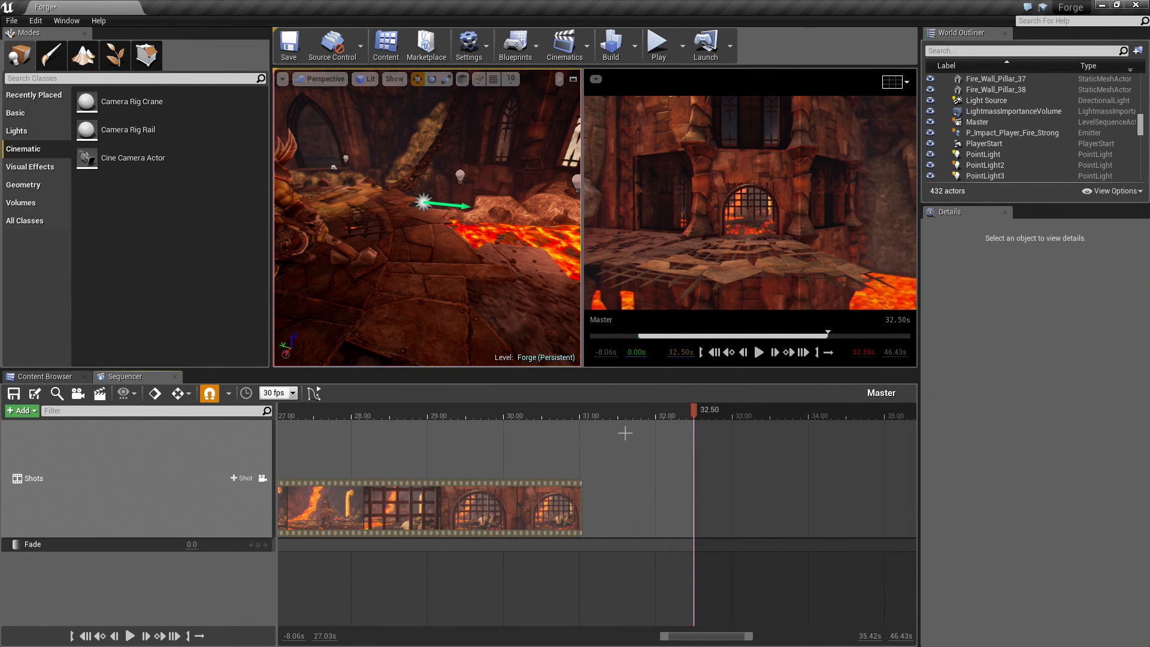
click(430, 409)
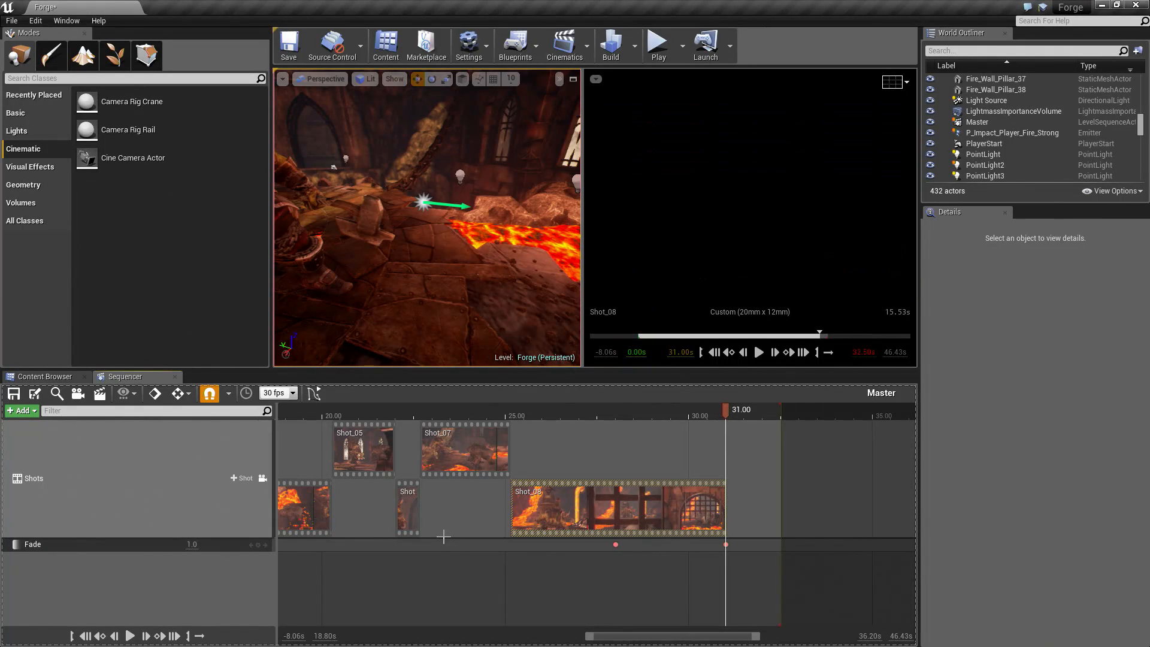
click(605, 409)
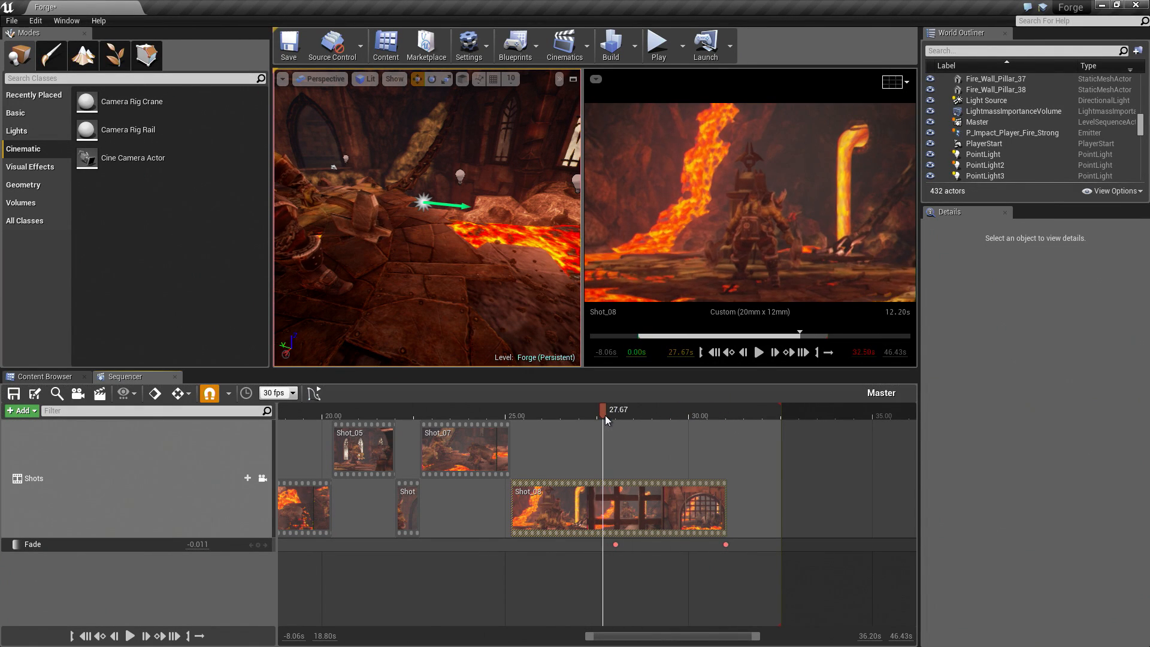
click(758, 352)
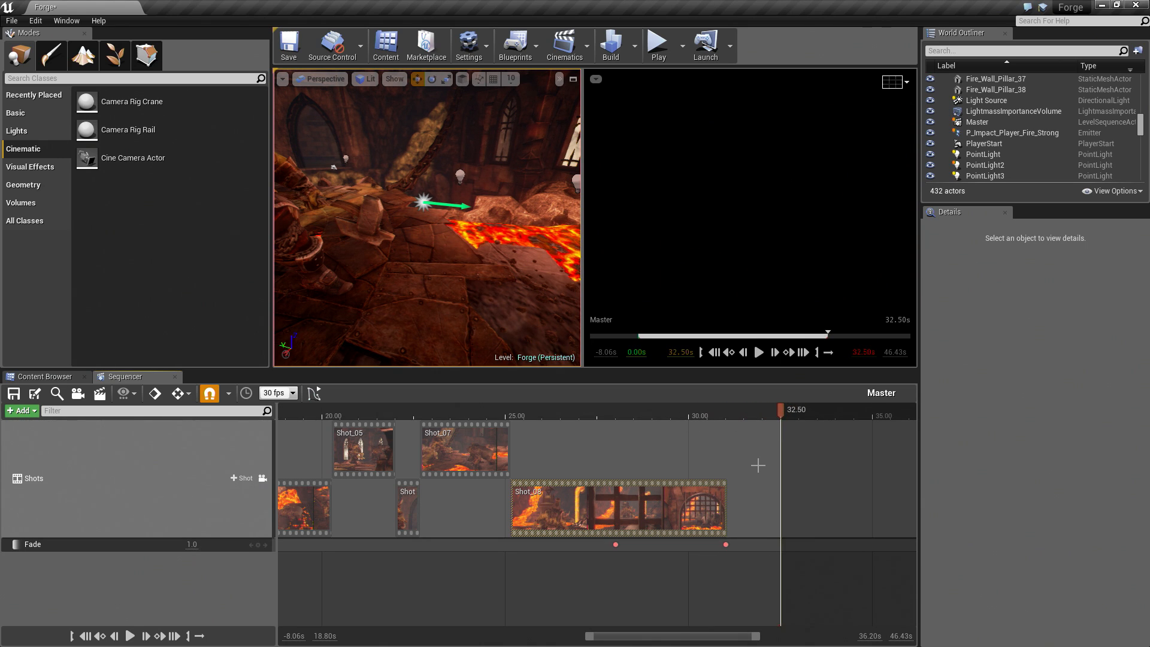
mouse_move(778, 417)
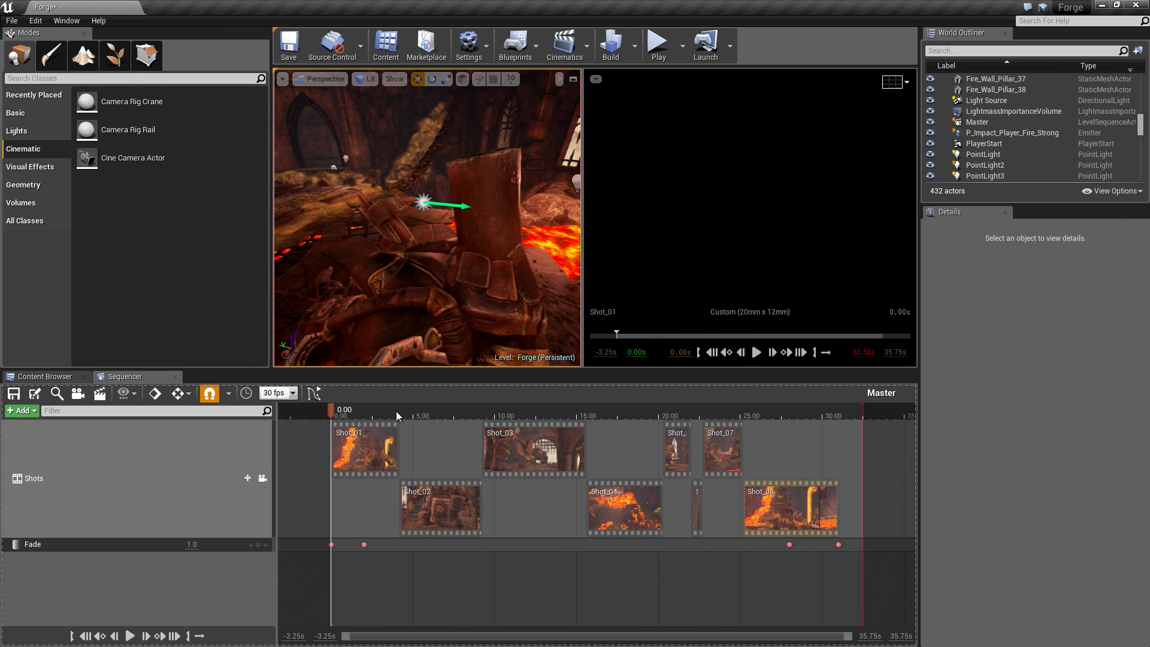
Add an Audio track to Master carrying the Battle_Lines_Cue sound cue.
click(19, 410)
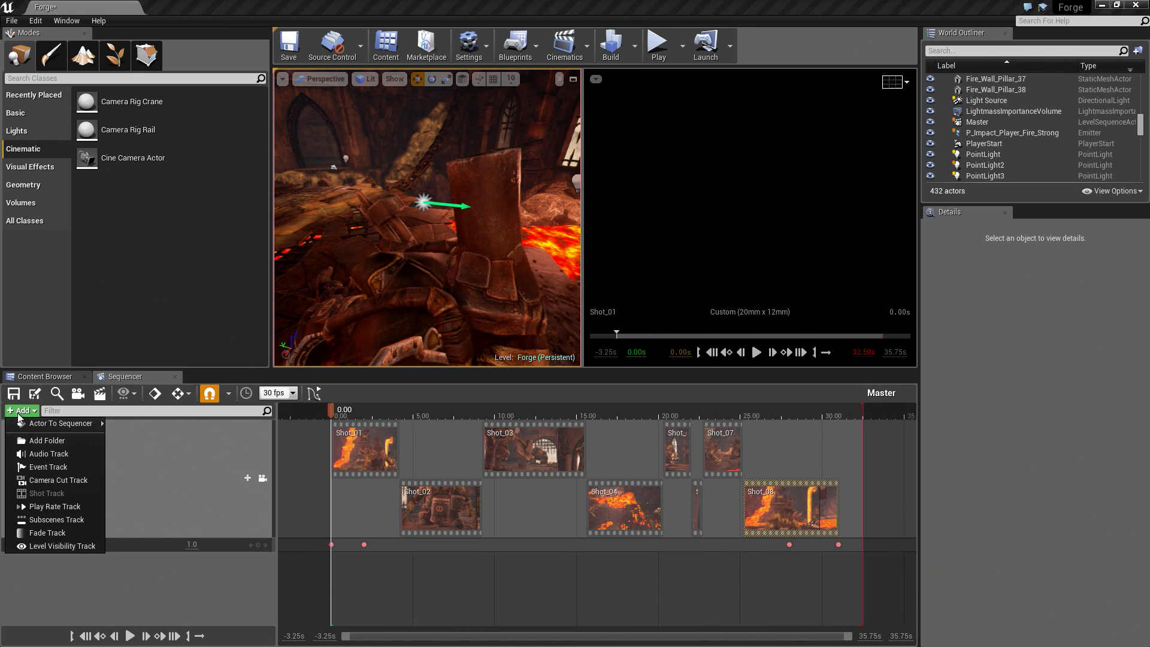
mouse_move(49, 454)
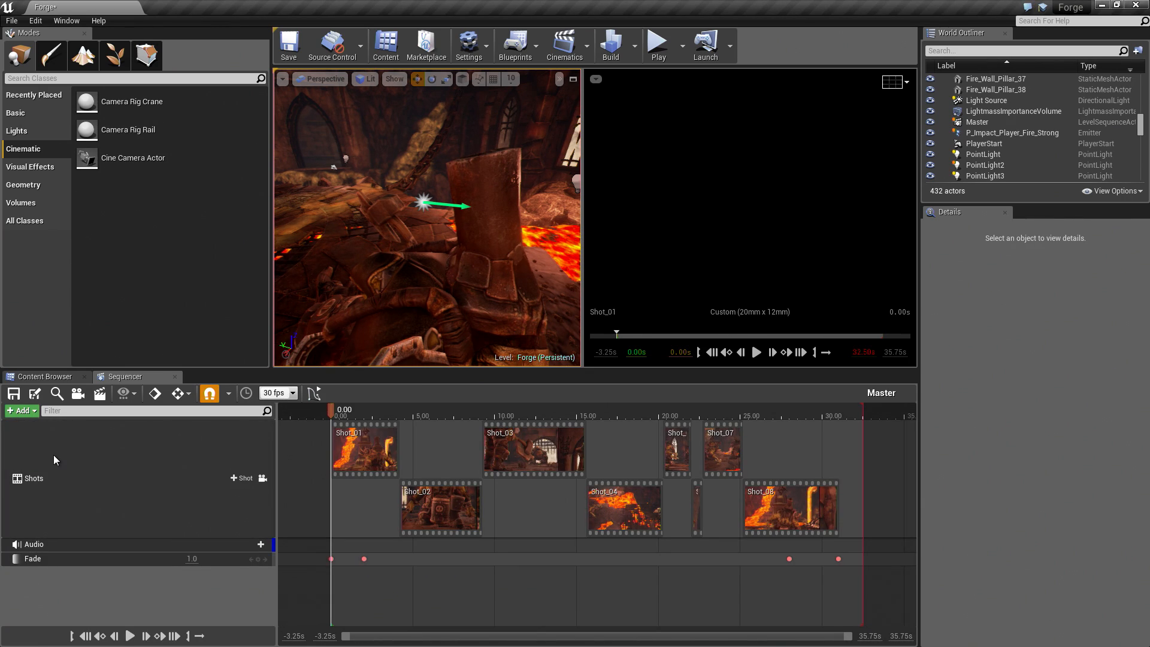
mouse_move(187, 539)
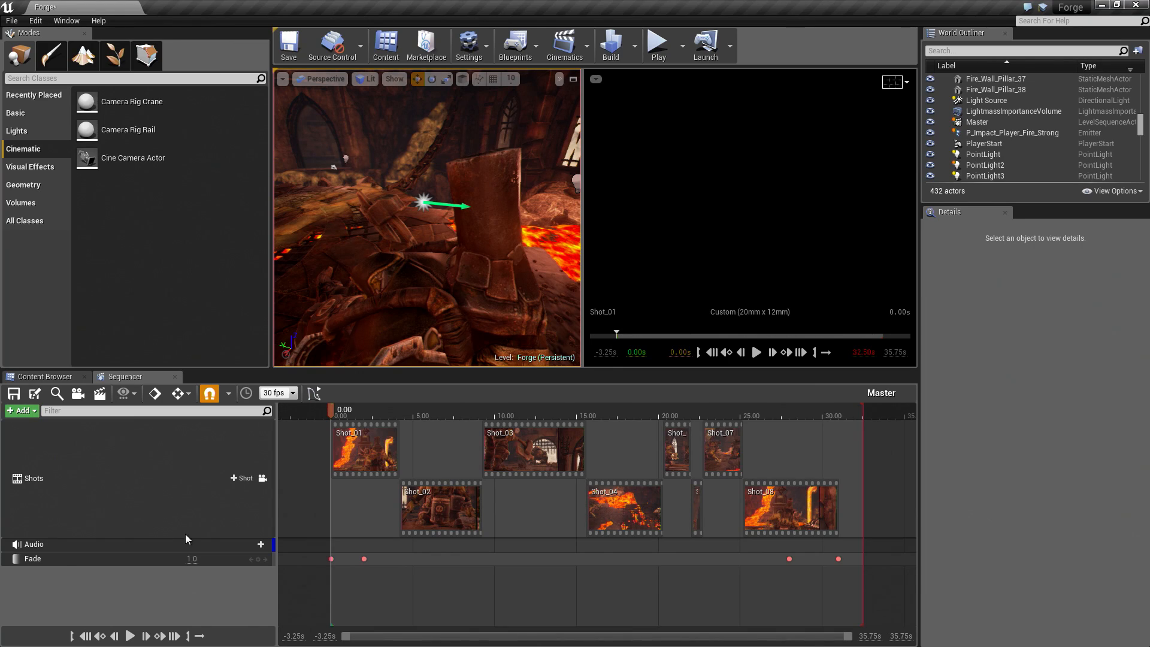
mouse_move(169, 553)
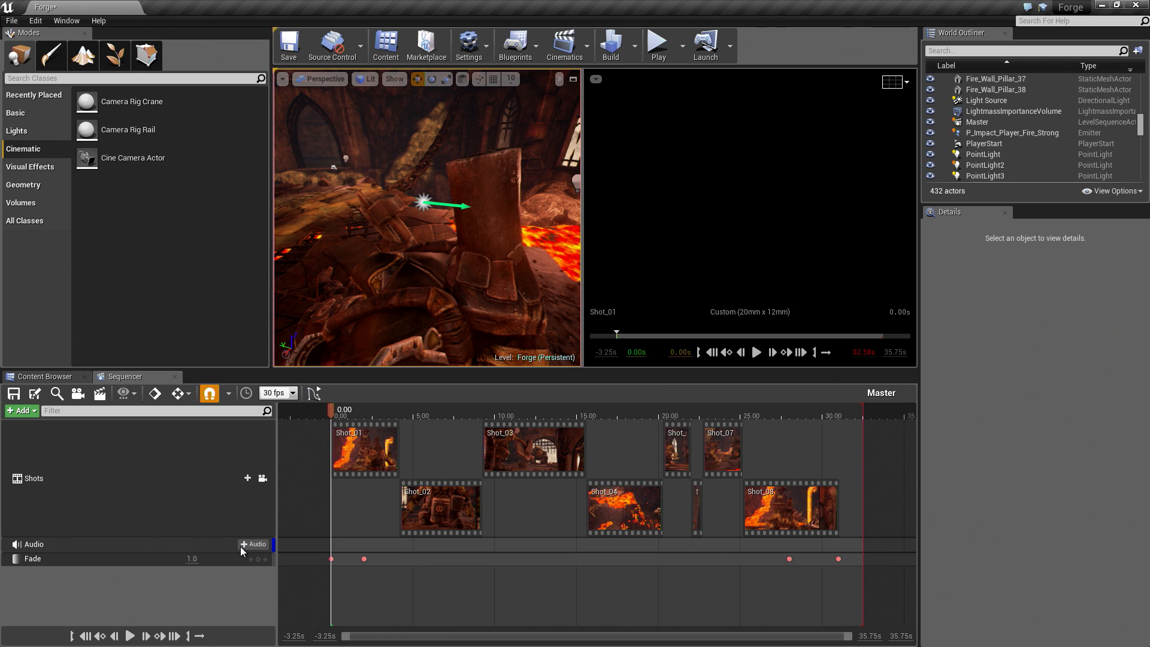
click(254, 544)
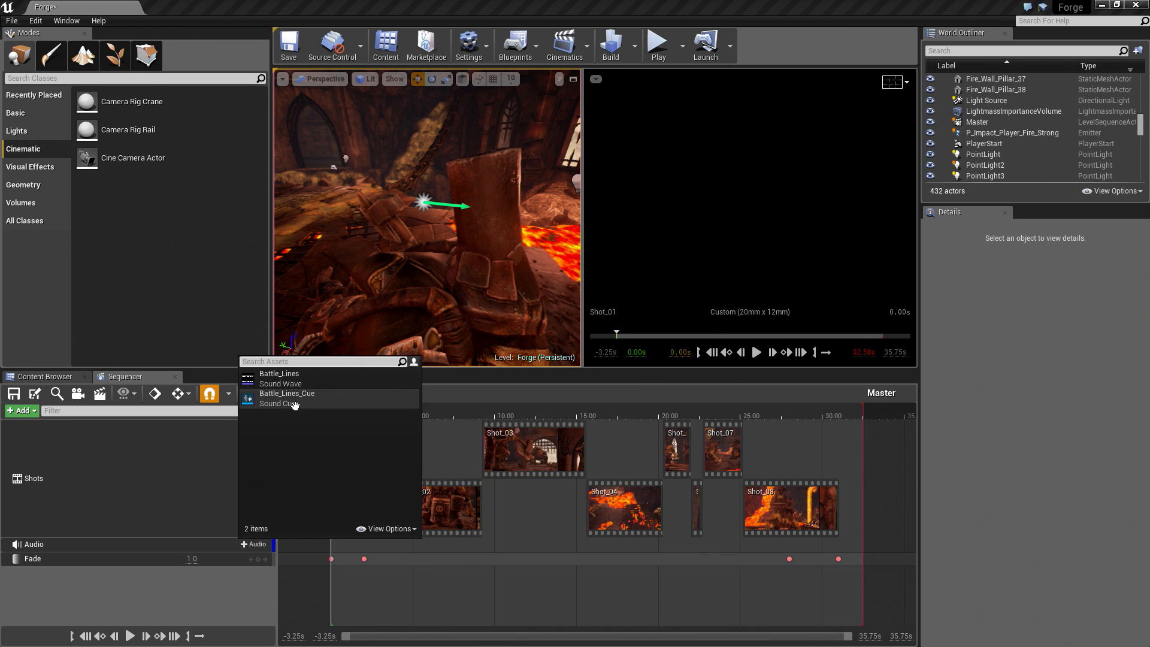
mouse_move(287, 394)
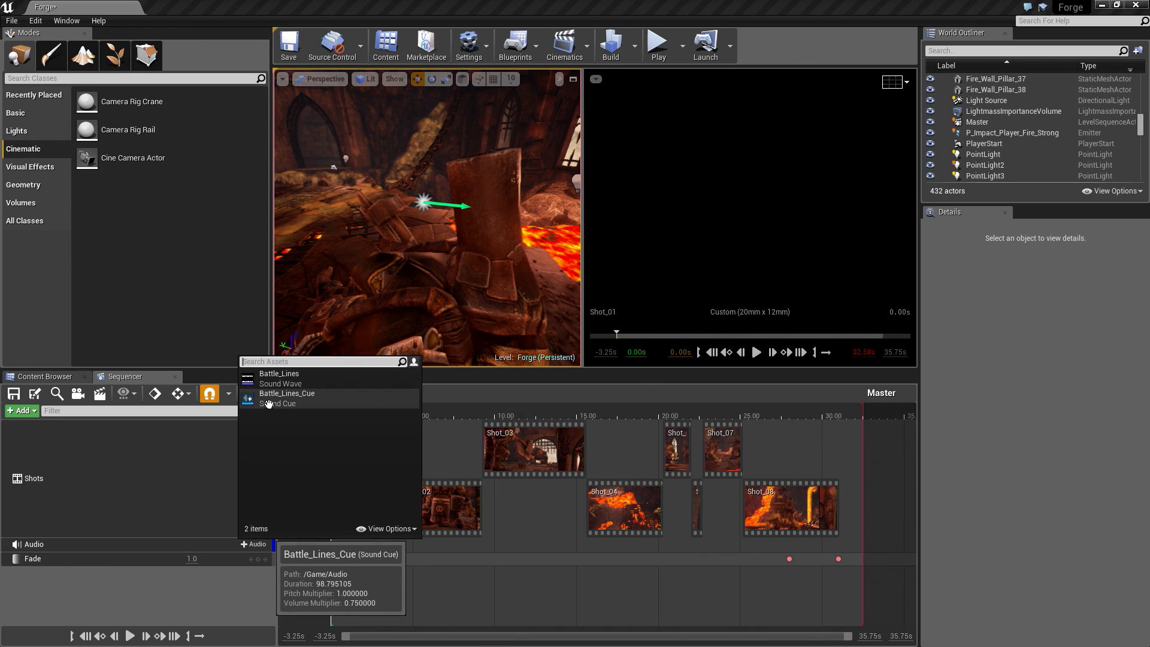
click(286, 395)
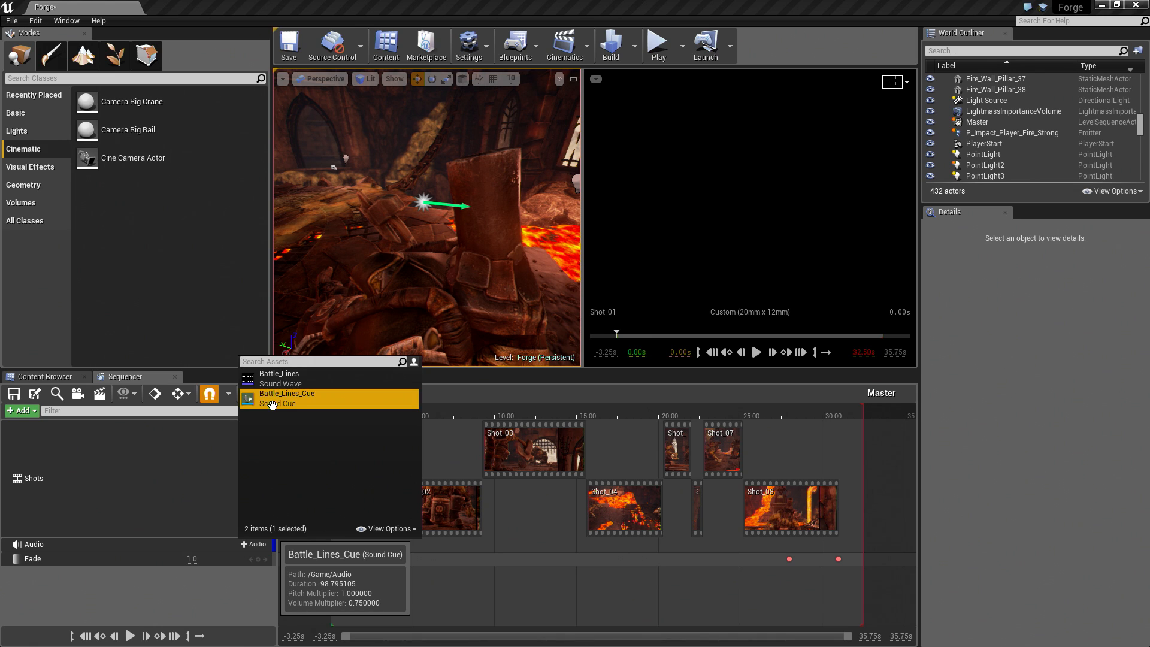
click(287, 393)
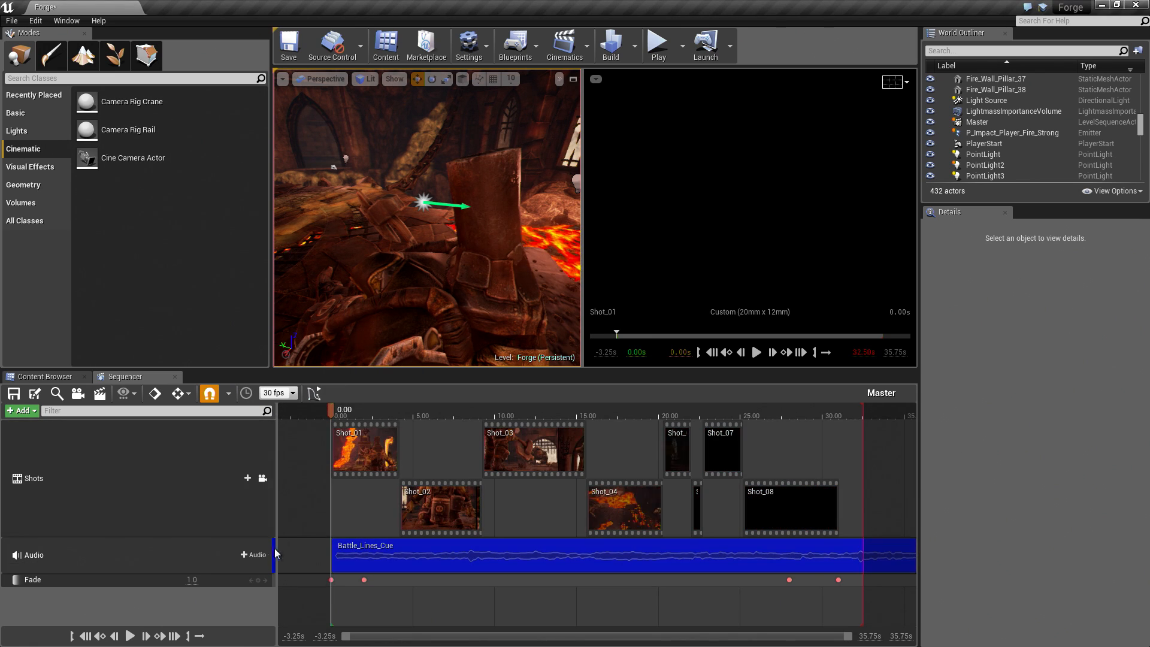
Bring up the Battle_Lines_Cue clip's options to locate the asset in the Content Browser.
click(252, 555)
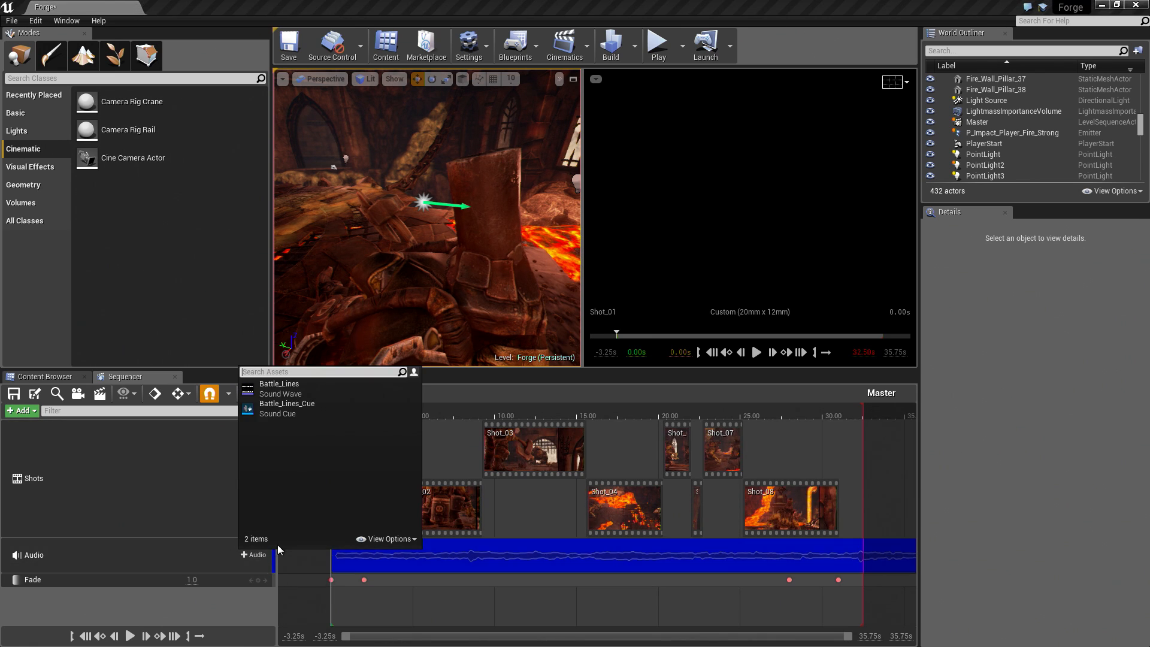
mouse_move(279, 515)
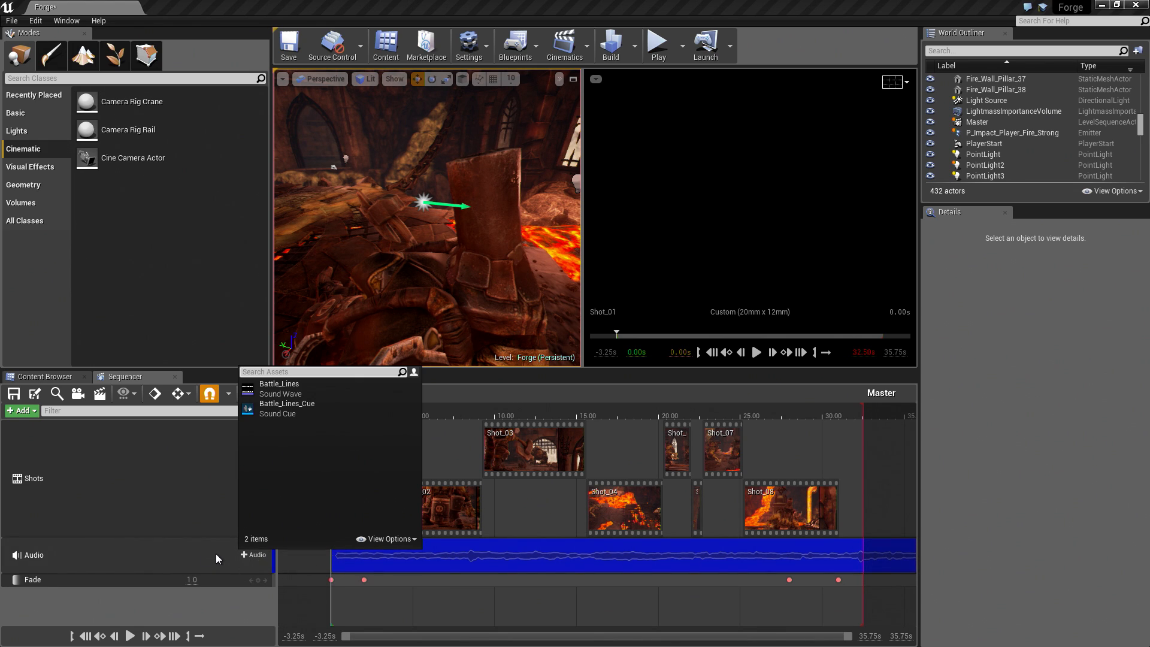
click(287, 403)
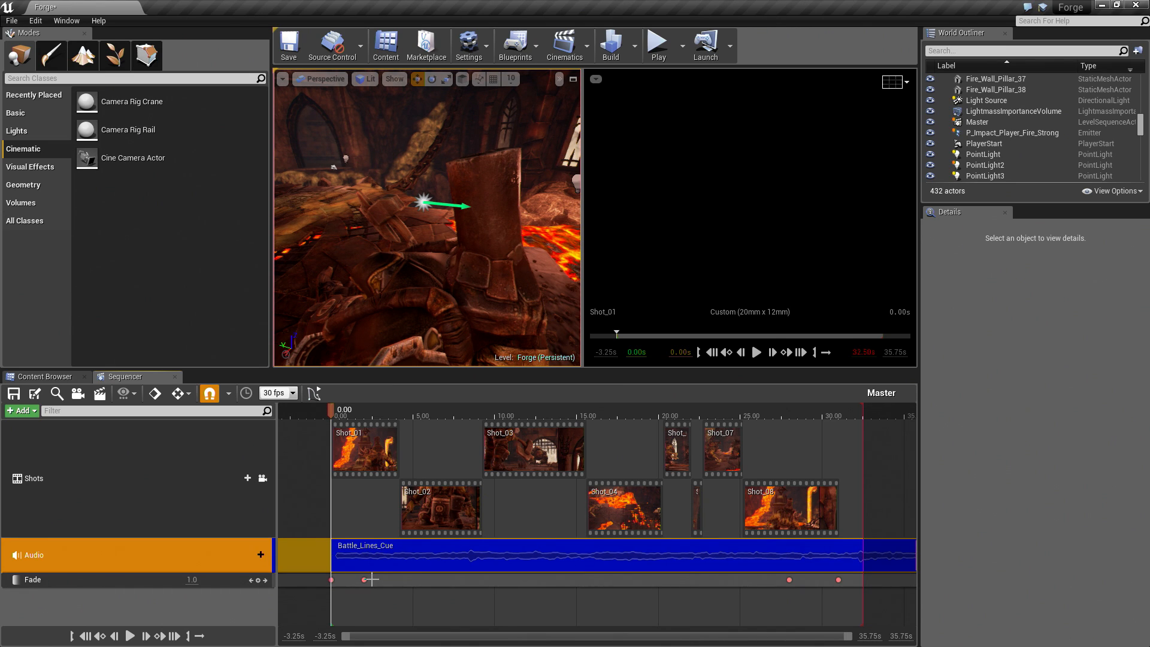
mouse_move(827, 412)
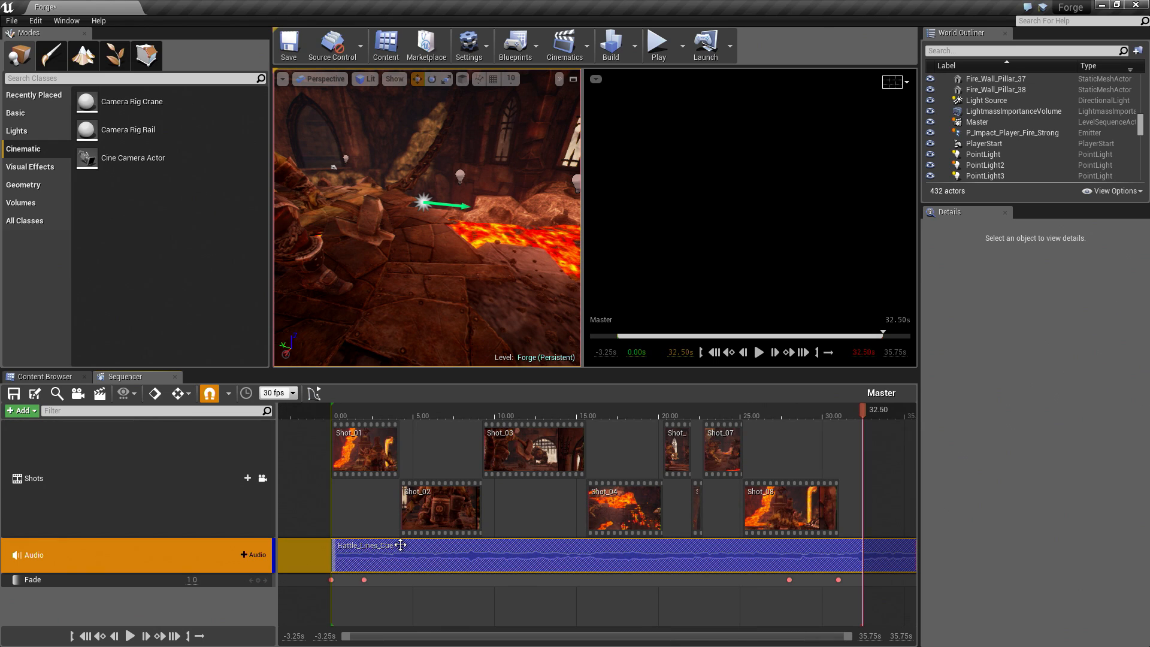
right_click(402, 555)
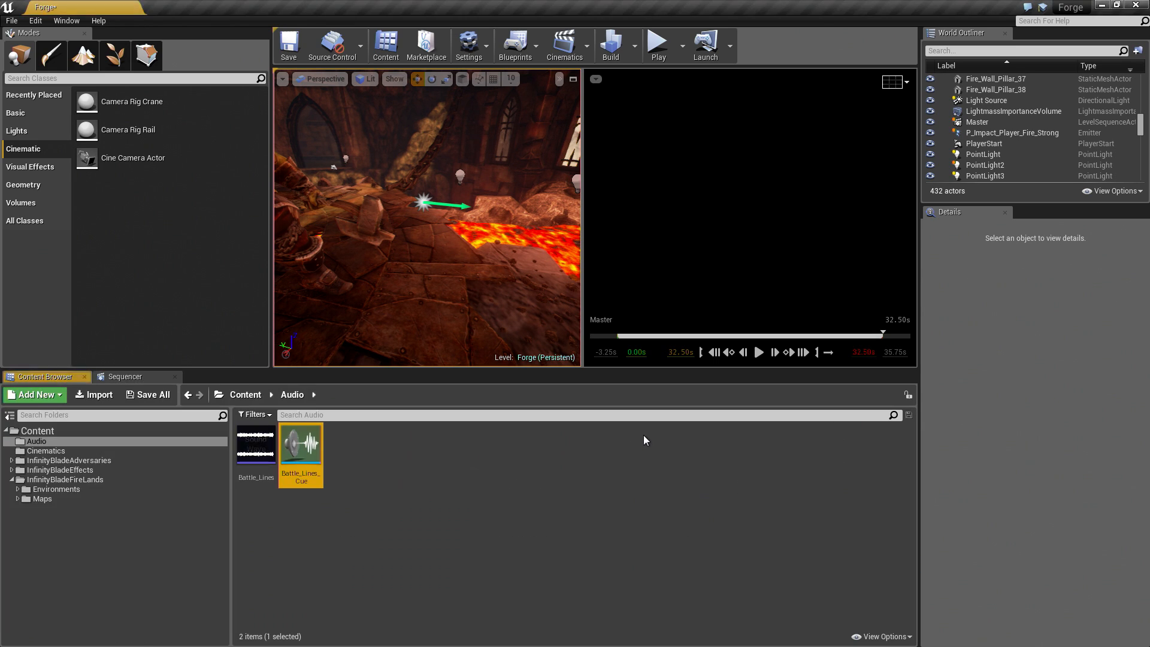
mouse_move(300, 445)
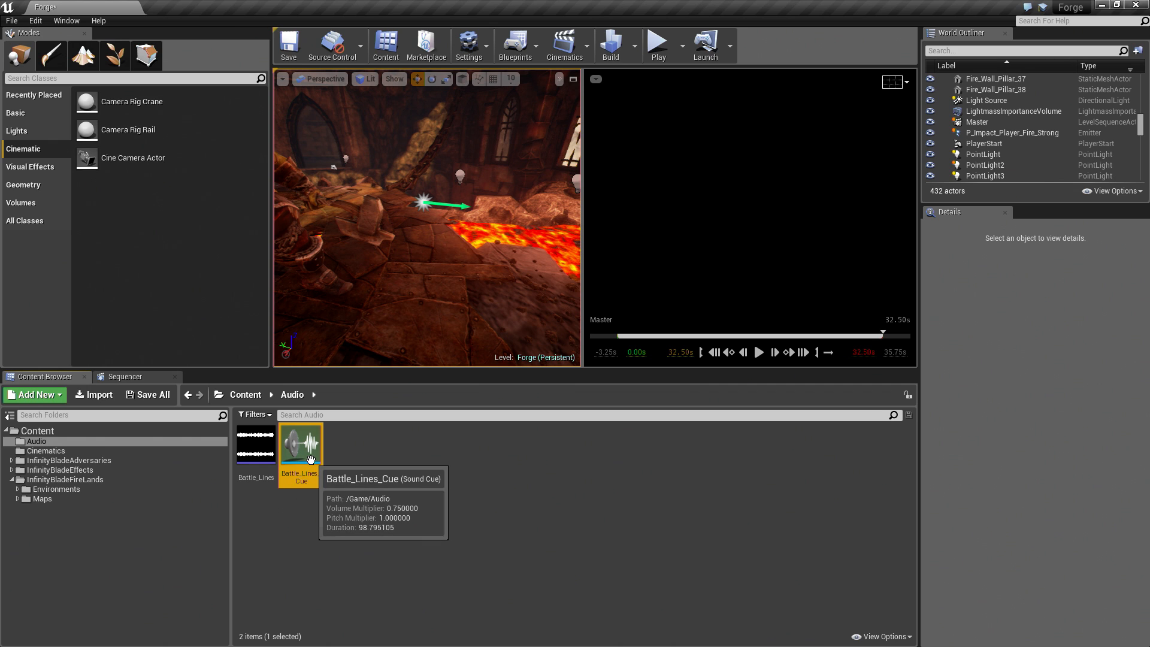
Edit Battle_Lines_Cue and wire its Battle_Lines wave player through an Enveloper node to Output.
double_click(300, 444)
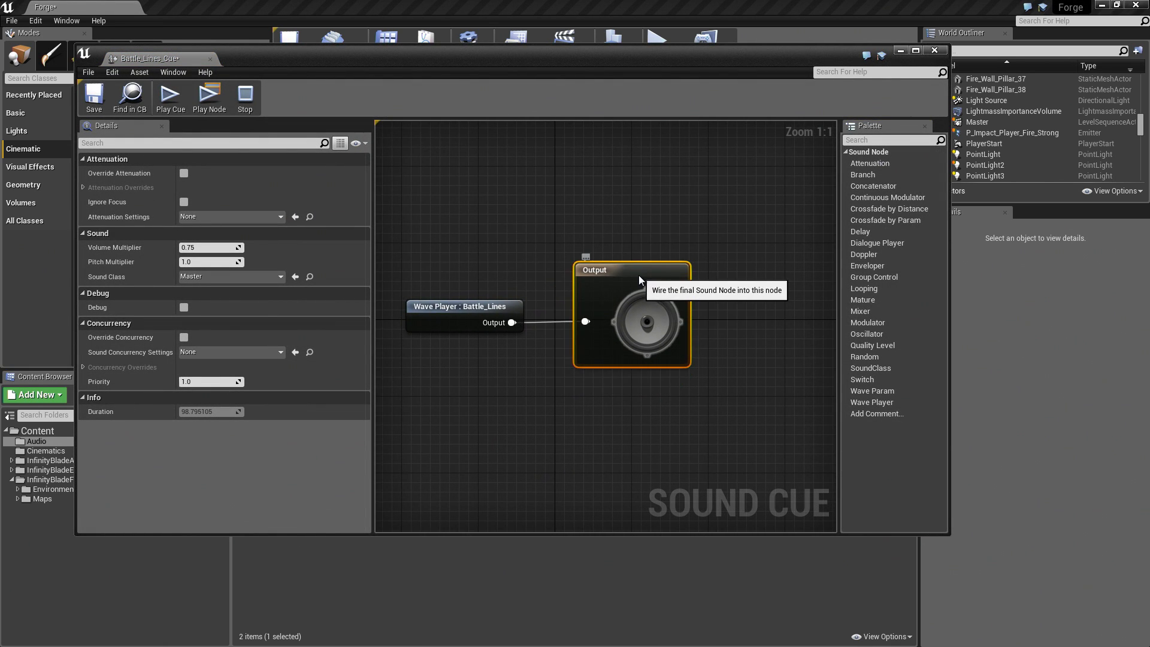
click(462, 306)
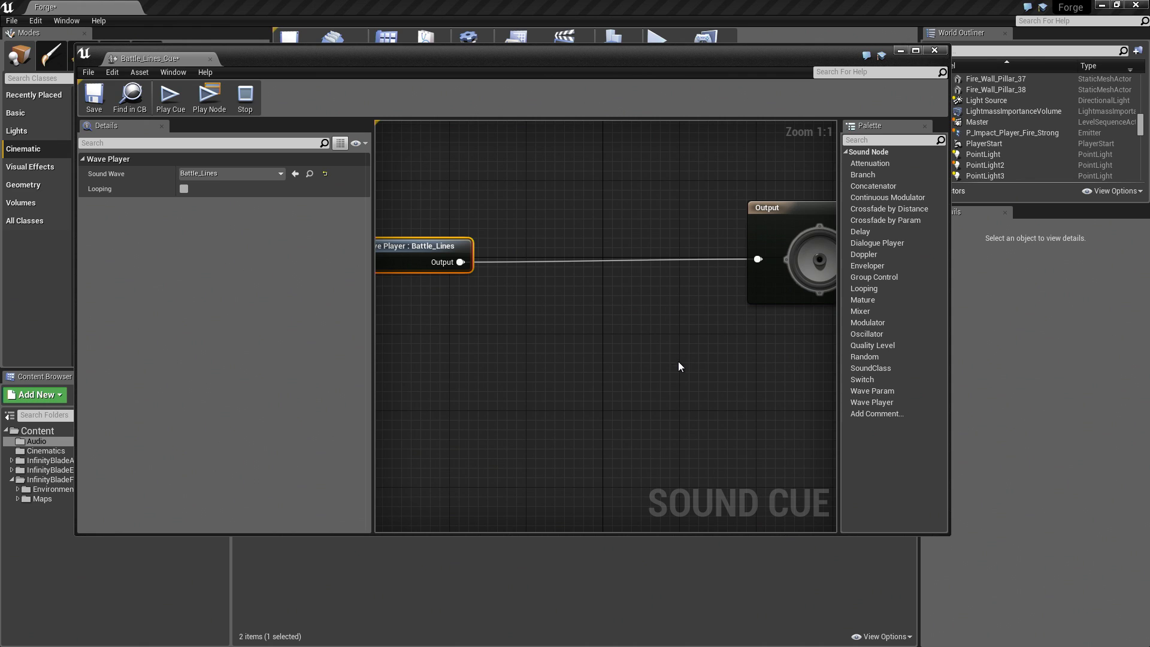
mouse_move(831, 232)
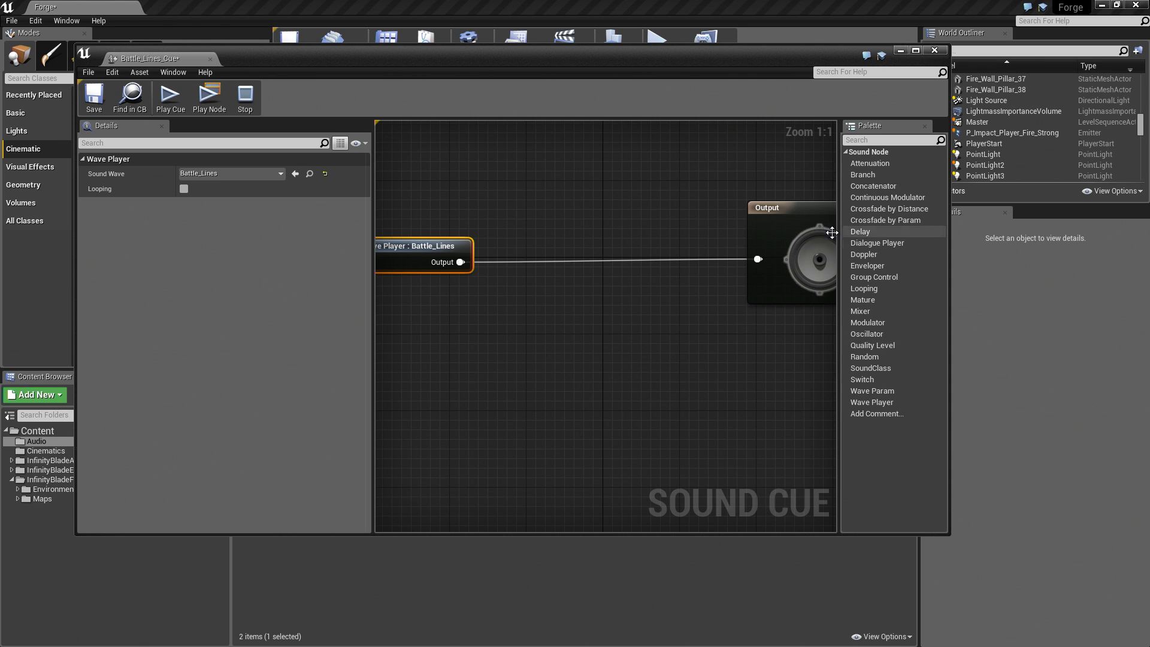
mouse_move(866, 265)
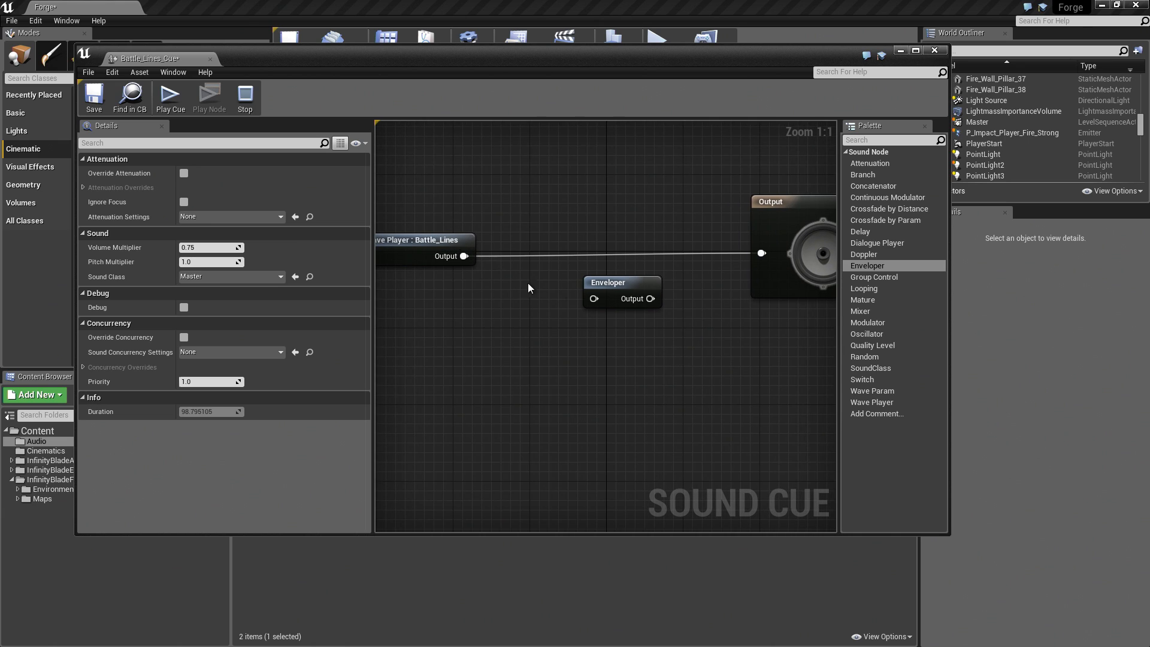
mouse_move(624, 277)
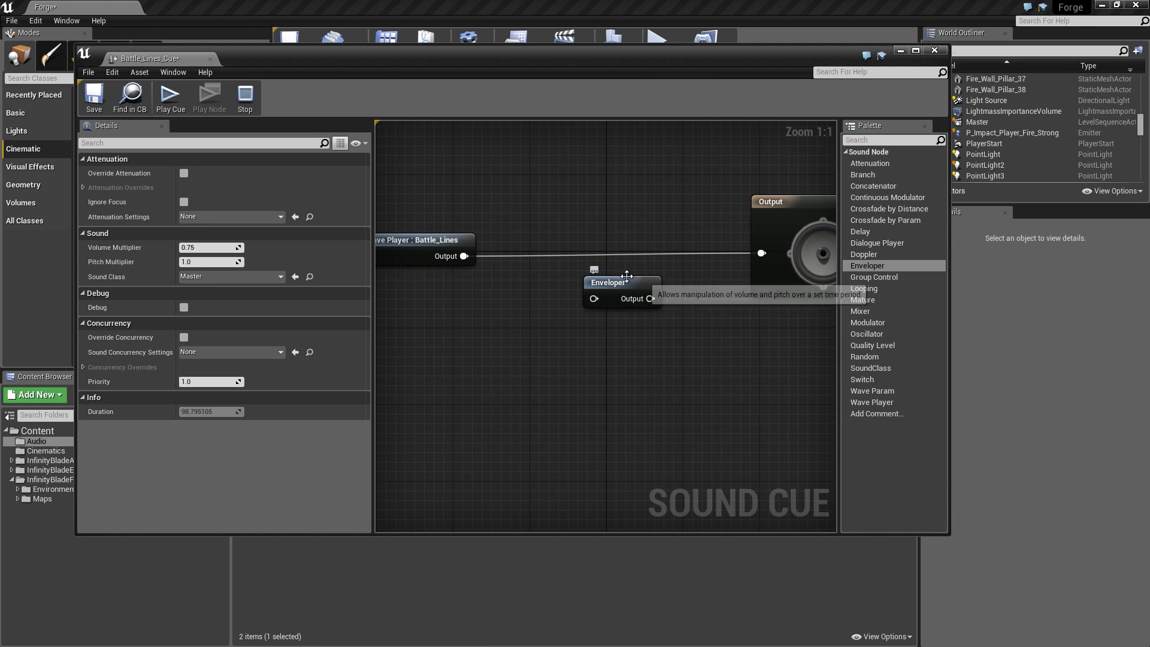
mouse_move(634, 367)
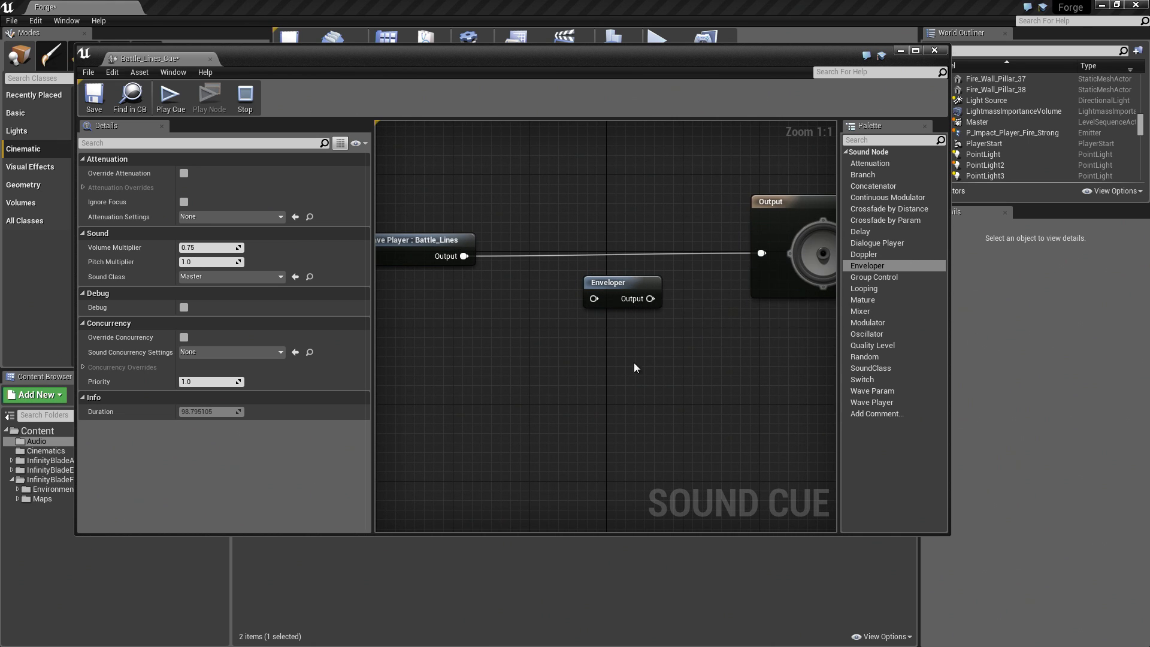
mouse_move(447, 255)
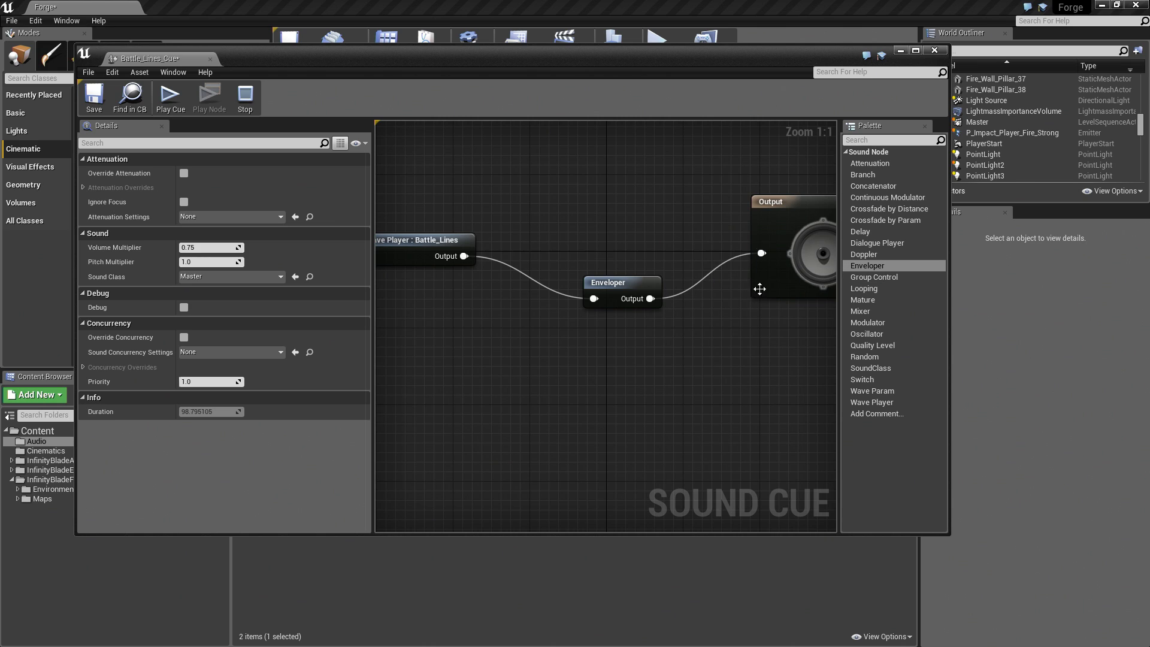
Set the Enveloper volume curve to value 1 at time 0, dropping to 0 at 38 seconds.
click(621, 287)
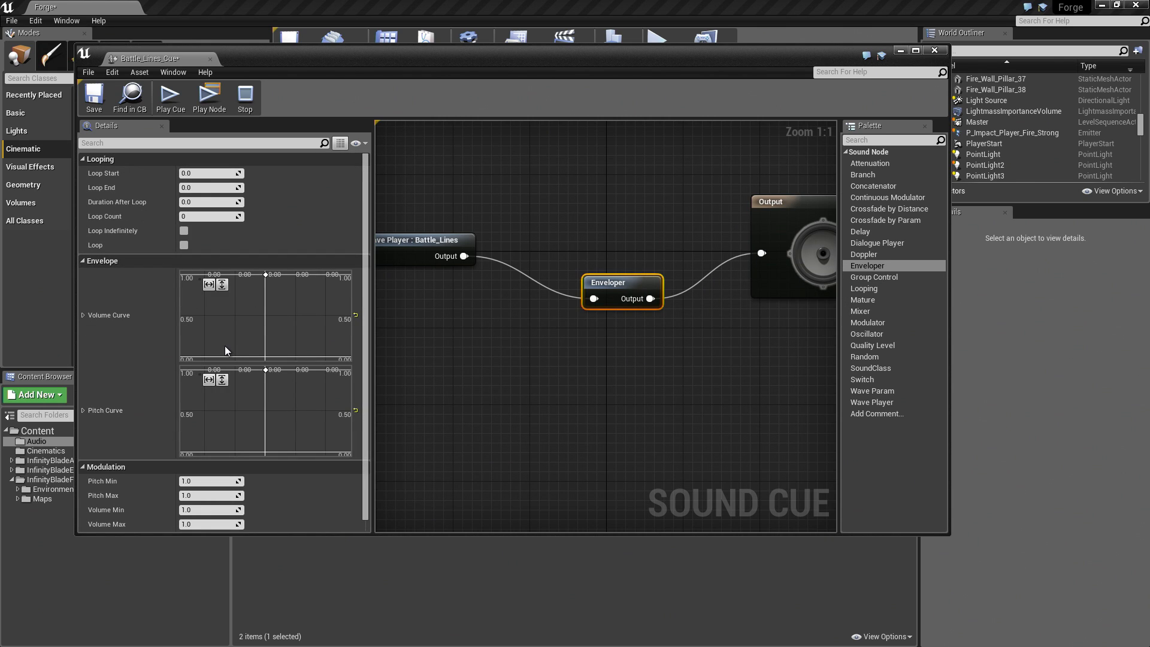
mouse_move(258, 284)
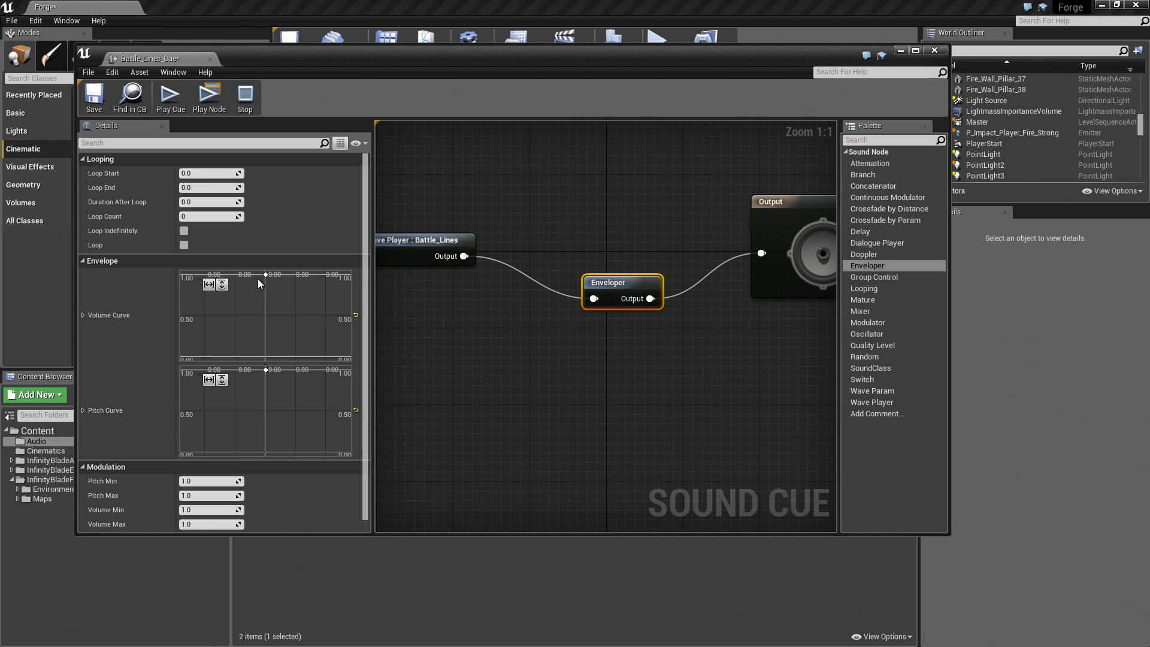
click(267, 274)
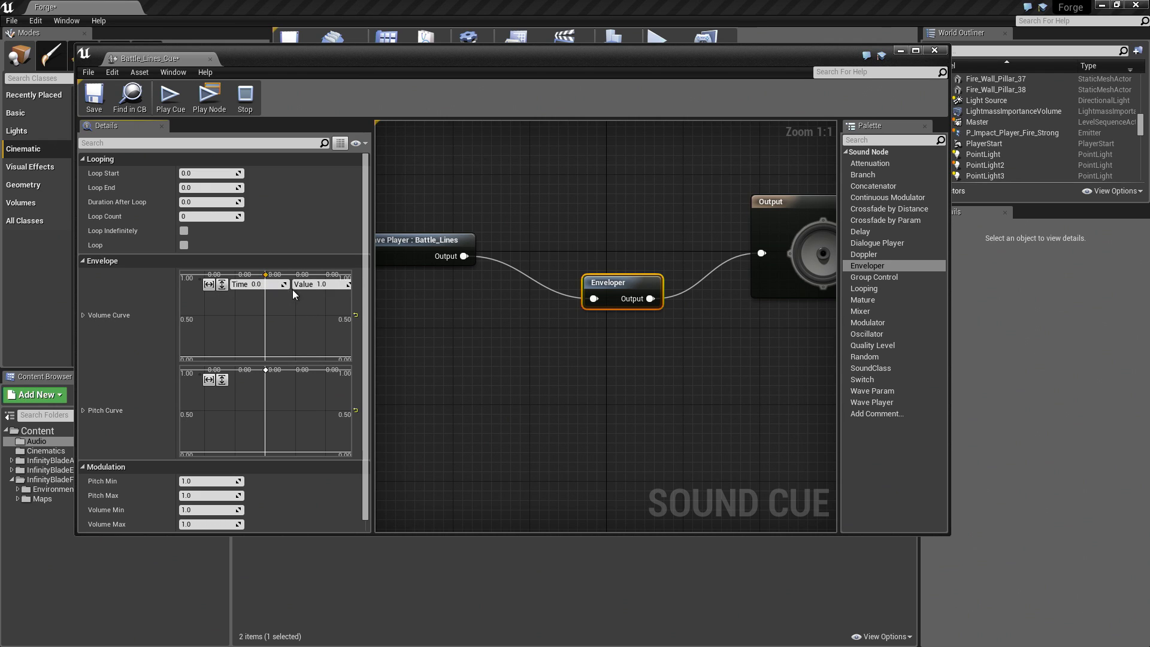
mouse_move(303, 330)
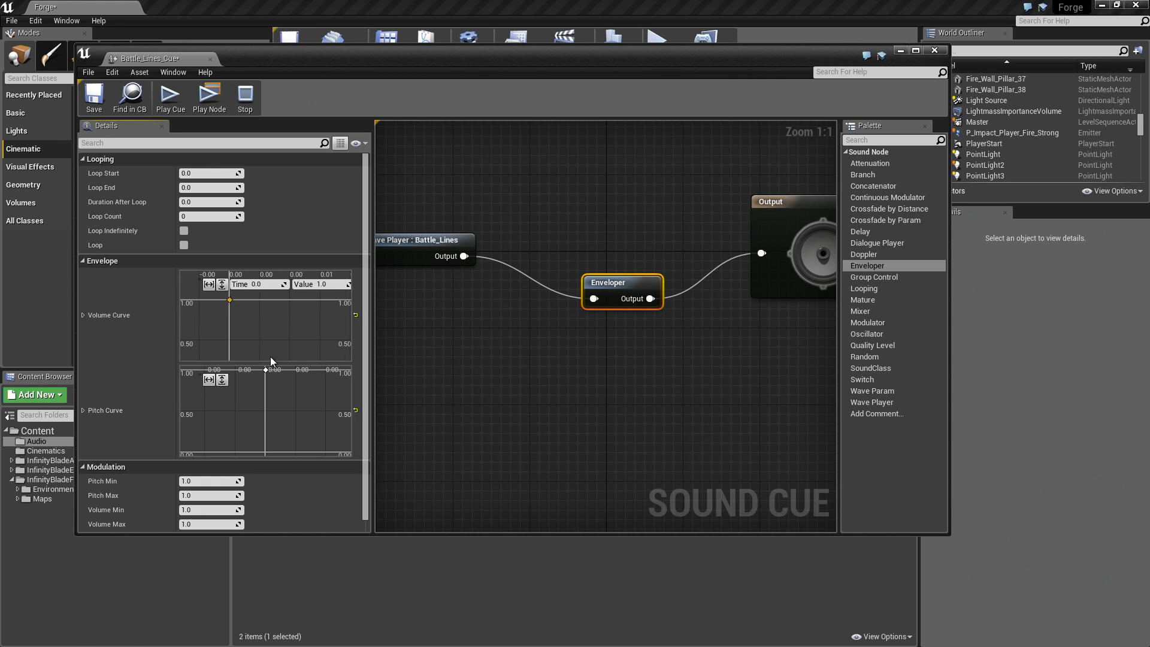
mouse_move(267, 320)
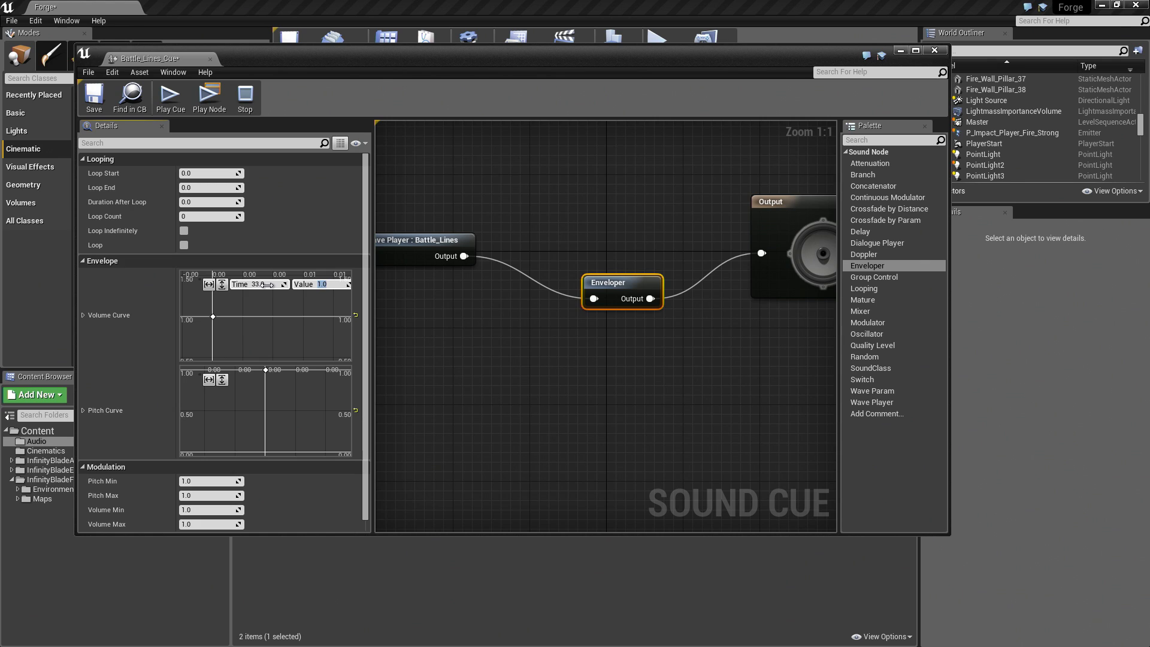
mouse_move(209, 284)
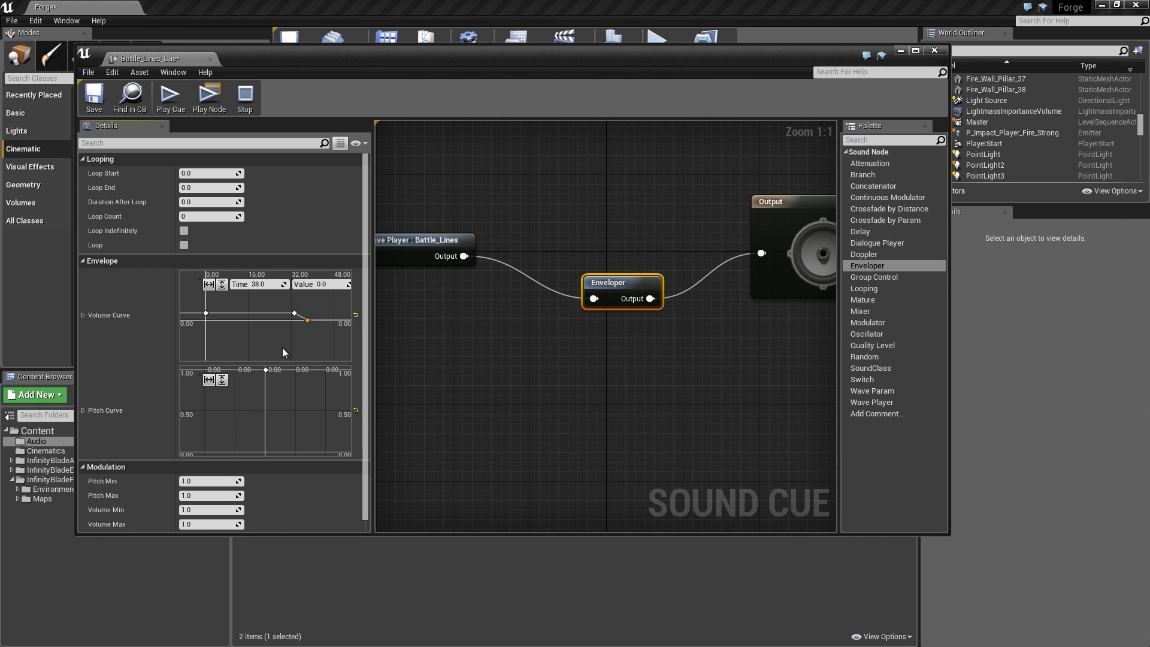
mouse_move(158, 76)
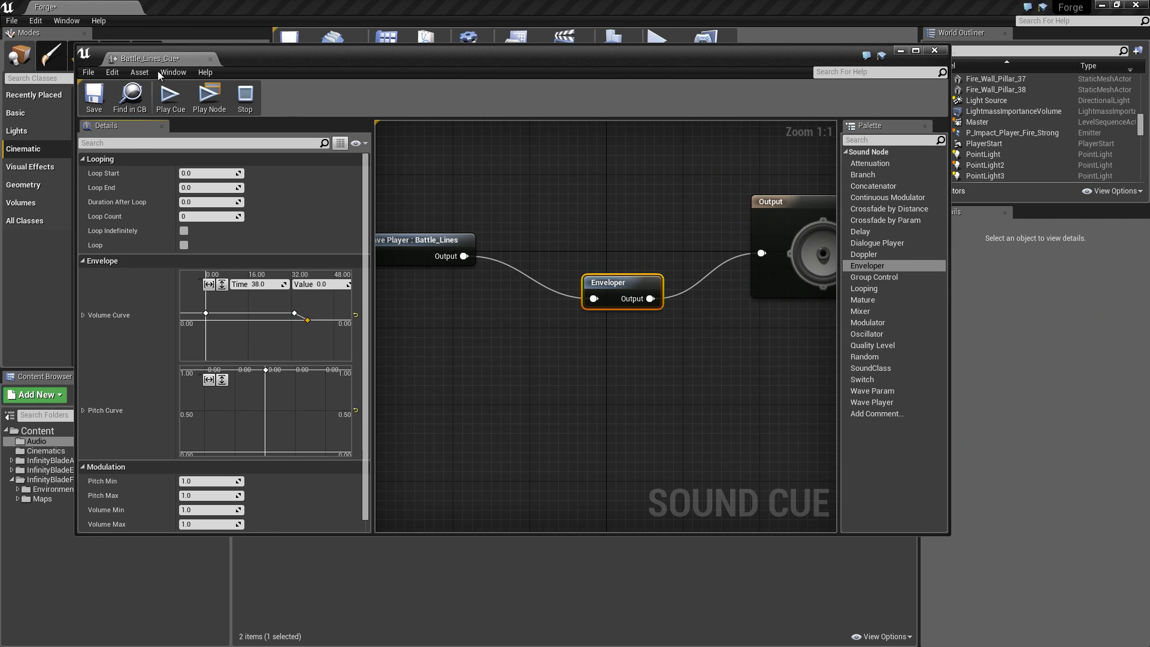
mouse_move(210, 58)
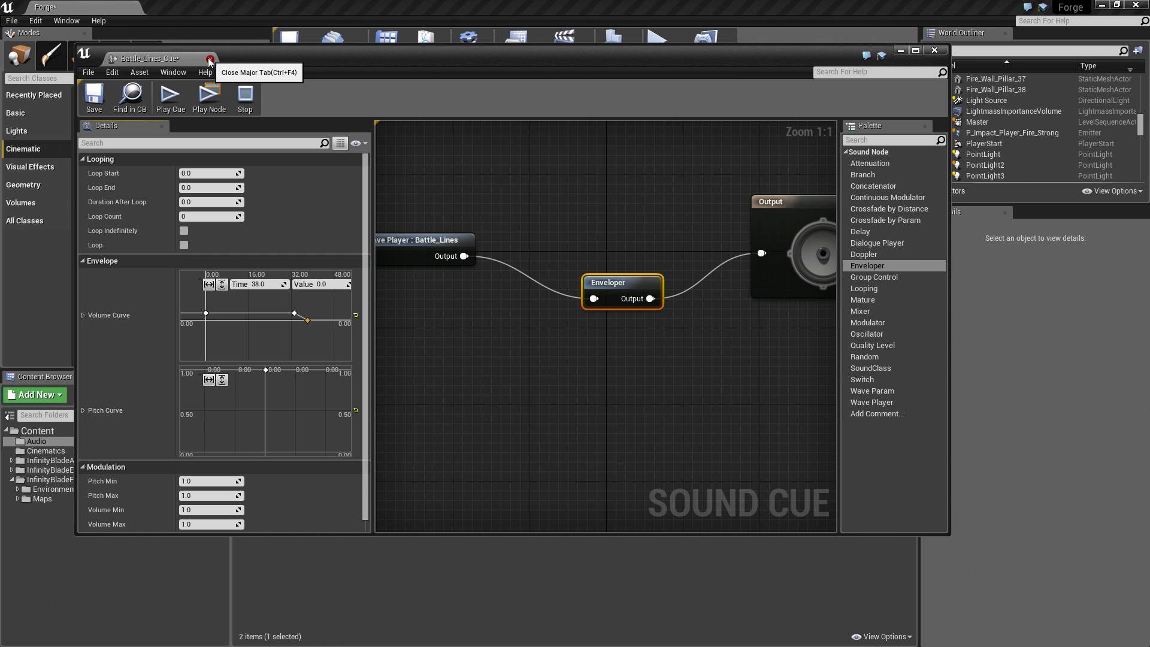
Close the Battle_Lines_Cue editor and return to the Master sequence in Sequencer.
click(209, 60)
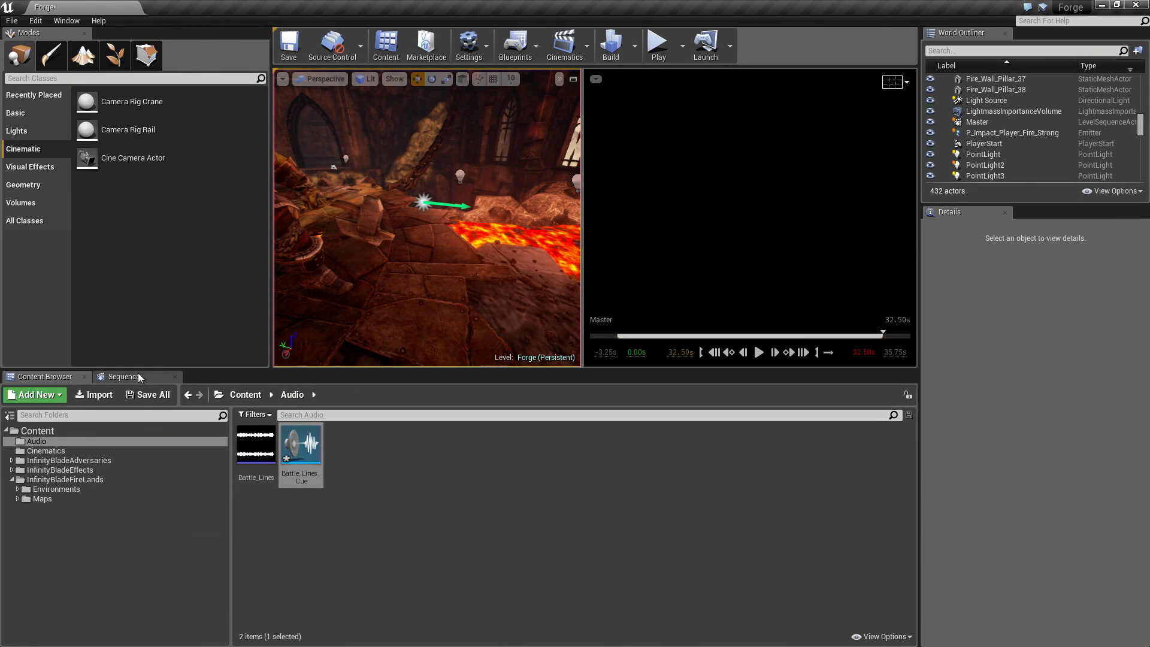
click(124, 376)
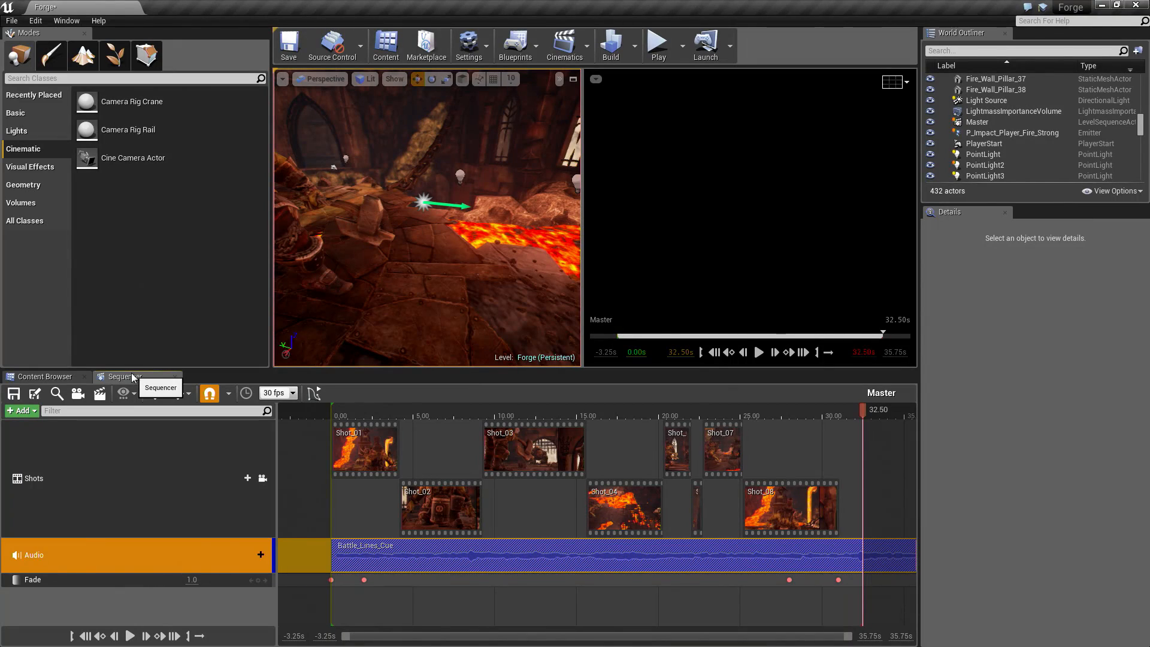
mouse_move(180, 358)
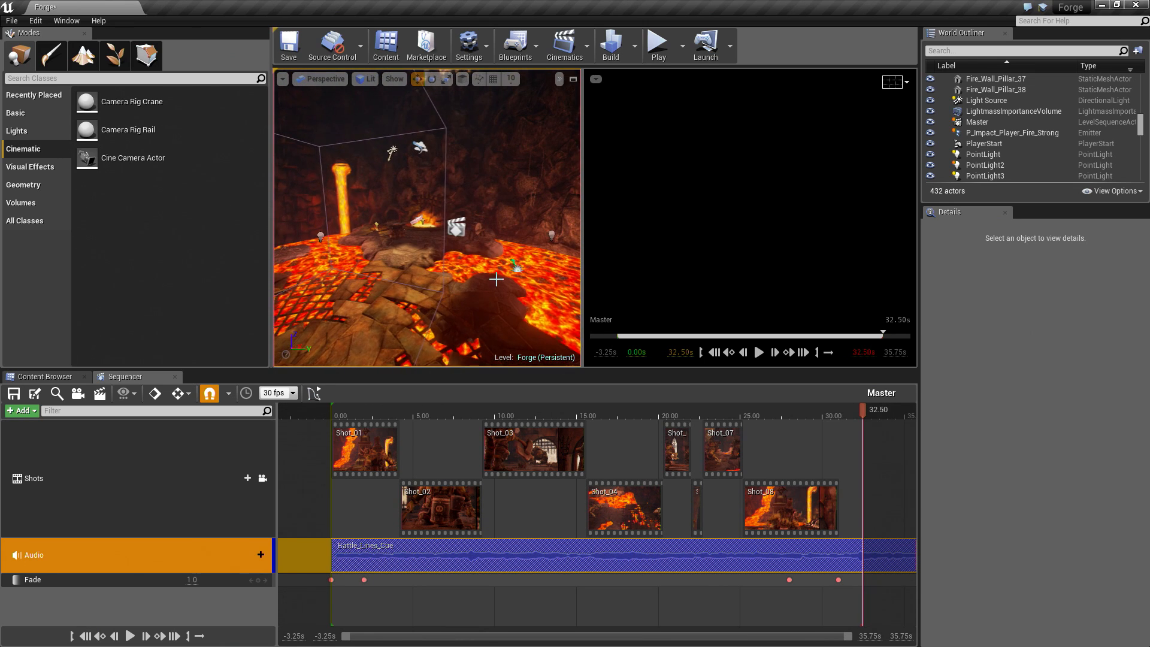
Enable Auto Play on the Master level sequence actor, found via the 'level' outliner filter.
click(976, 121)
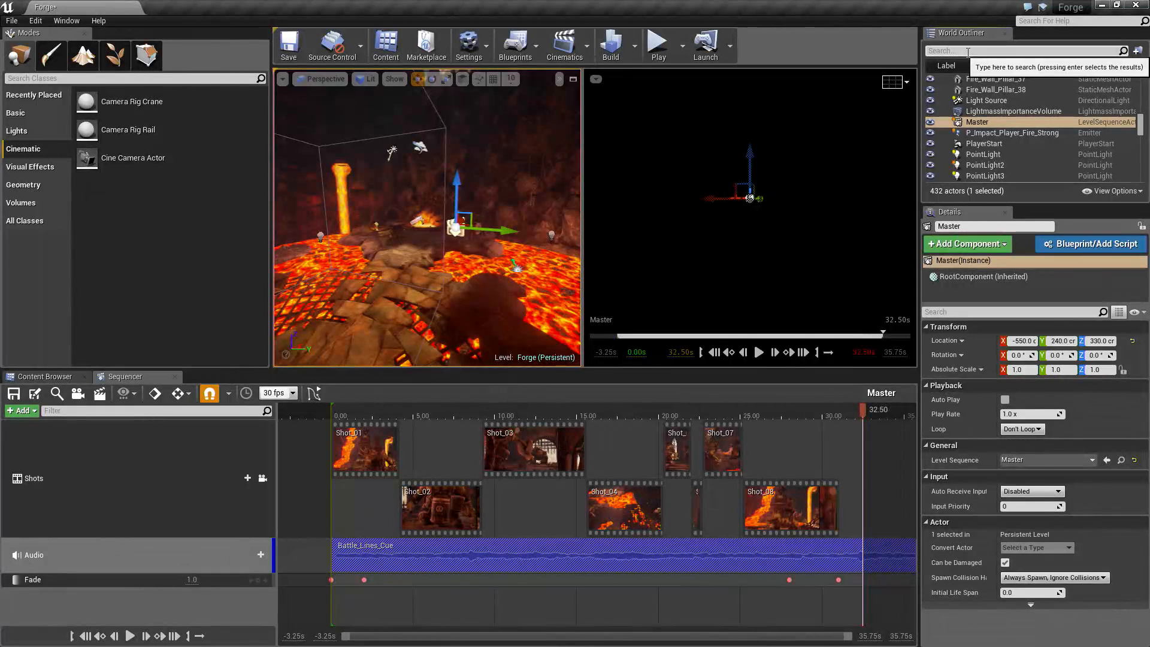
text(level)
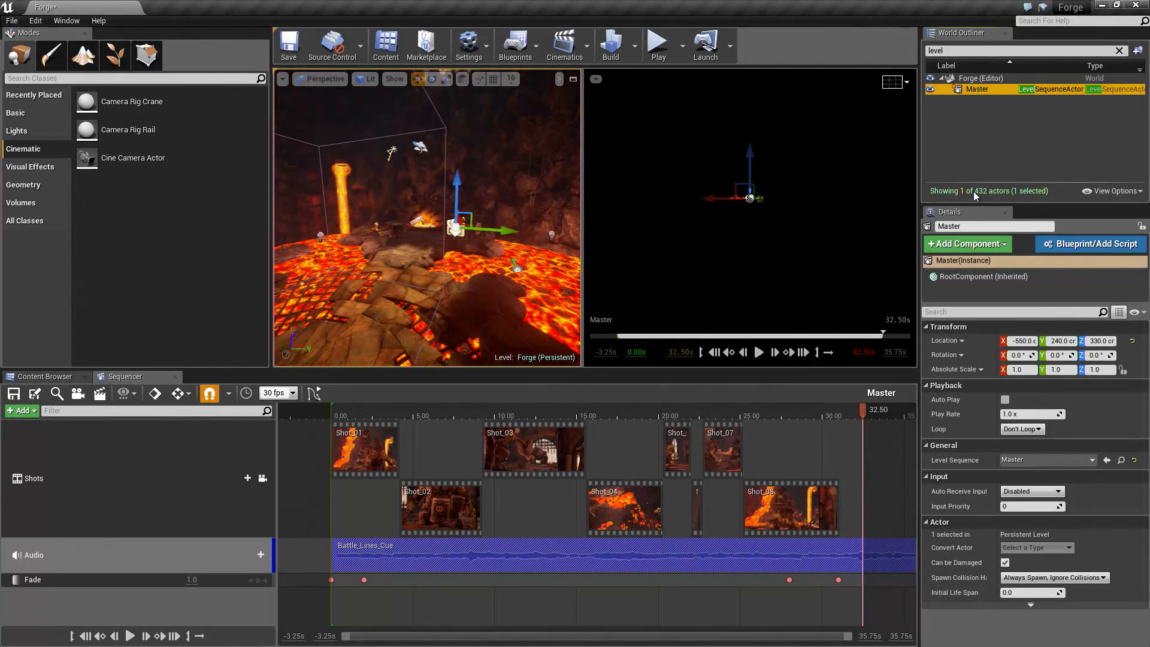
mouse_move(946, 400)
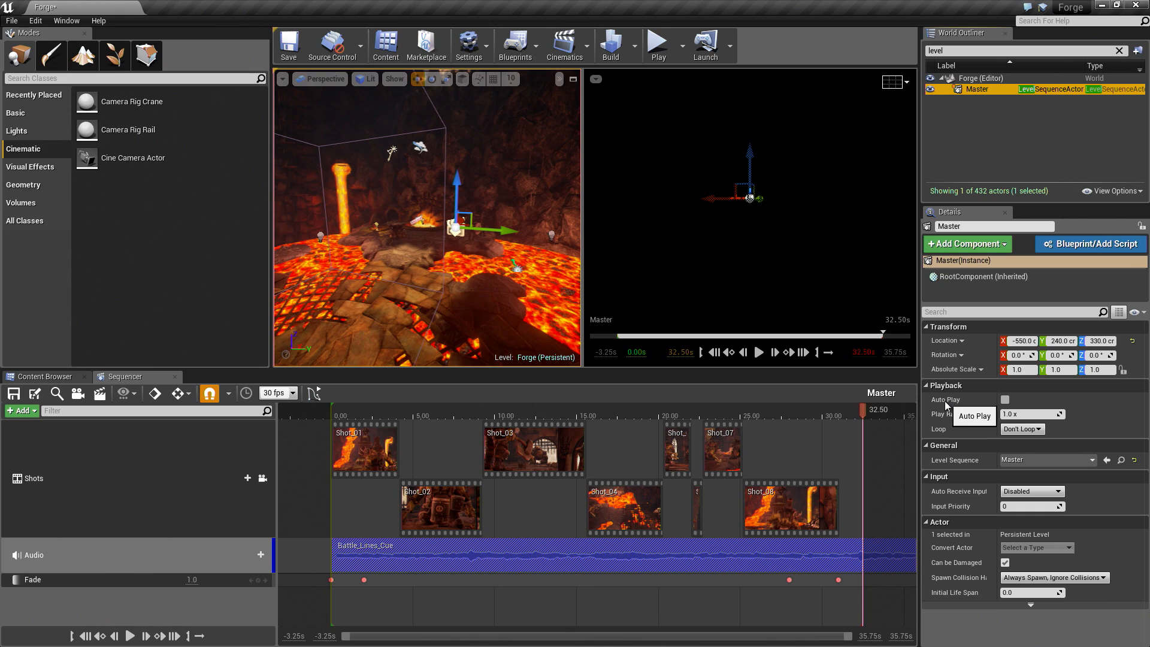
click(1005, 399)
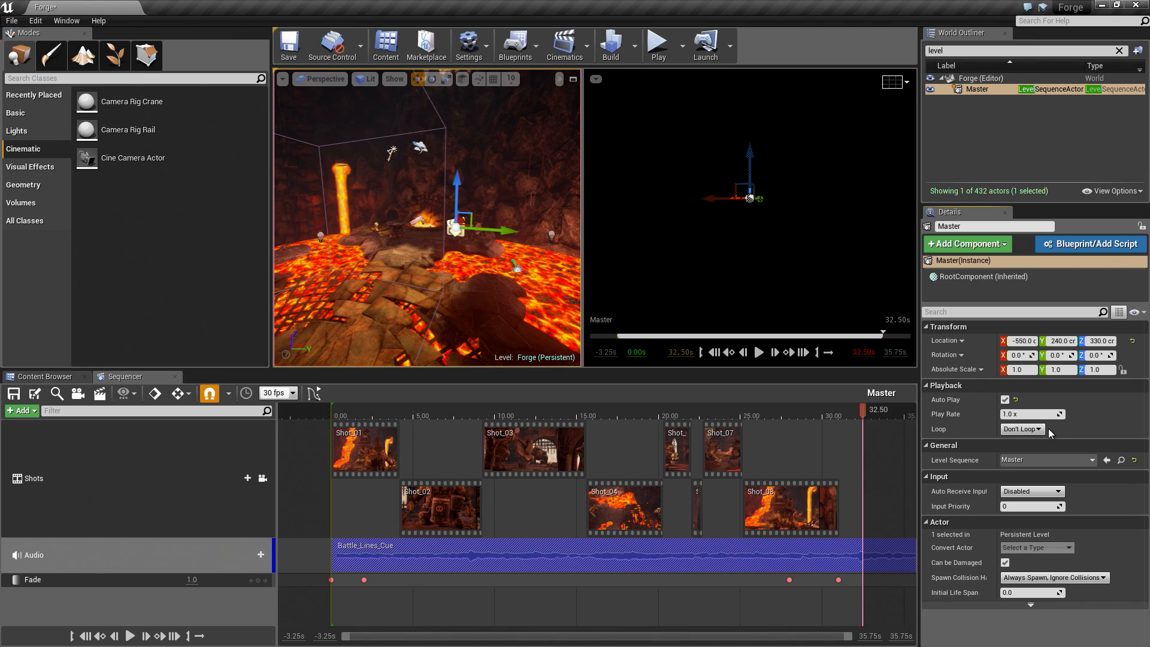
mouse_move(1047, 460)
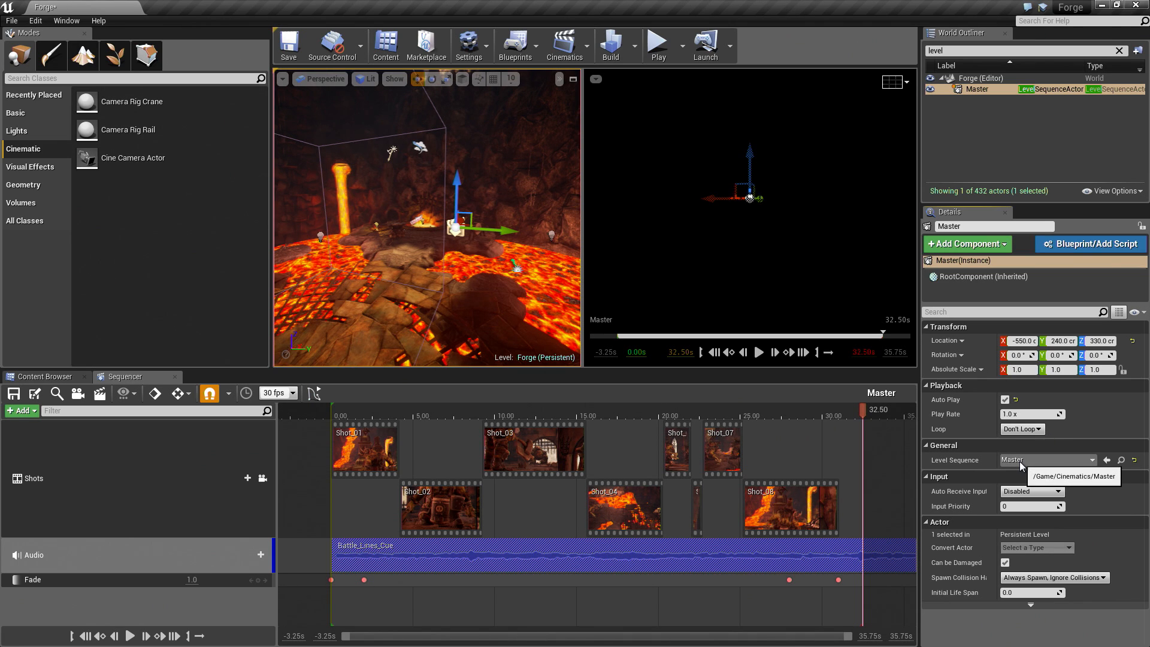
mouse_move(657, 42)
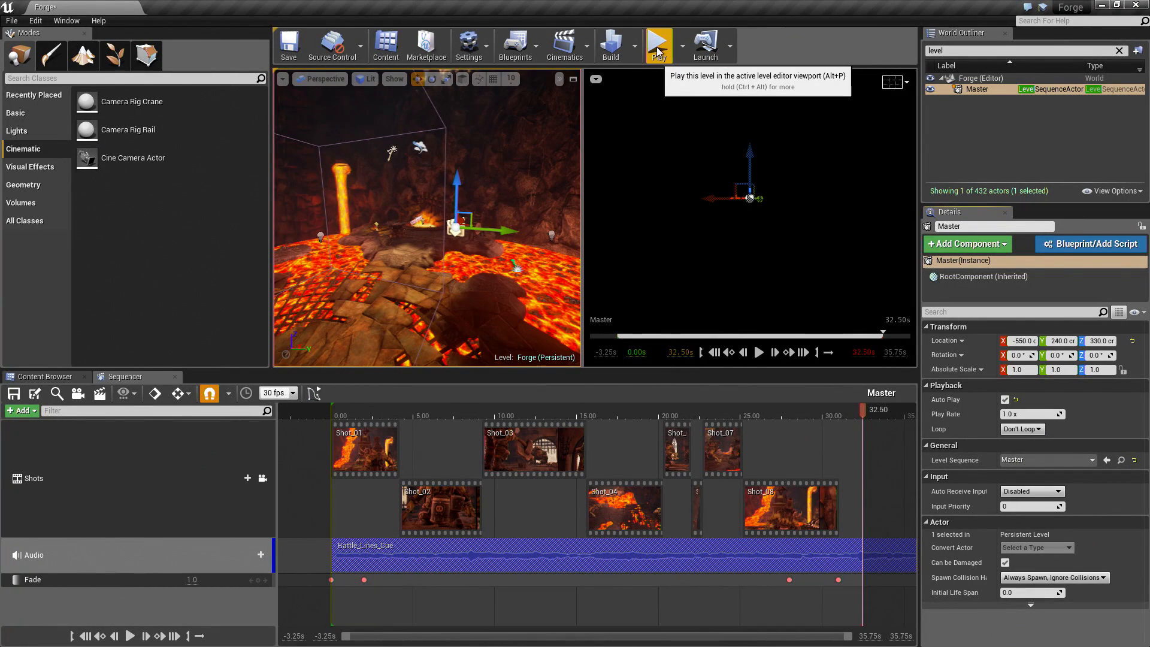
click(670, 46)
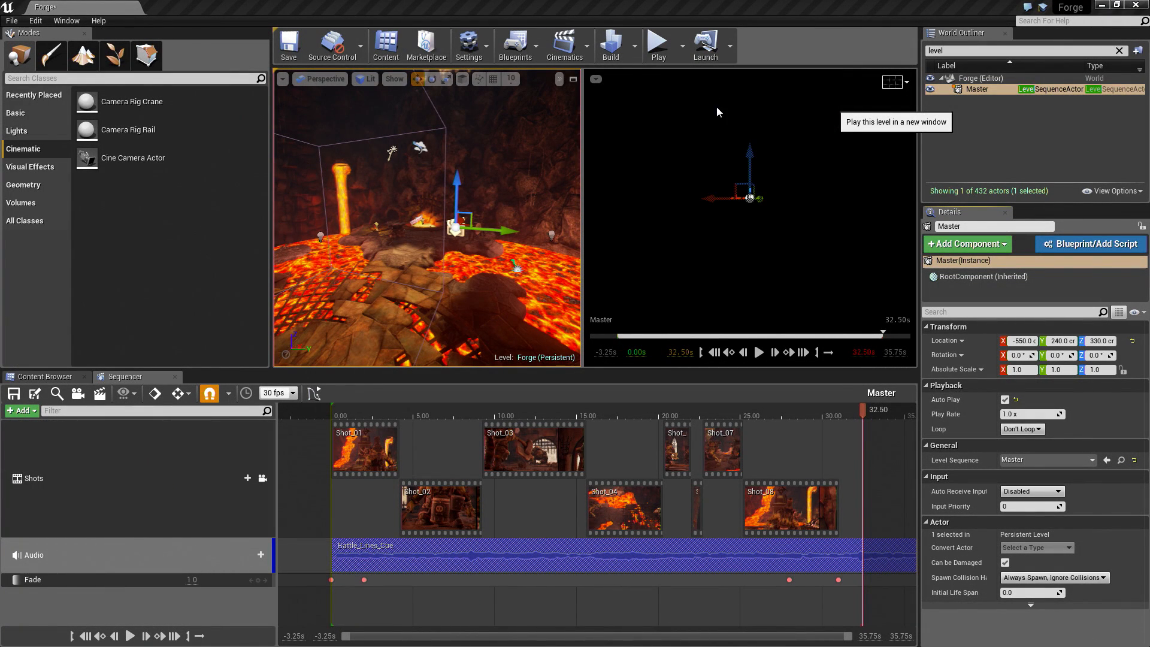
click(655, 40)
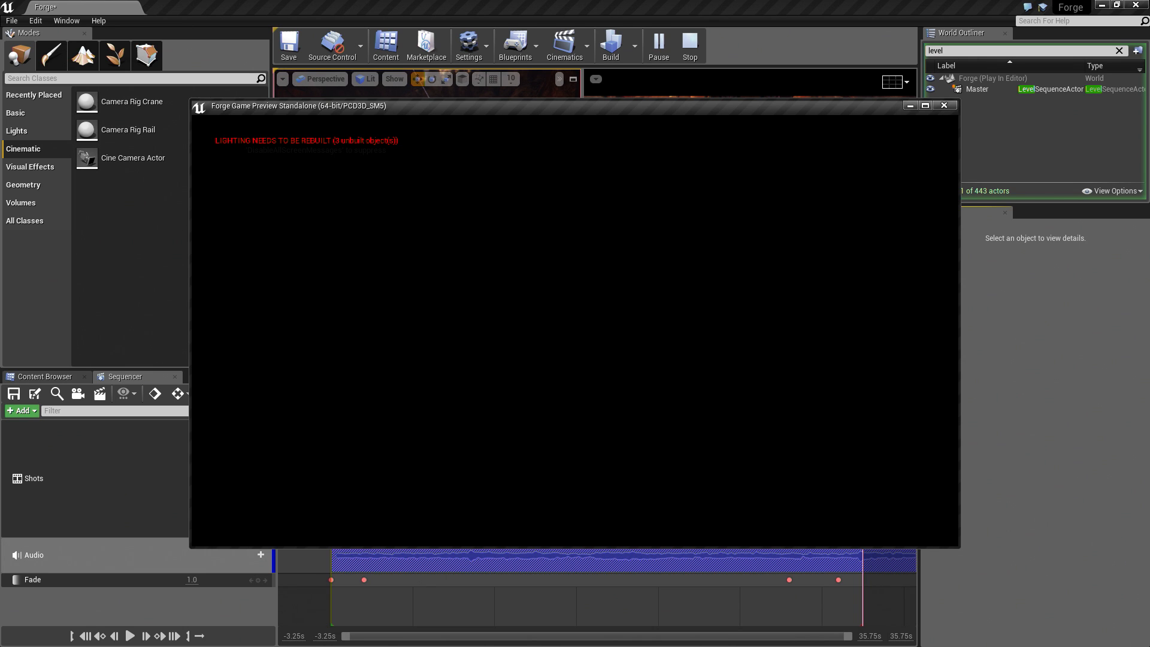
click(688, 45)
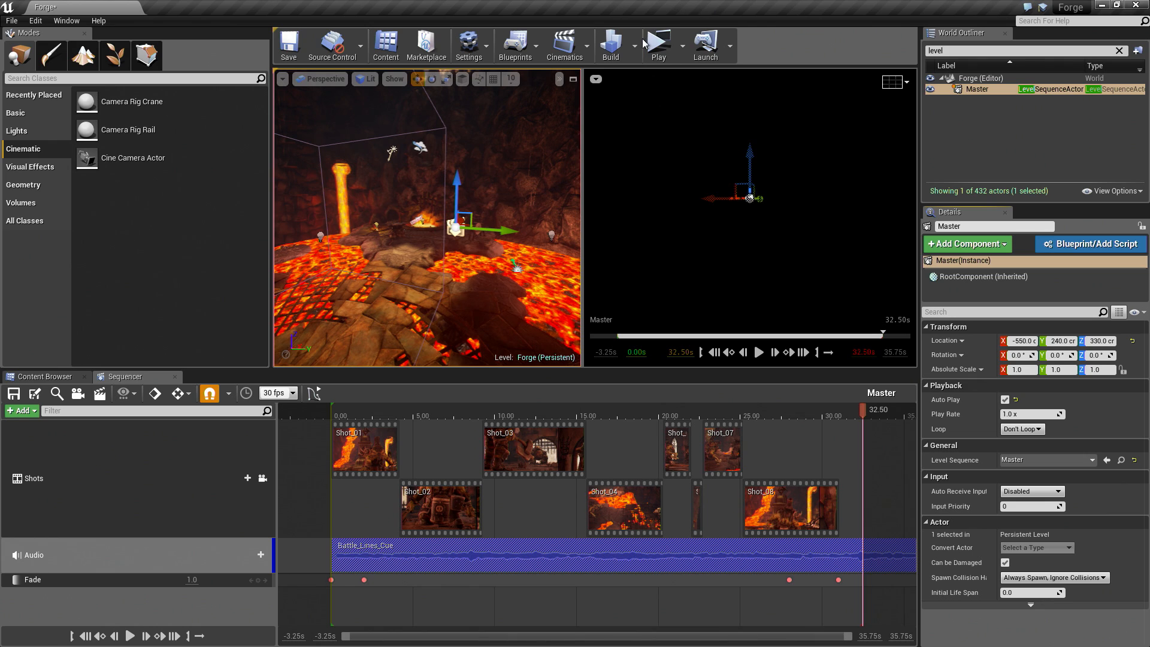
Start a Build Lighting Only pass for the Forge level.
click(610, 46)
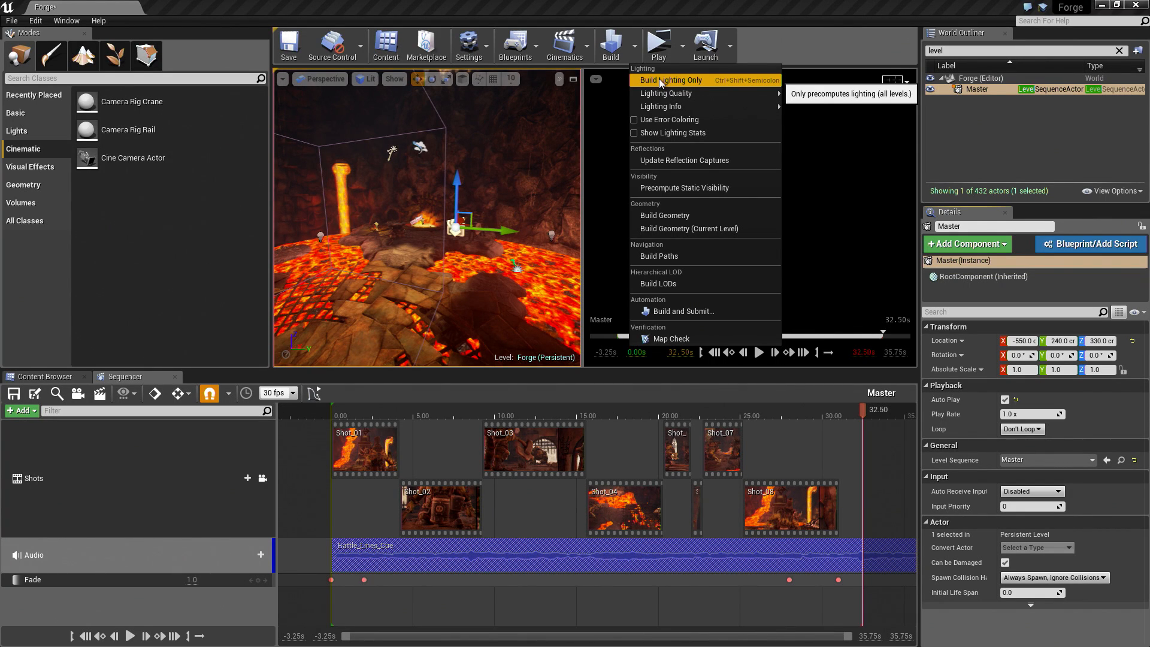
click(671, 79)
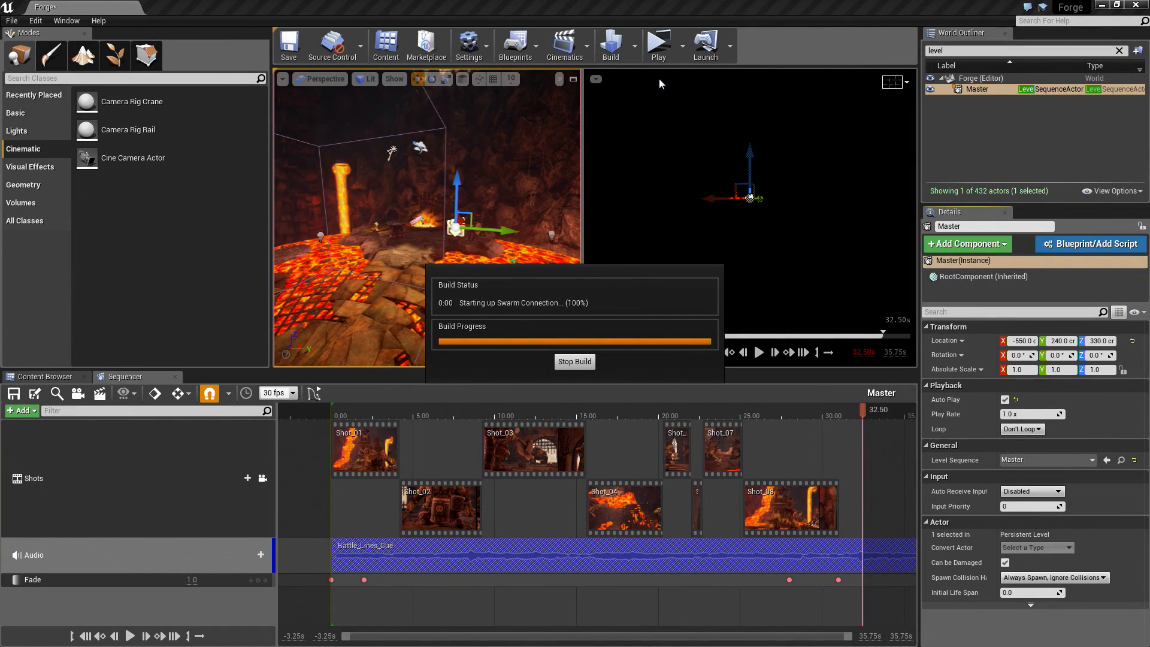
click(575, 362)
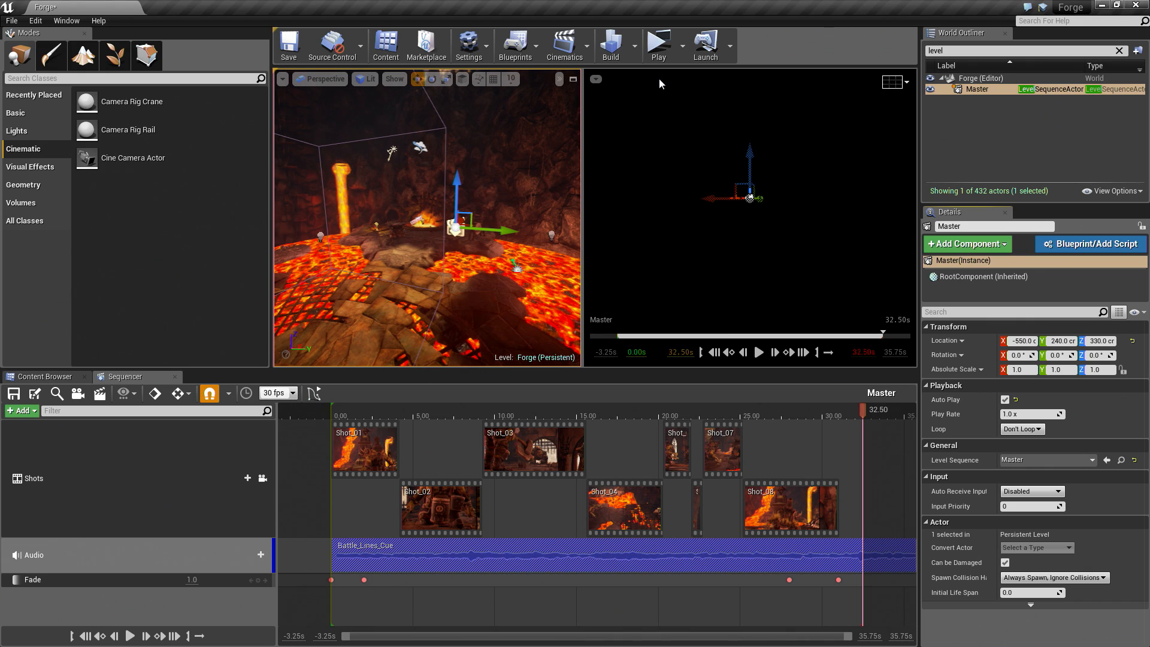
click(608, 41)
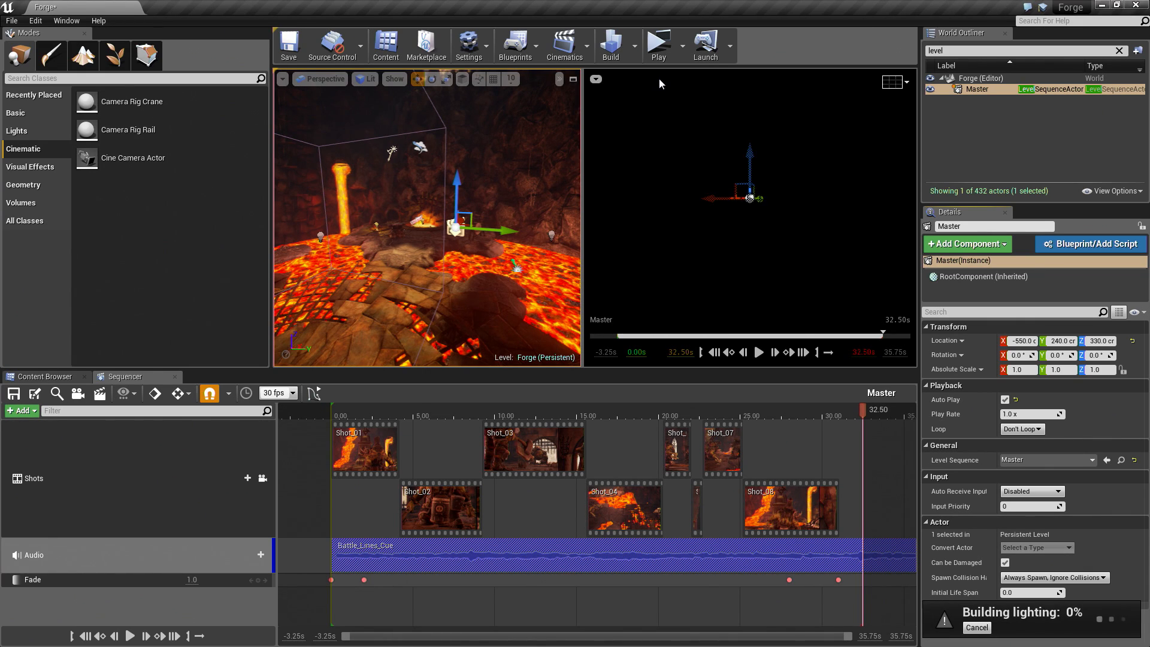